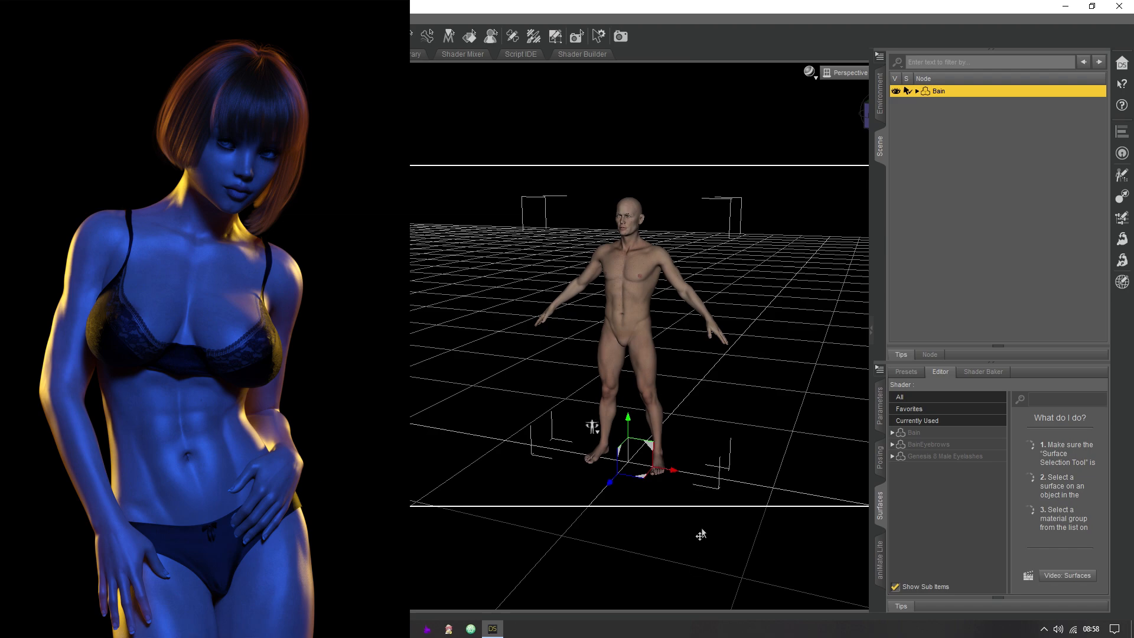
mouse_move(882, 154)
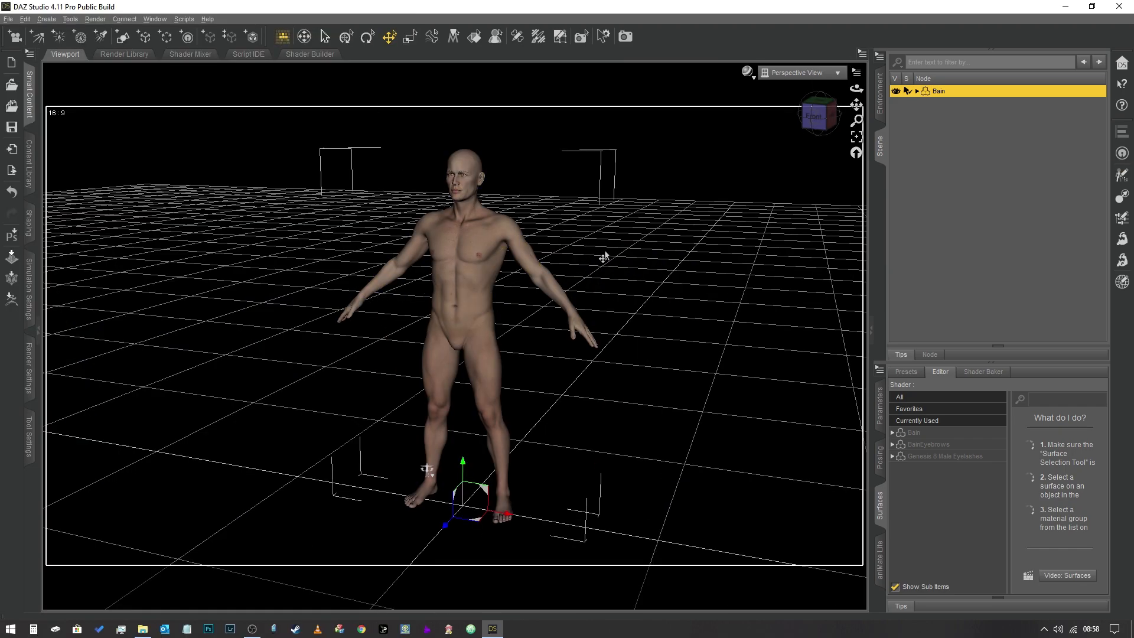
mouse_move(105, 85)
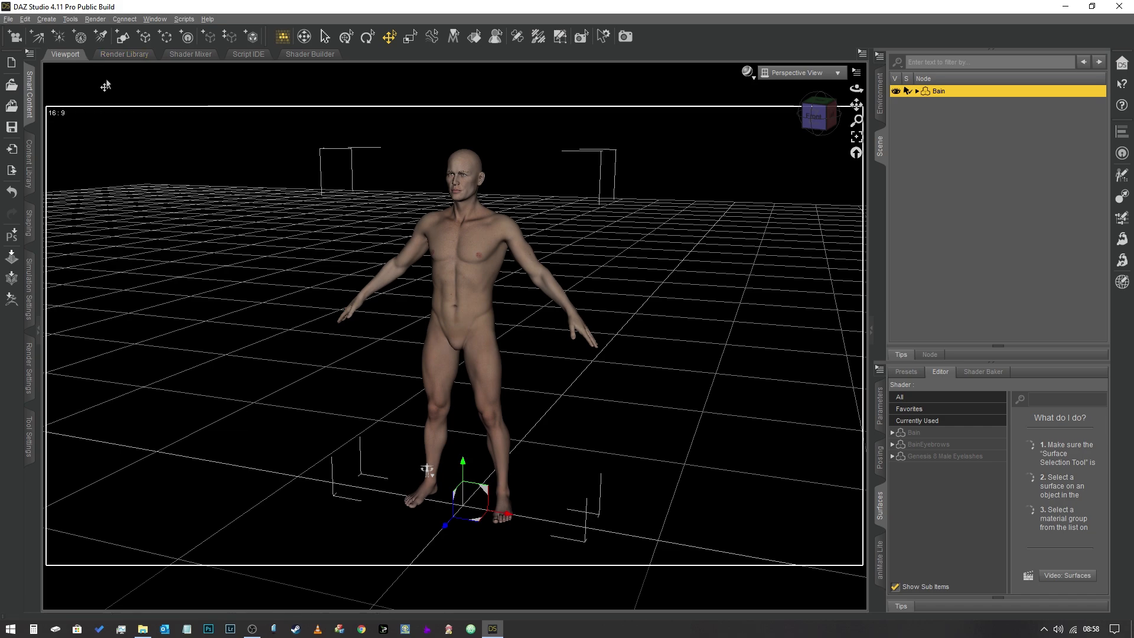
mouse_move(13, 37)
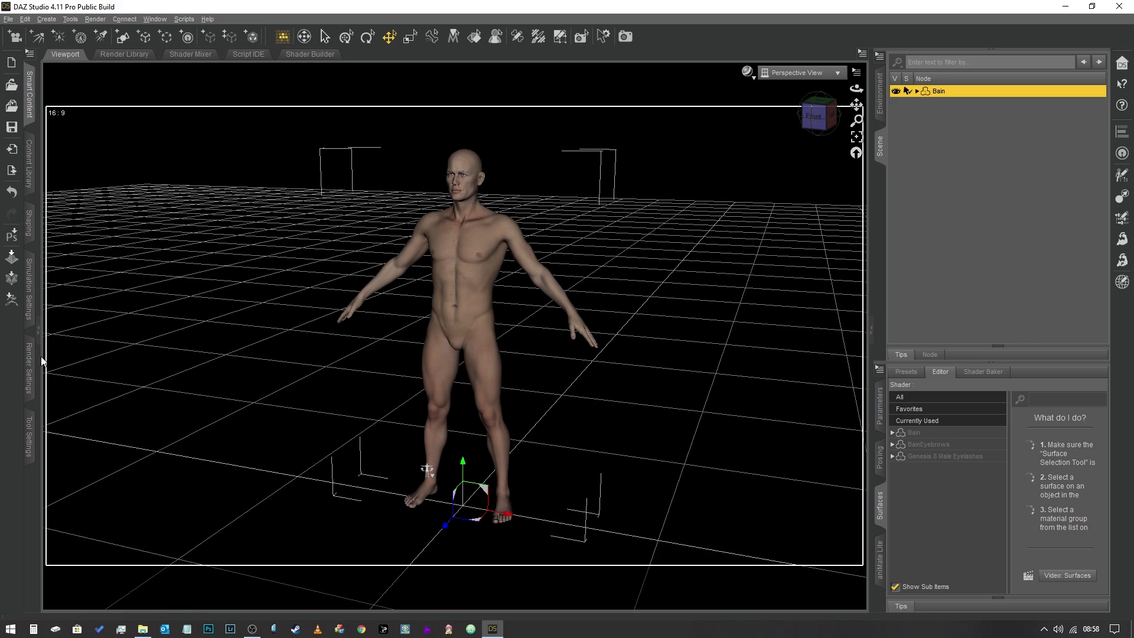
- Set the Iray Environment Mode to Scene Only and collapse the Render Settings pane
left_click(27, 365)
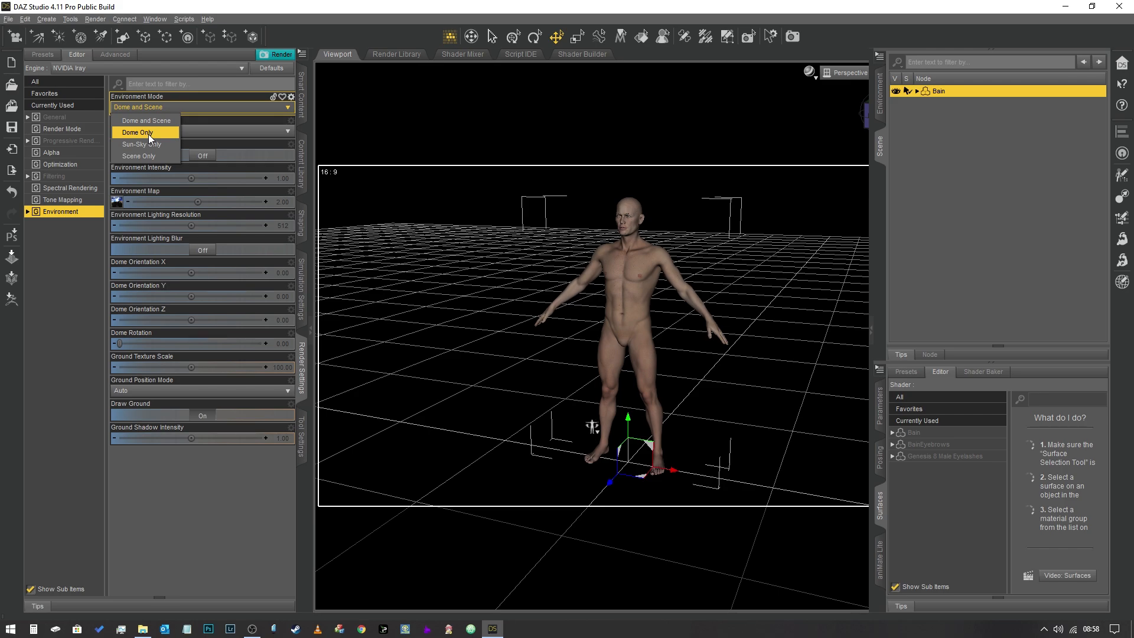
left_click(138, 156)
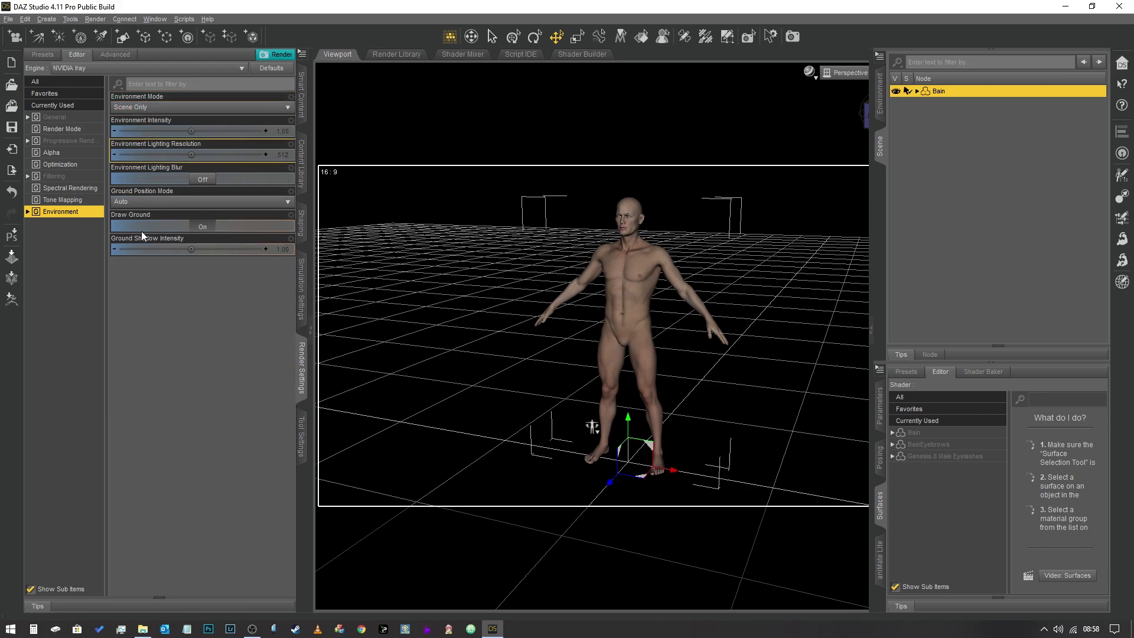
mouse_move(303, 364)
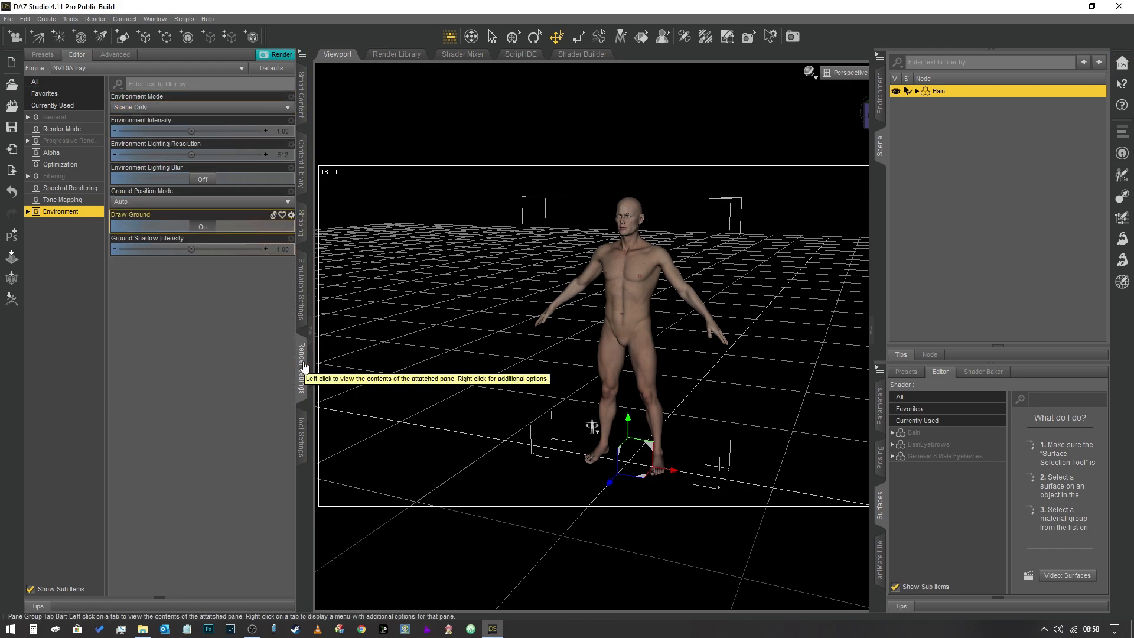
left_click(301, 359)
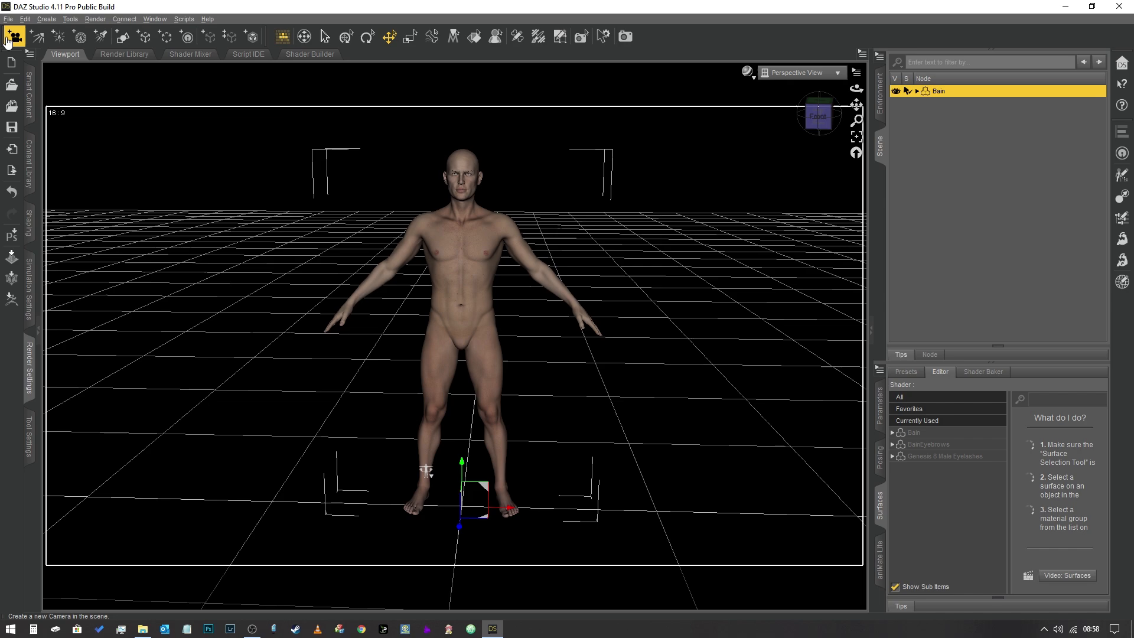
- Create Camera 1 using the active viewport's transforms
left_click(14, 37)
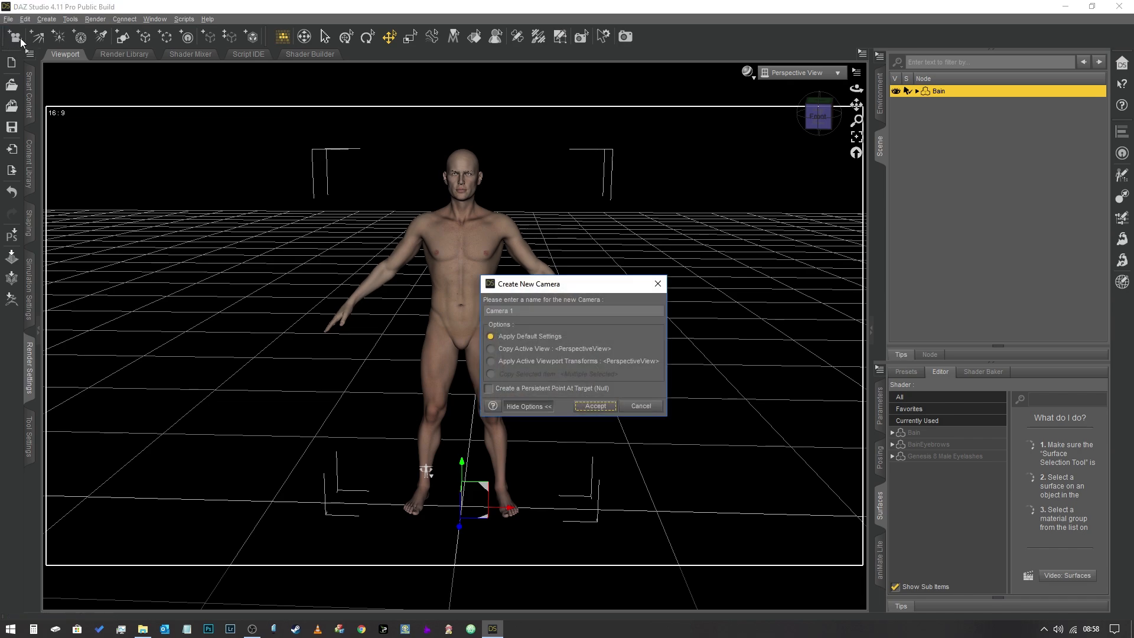
left_click(492, 361)
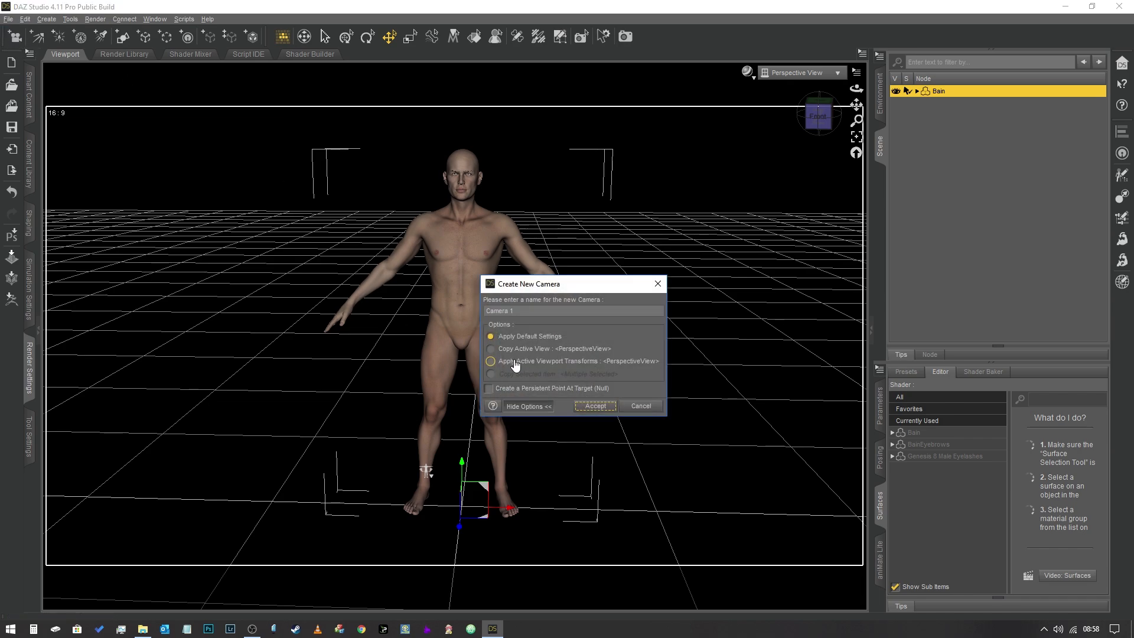
left_click(595, 405)
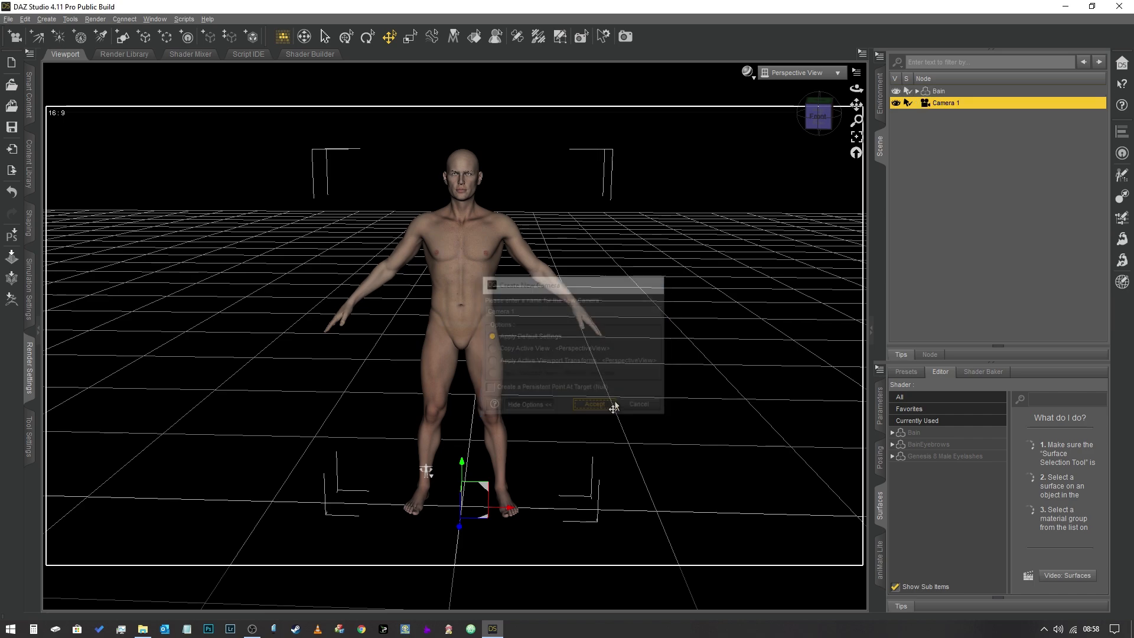
- Position Camera 1 at X 0, Y 100, Z 1000 with no rotation
left_click(590, 404)
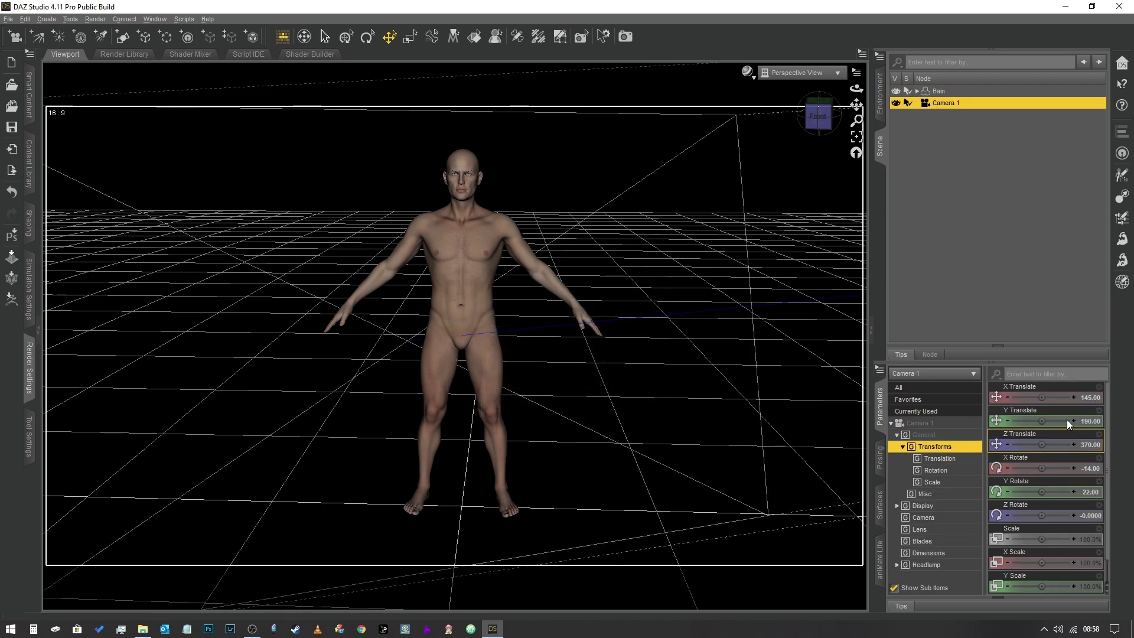
double_click(1053, 397)
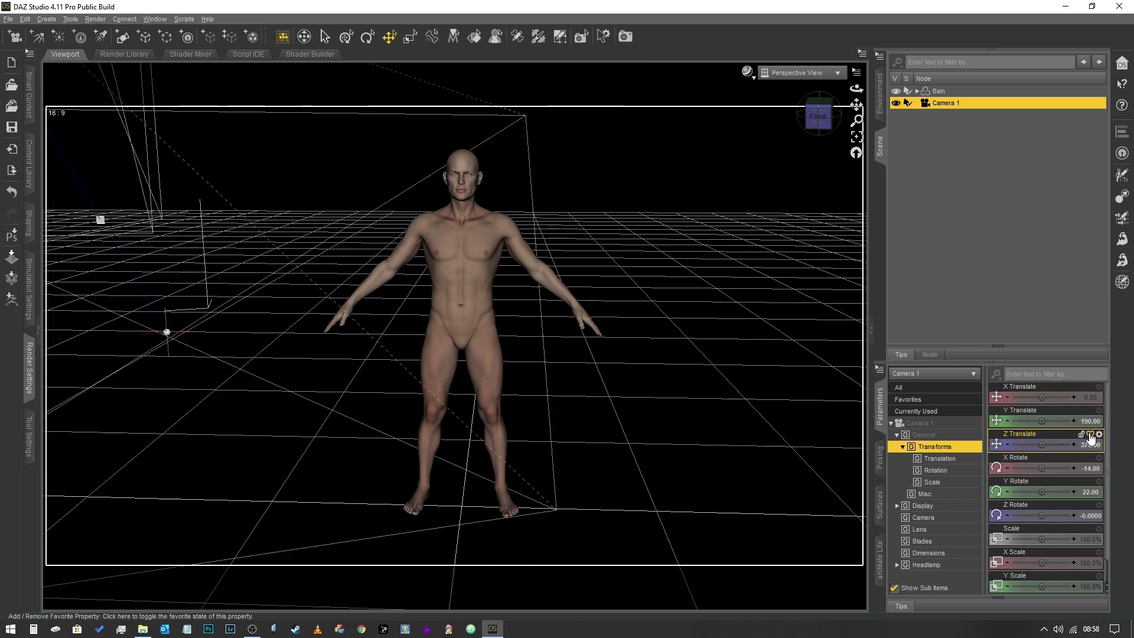
double_click(1050, 421)
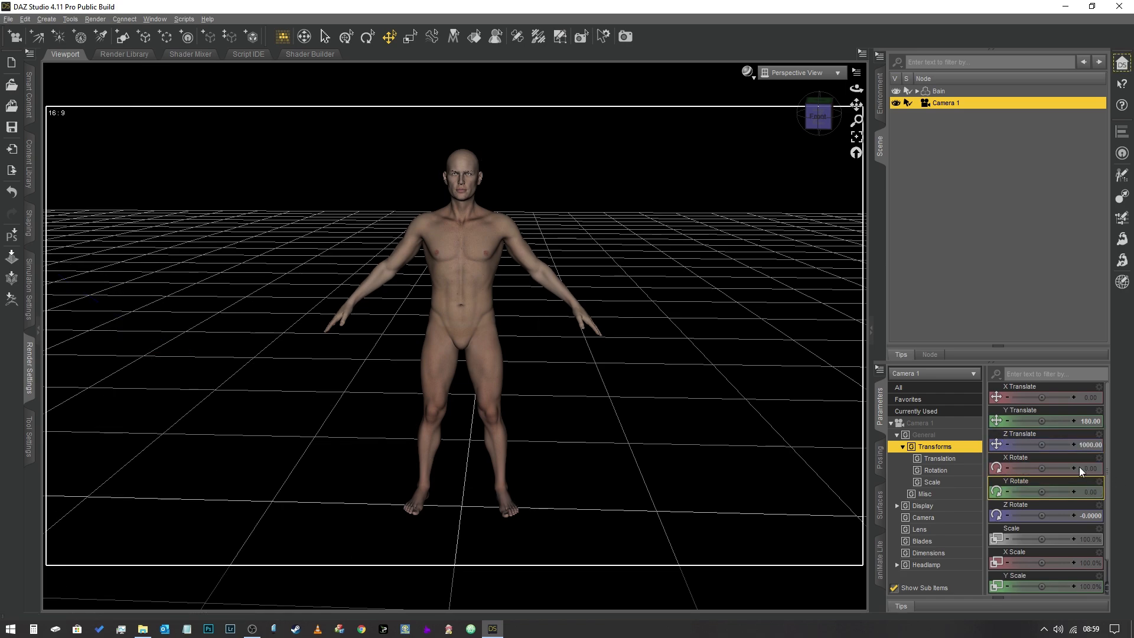
- Look through Camera 1 and set its focal length to 291.86 mm to frame head and torso
left_click(836, 72)
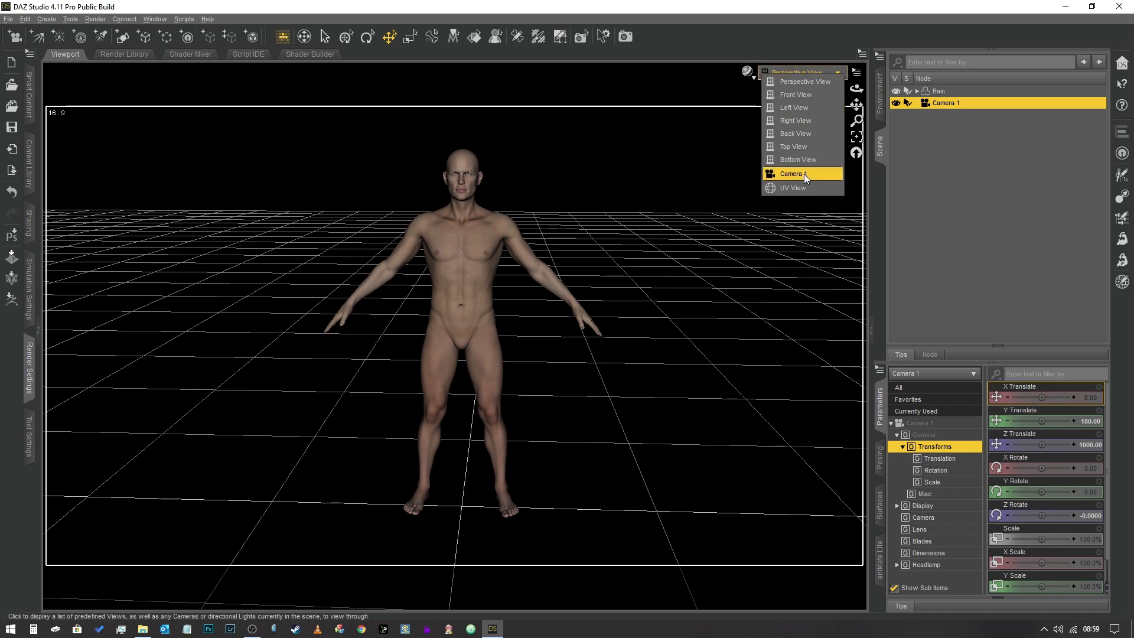
left_click(791, 174)
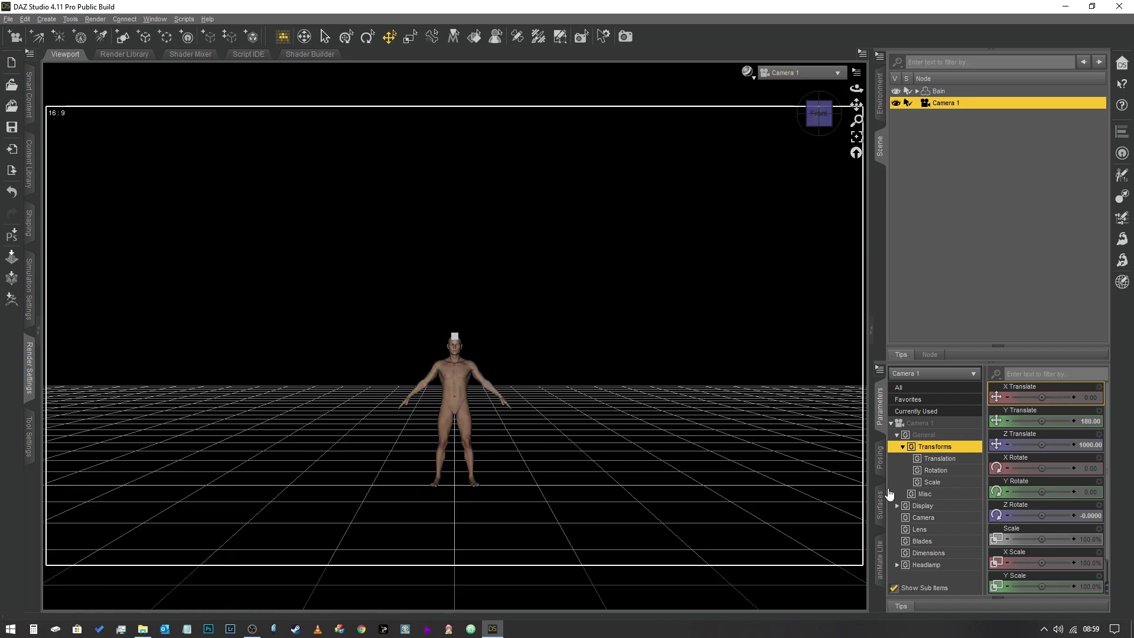
mouse_move(954, 527)
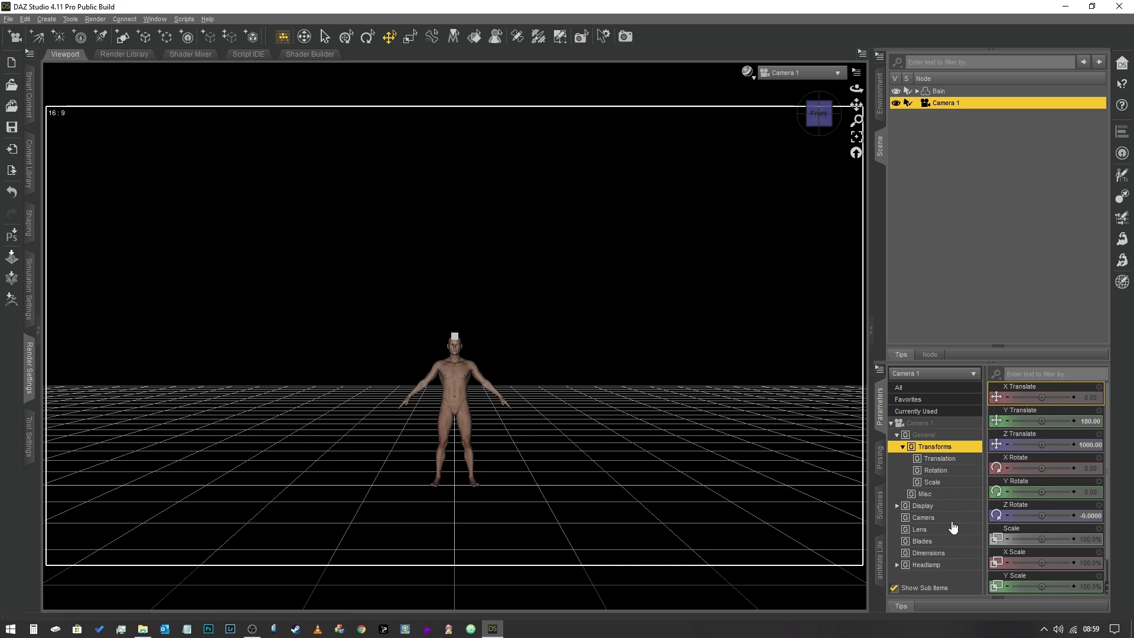
left_click(924, 518)
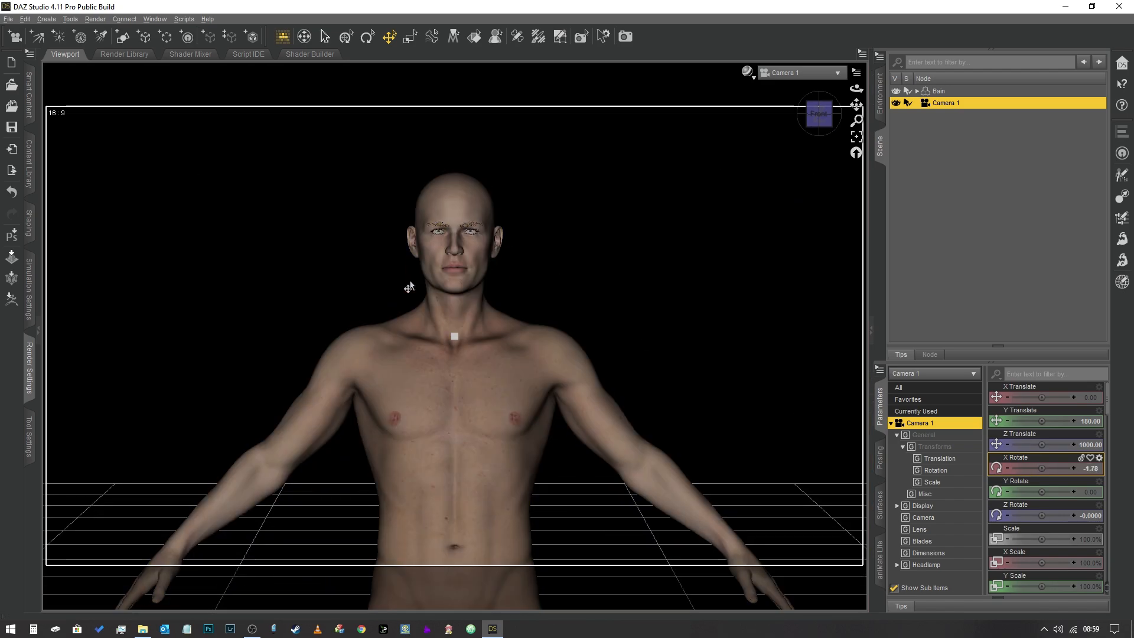
left_click(922, 518)
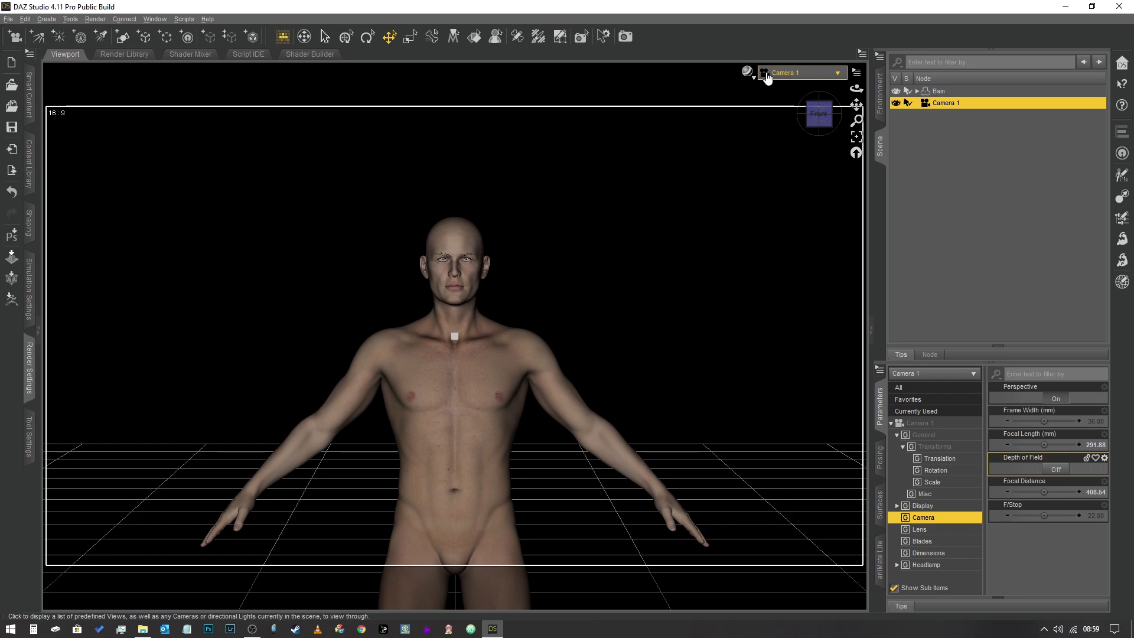
- Preview the camera view in NVIDIA Iray, then return to a perspective side view
left_click(749, 72)
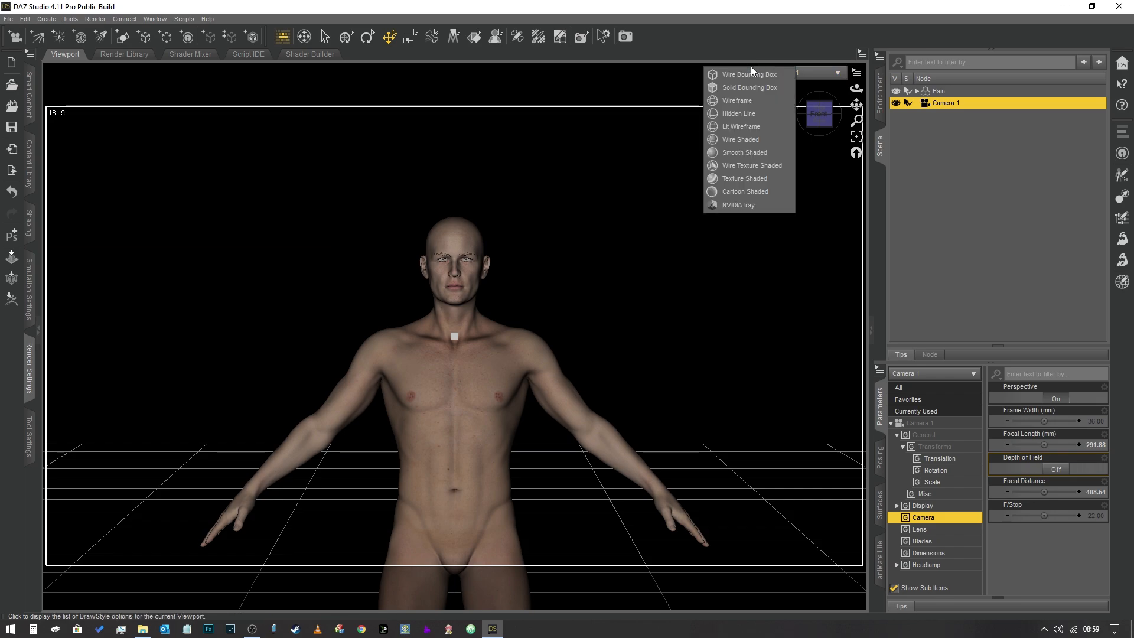
mouse_move(746, 191)
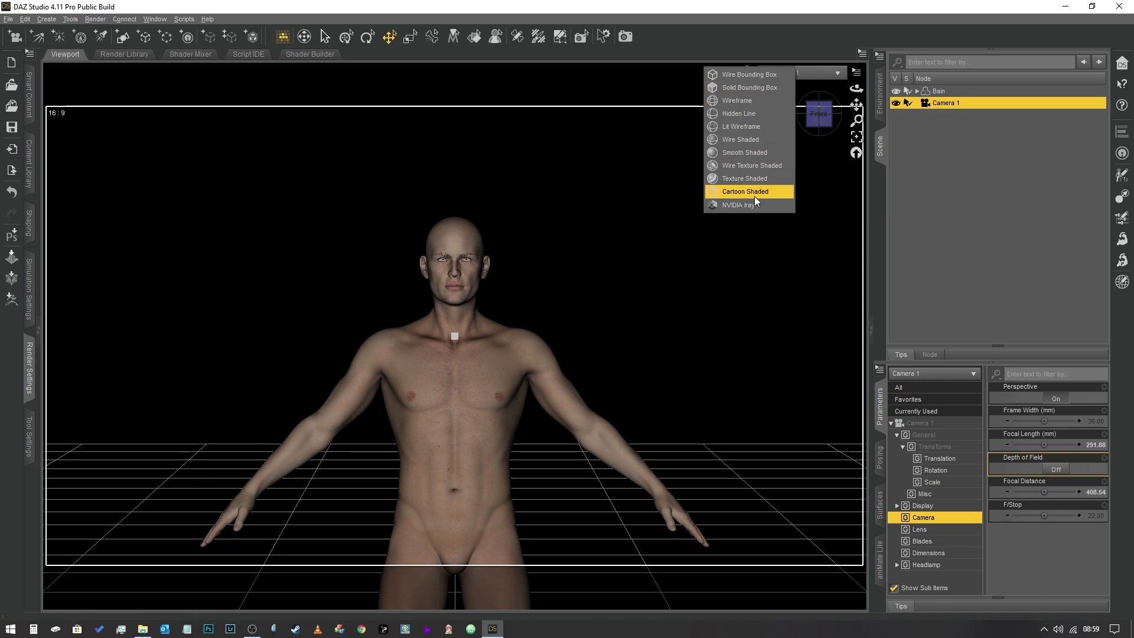
left_click(746, 191)
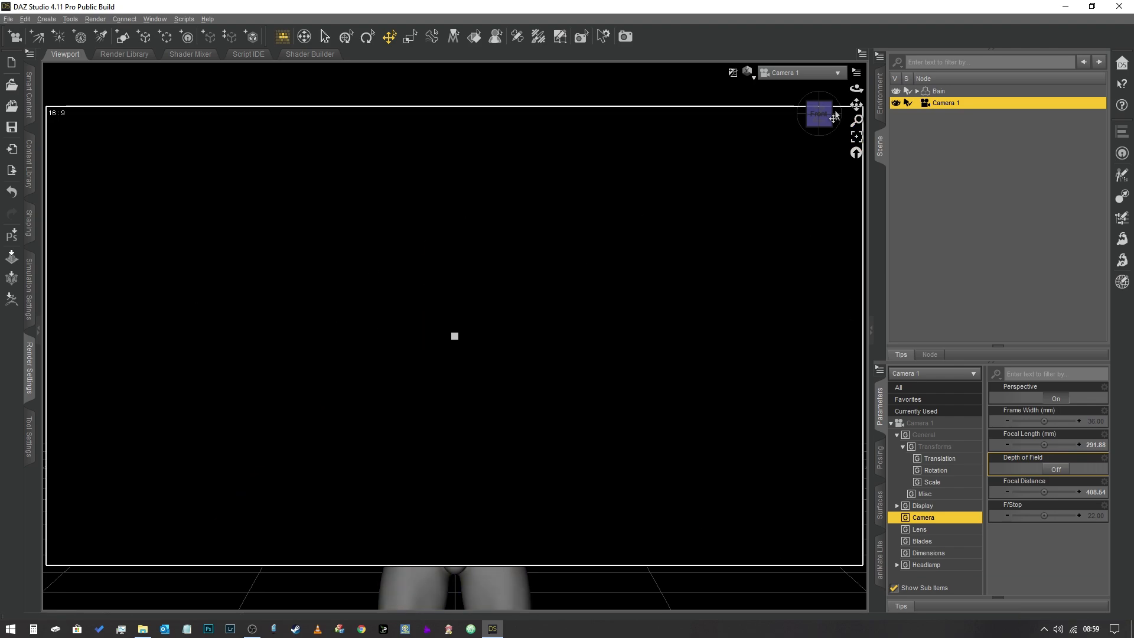
left_click(733, 72)
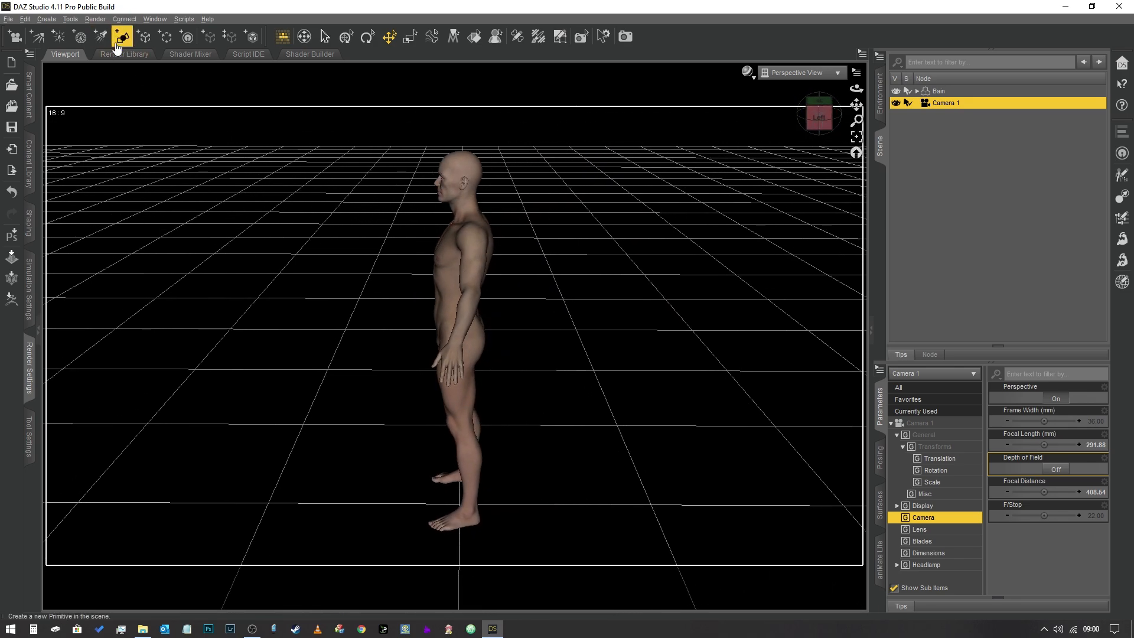
mouse_move(121, 36)
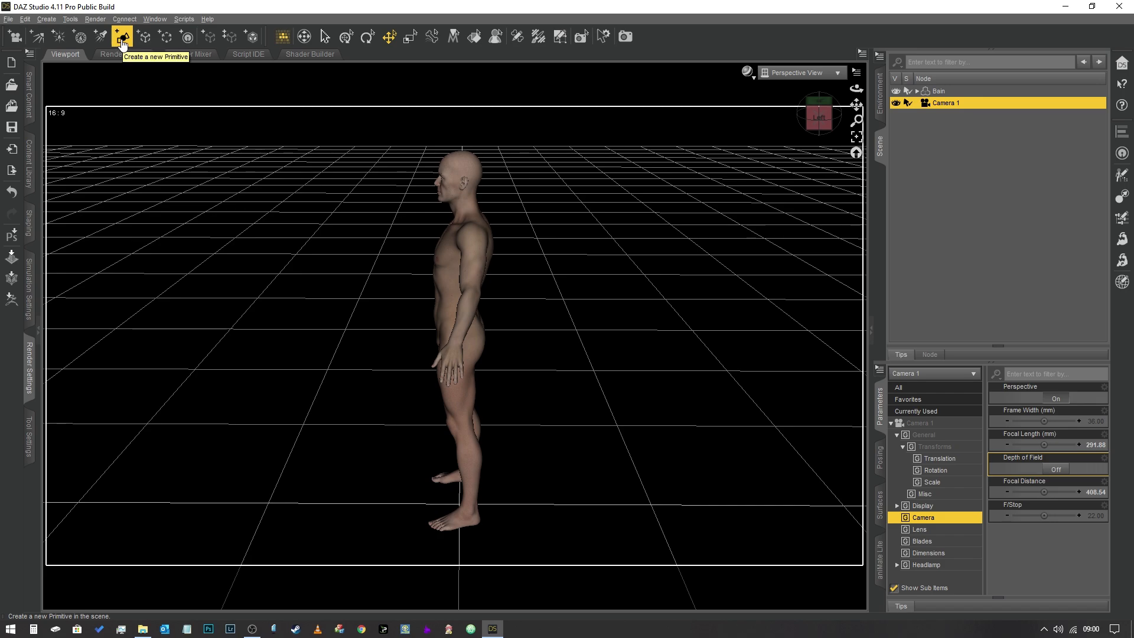
- Add a sphere primitive at world center and select Camera 1 in the Scene pane
left_click(121, 37)
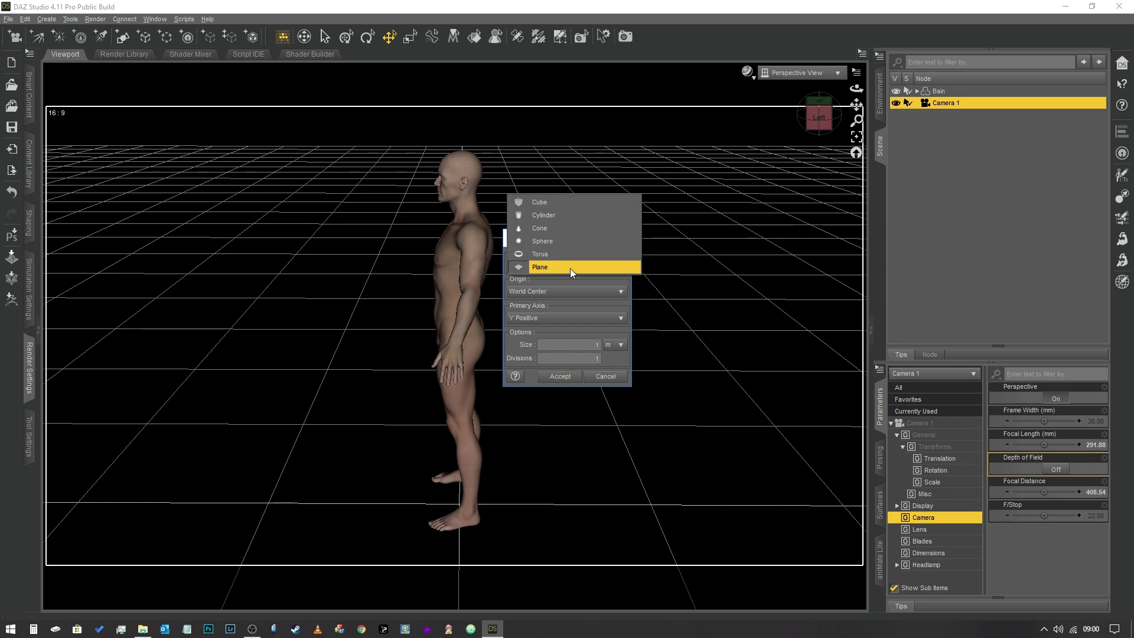
left_click(542, 241)
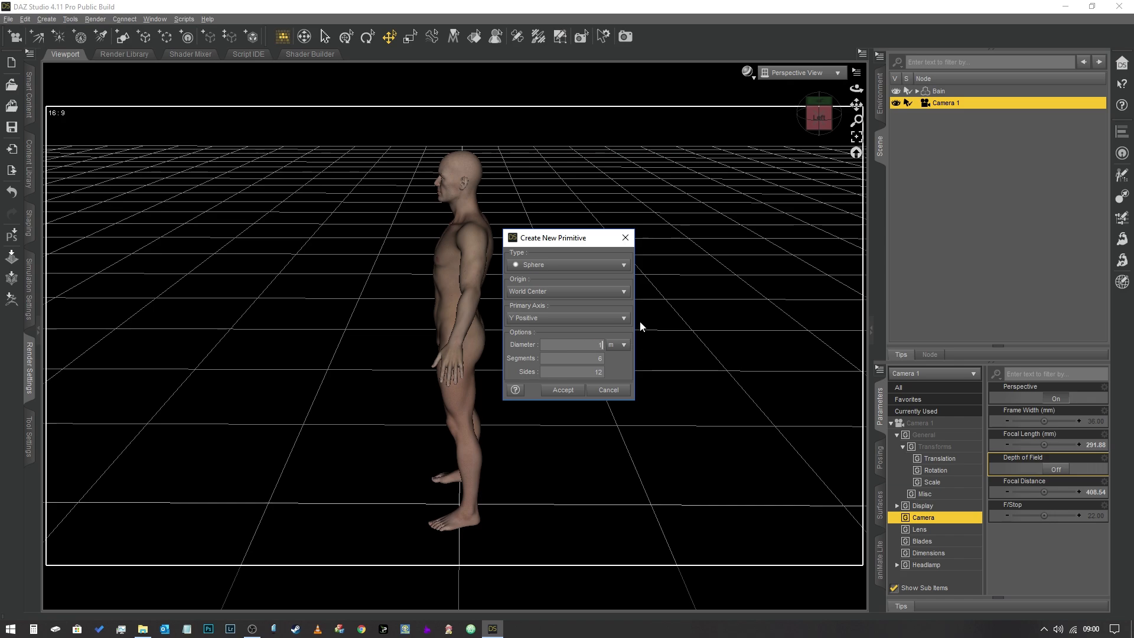
left_click(563, 390)
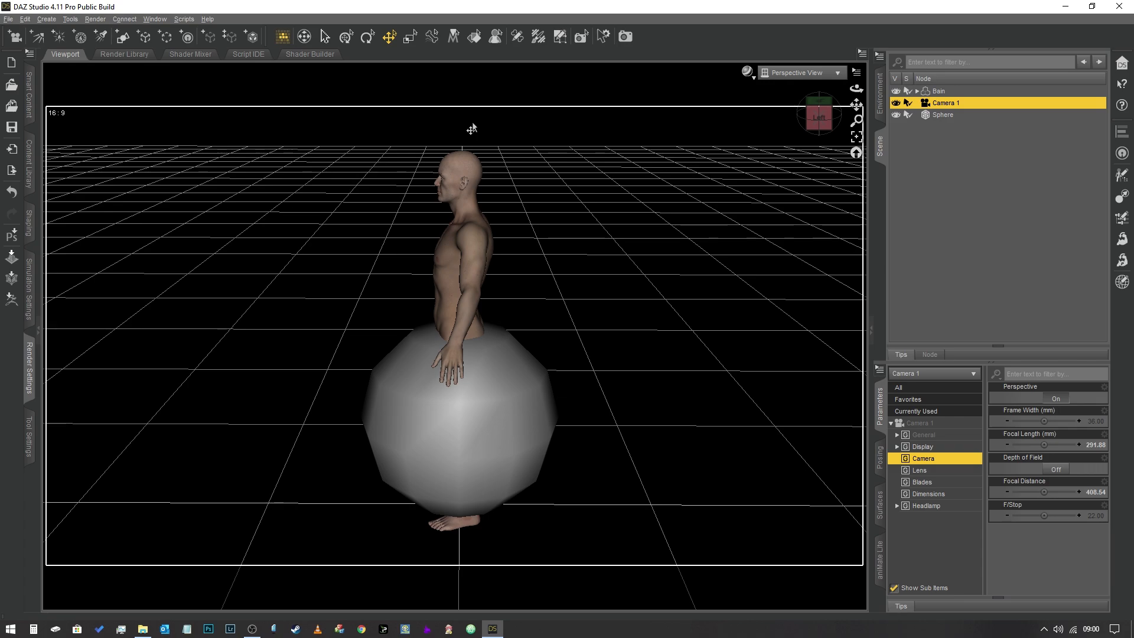
mouse_move(507, 153)
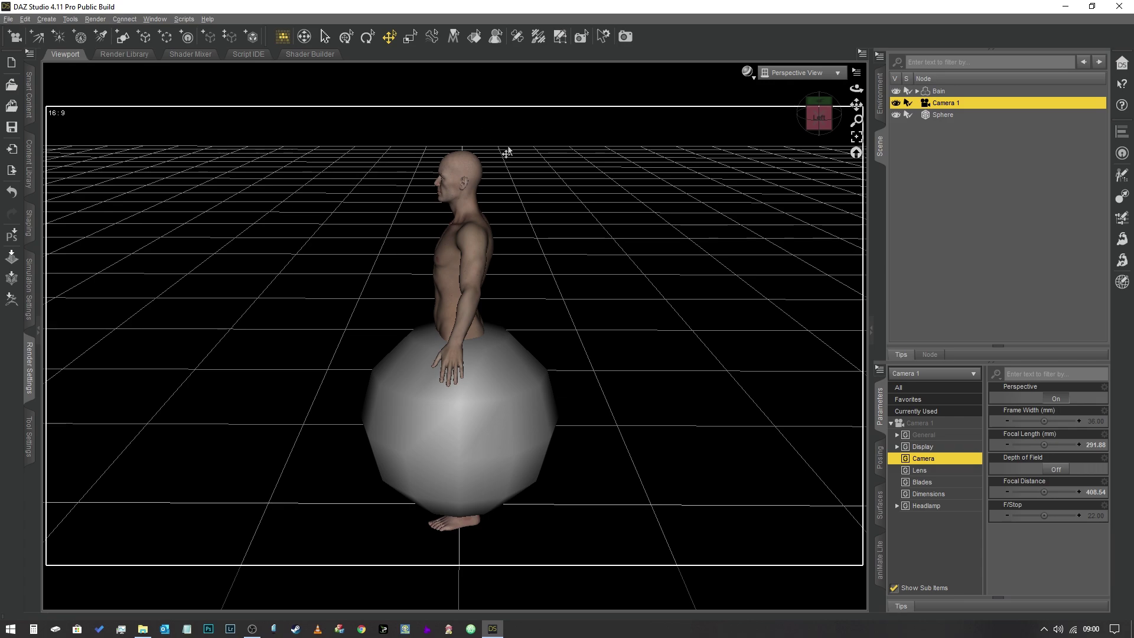
left_click(497, 415)
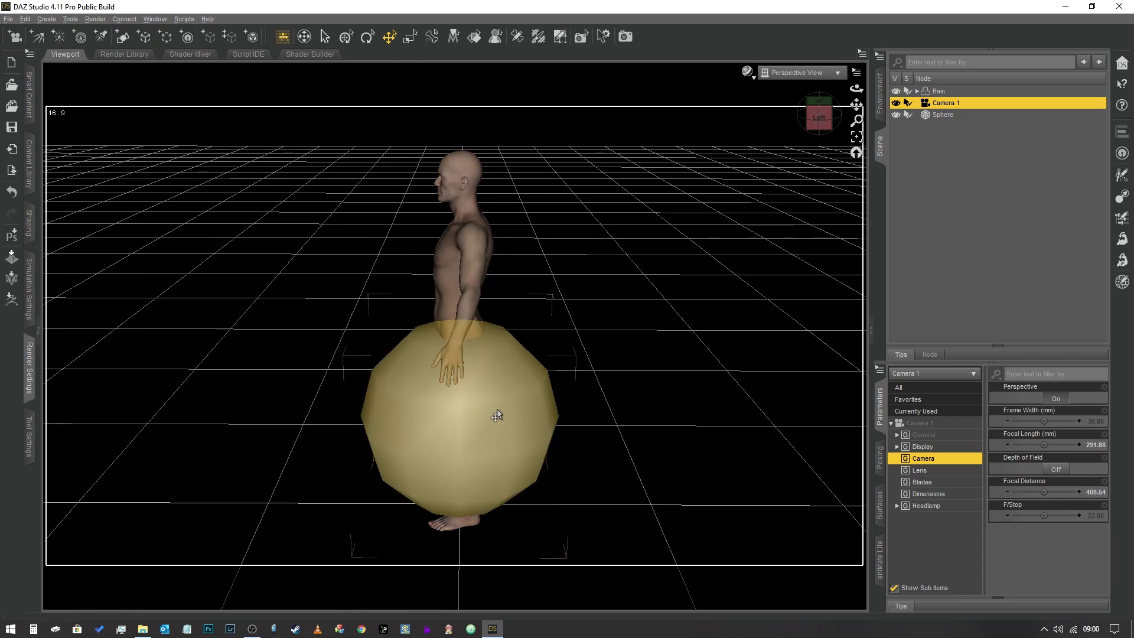
- Select the sphere and bring up its surface settings
left_click(943, 115)
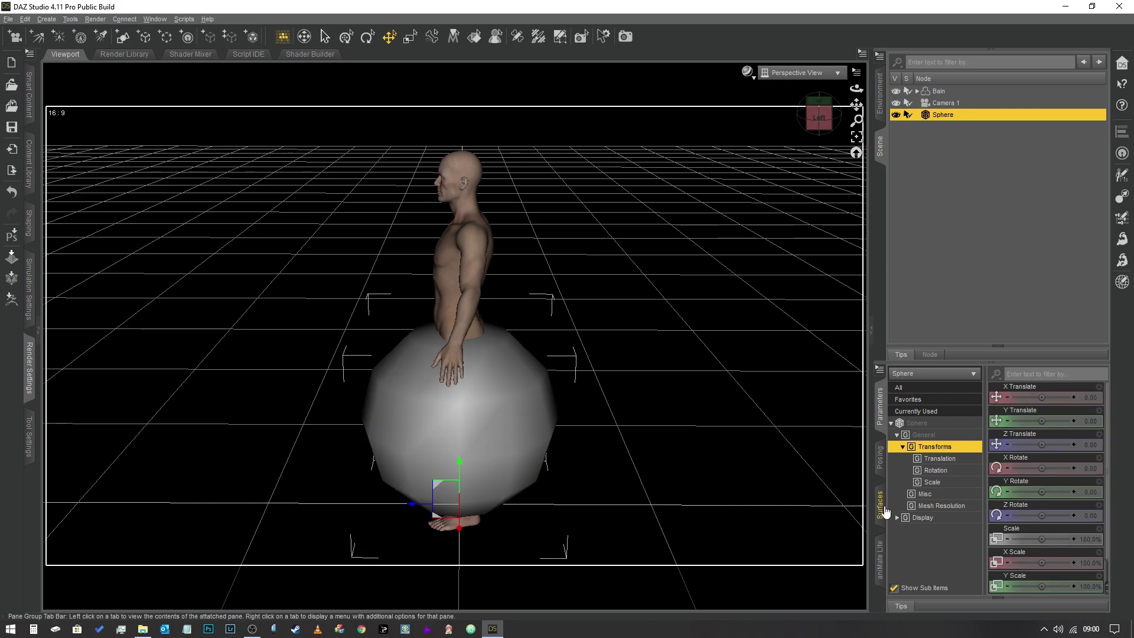
left_click(881, 495)
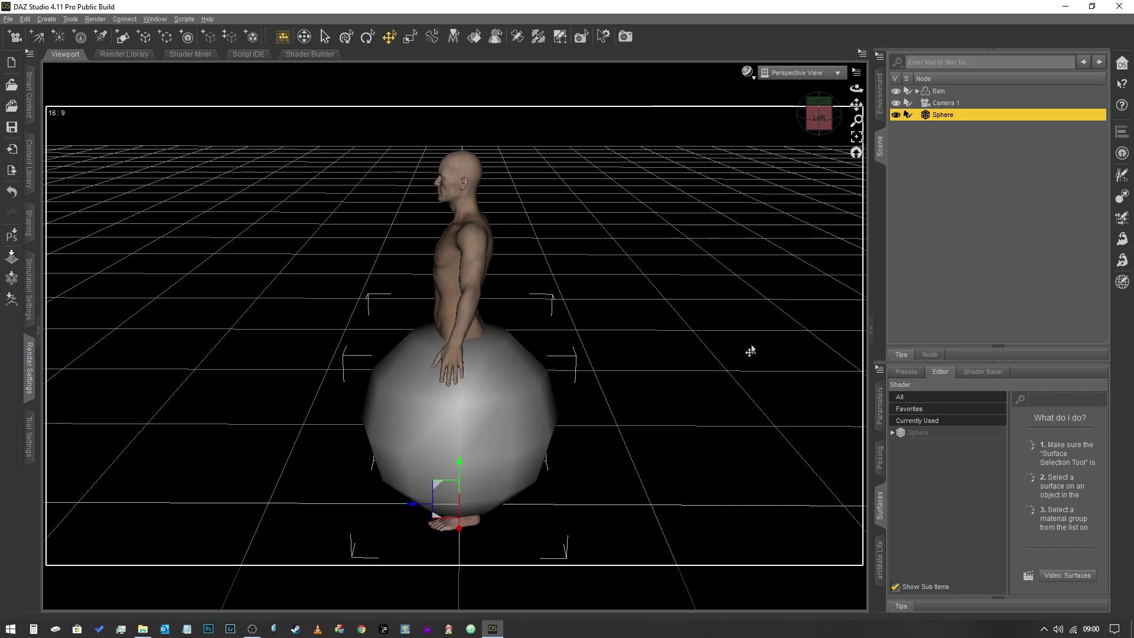
mouse_move(767, 333)
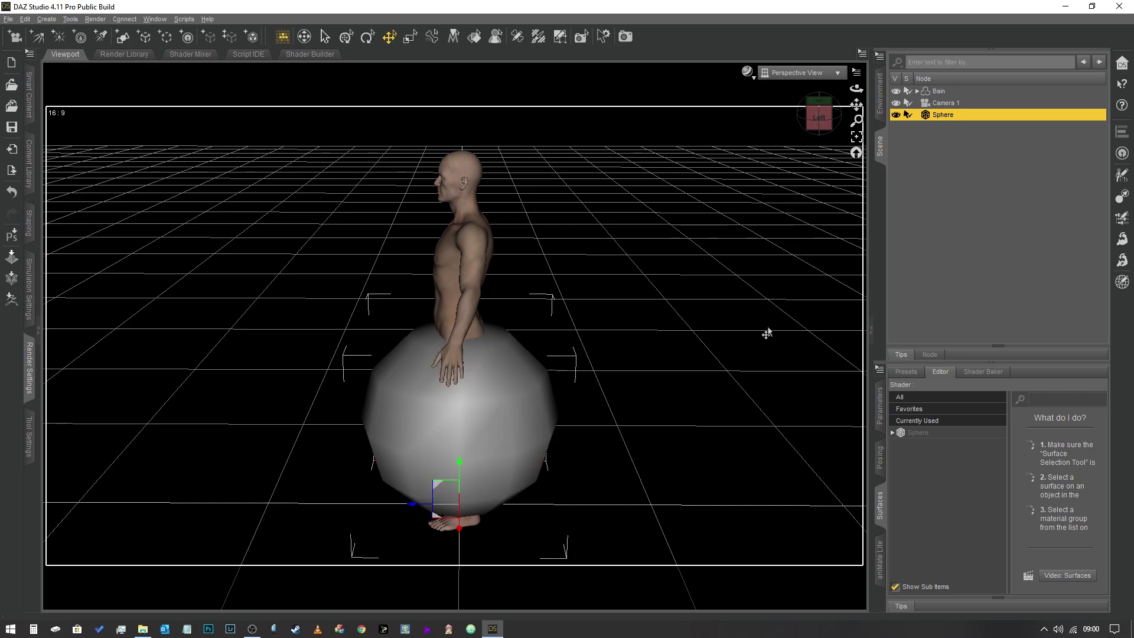
left_click(524, 404)
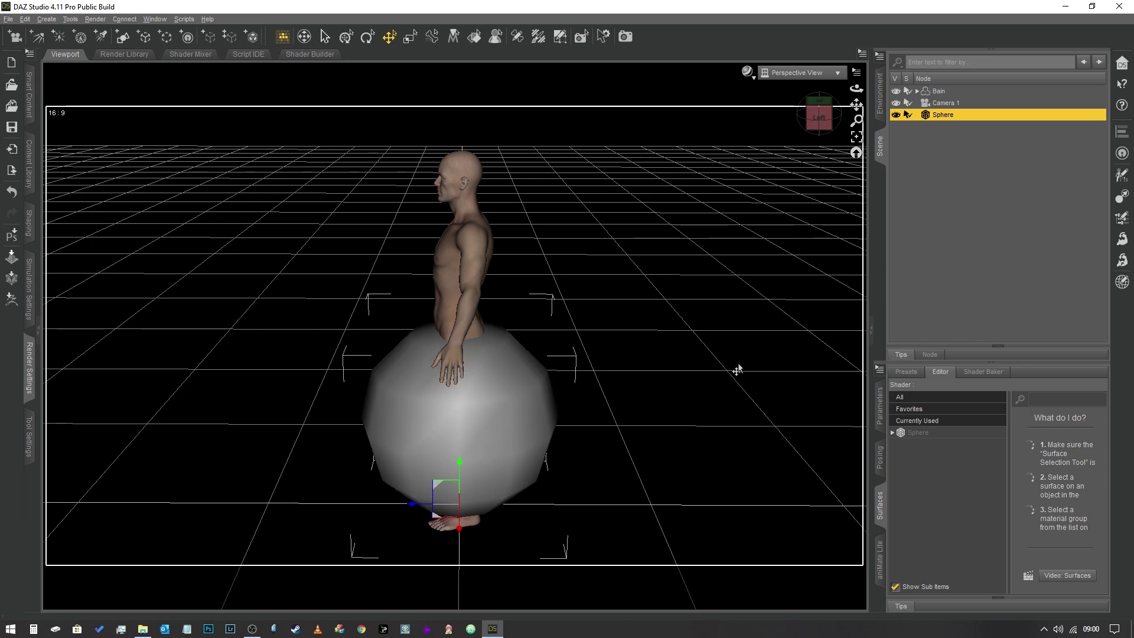
mouse_move(743, 370)
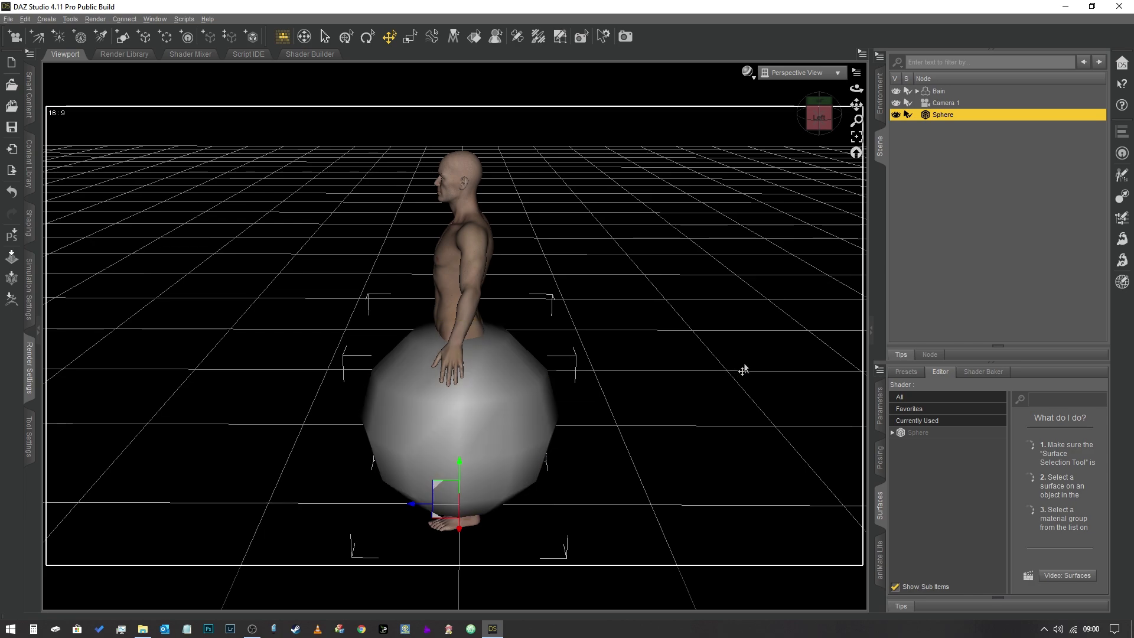
mouse_move(760, 345)
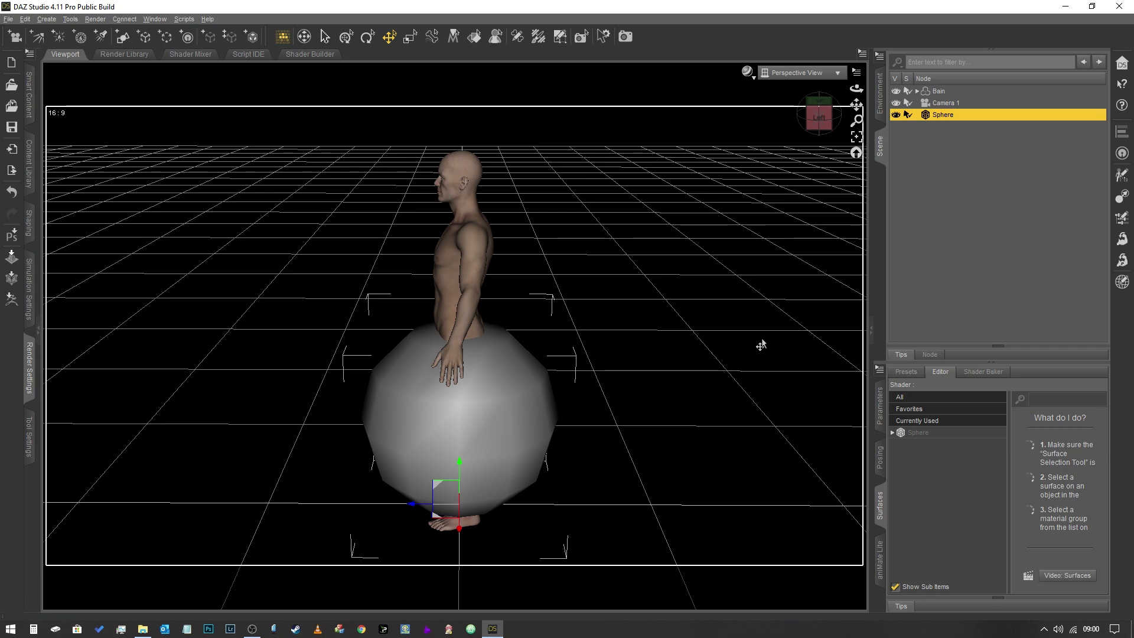
mouse_move(723, 393)
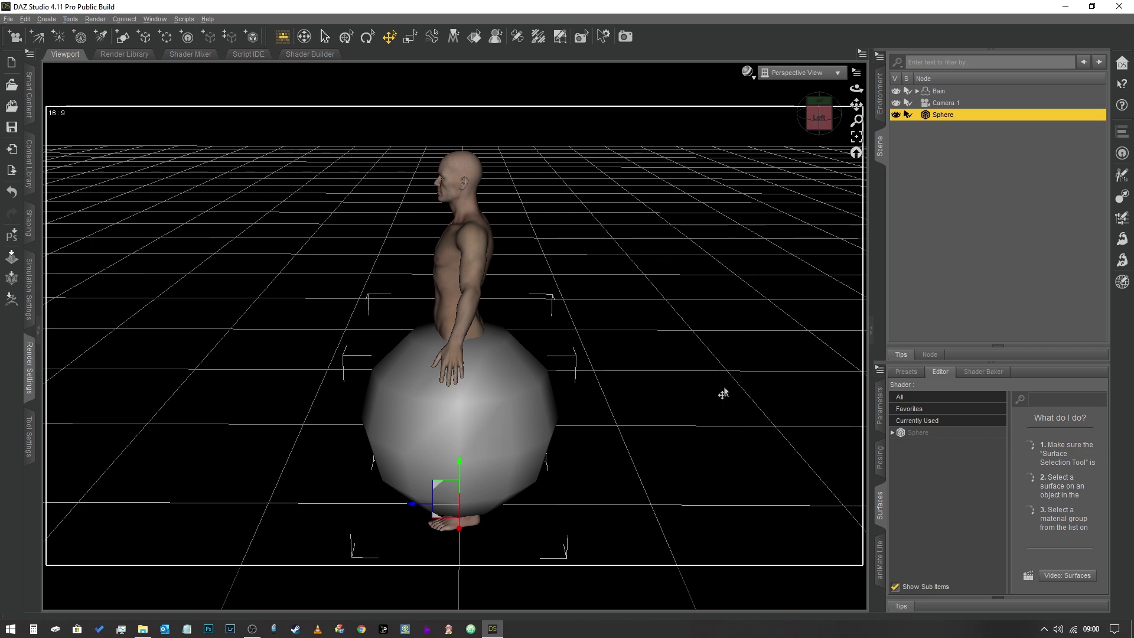
mouse_move(586, 448)
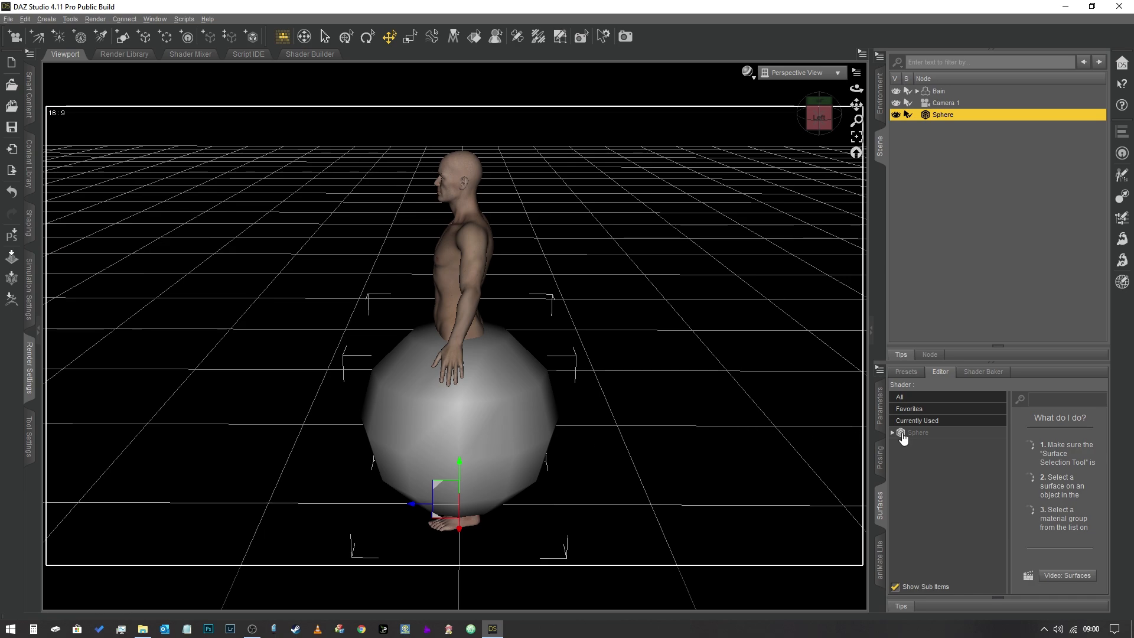
mouse_move(897, 440)
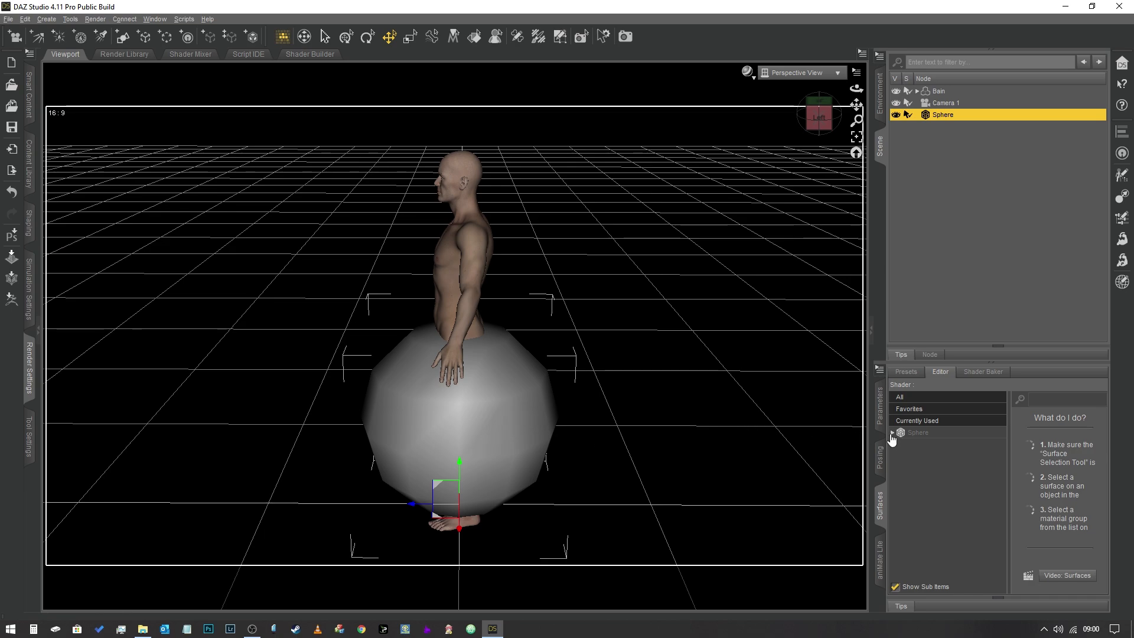
- Expand the sphere's Default surface and show its Emission properties
left_click(893, 433)
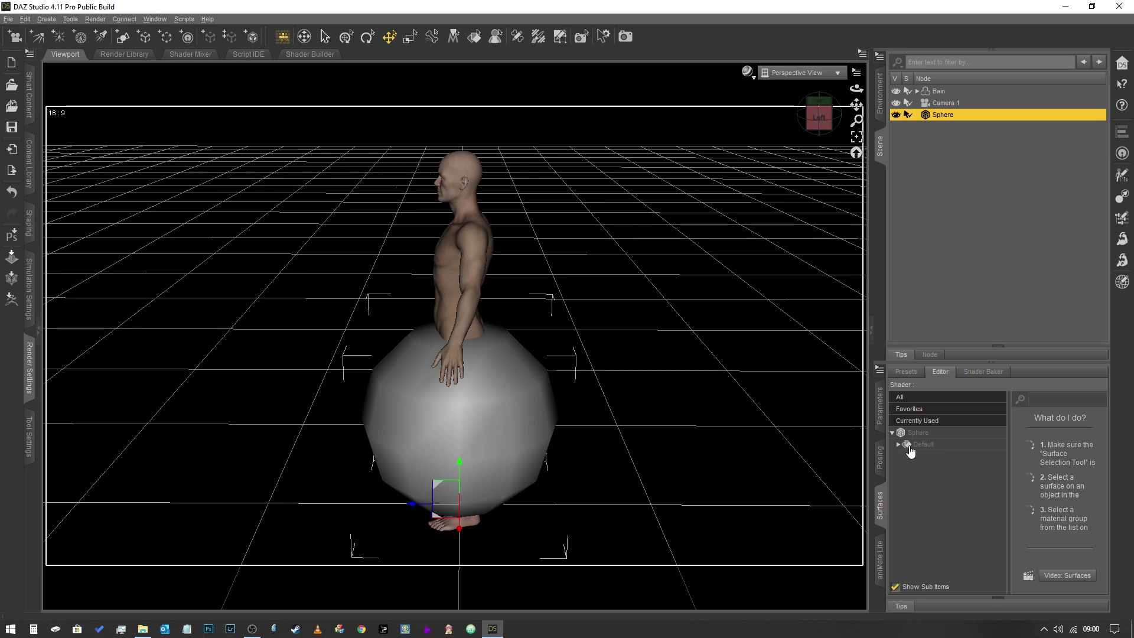
left_click(898, 443)
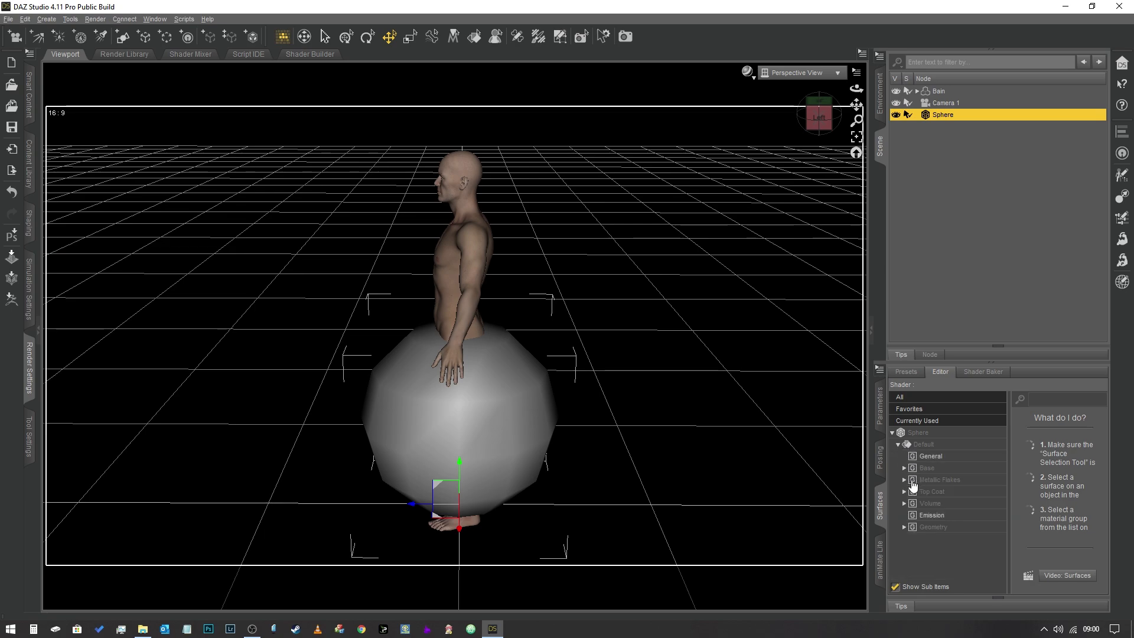
mouse_move(896, 433)
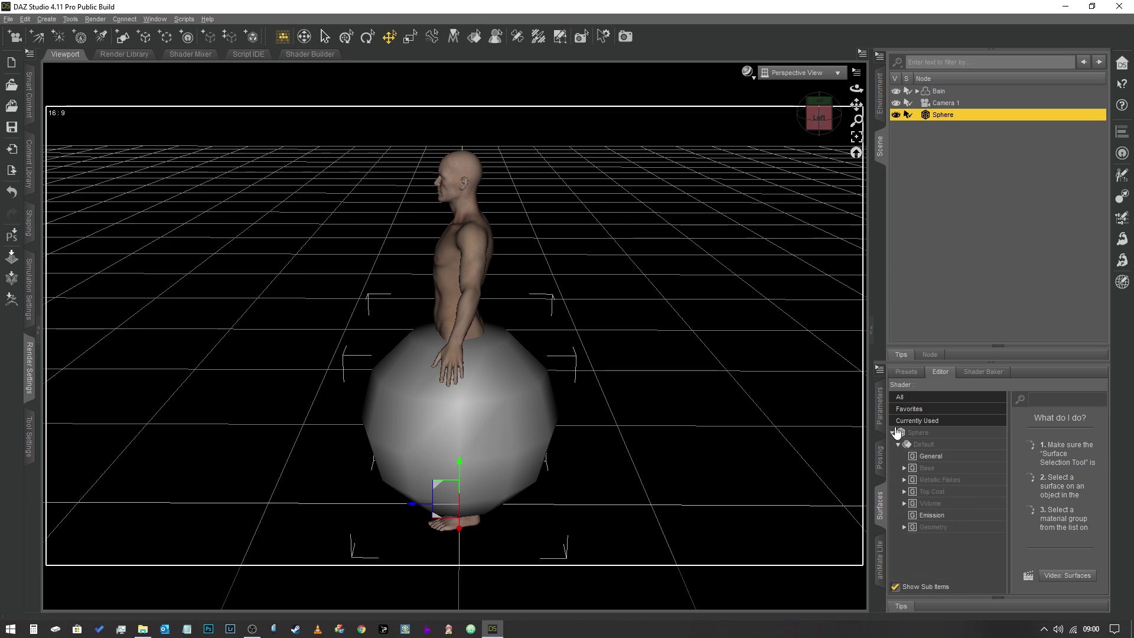
mouse_move(903, 451)
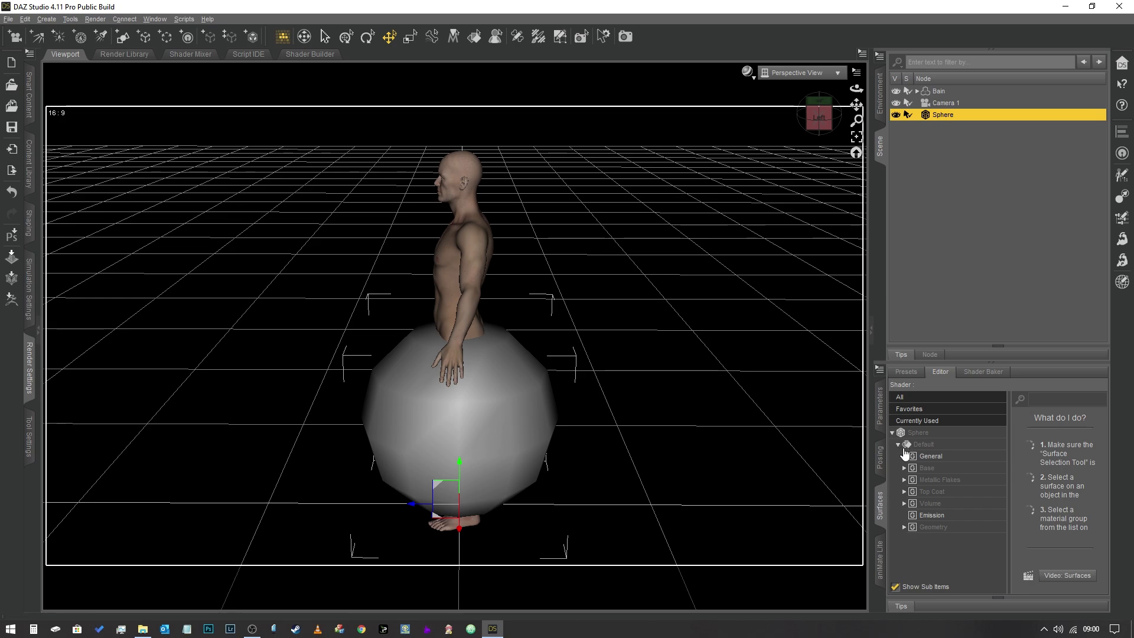
mouse_move(941, 524)
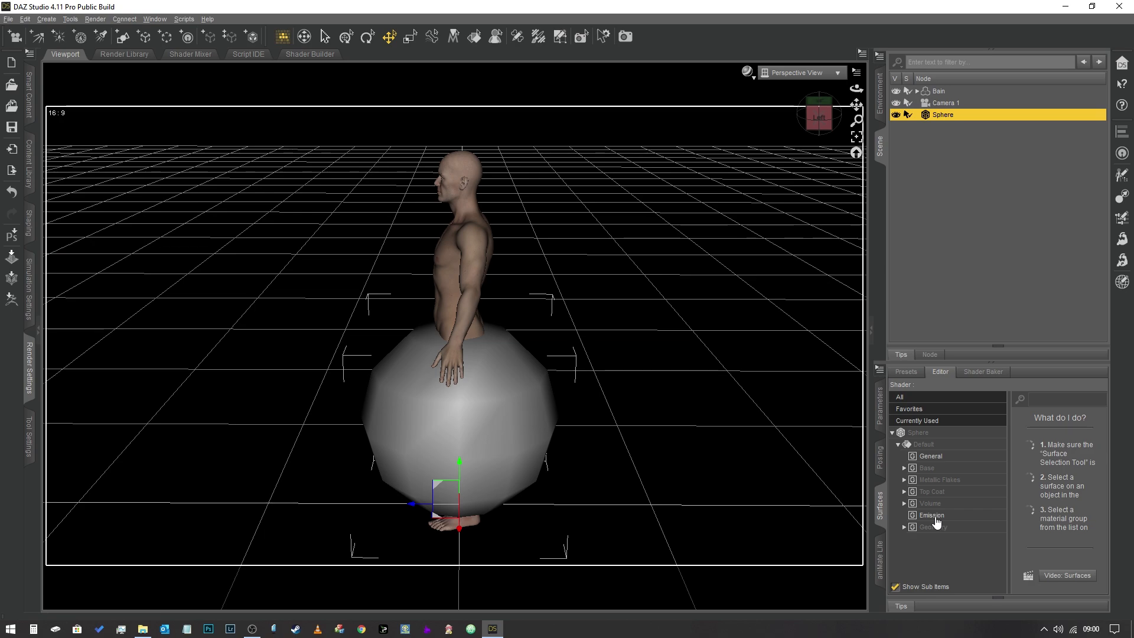
left_click(933, 514)
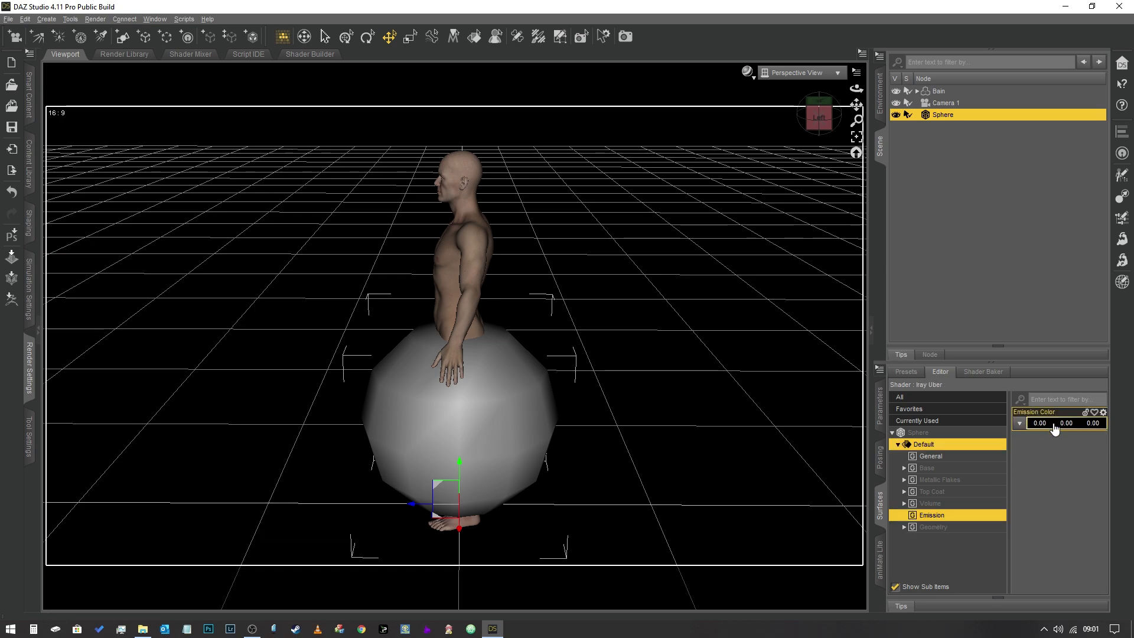
- Set the sphere's emission colour to white (1, 1, 1)
left_click(1053, 423)
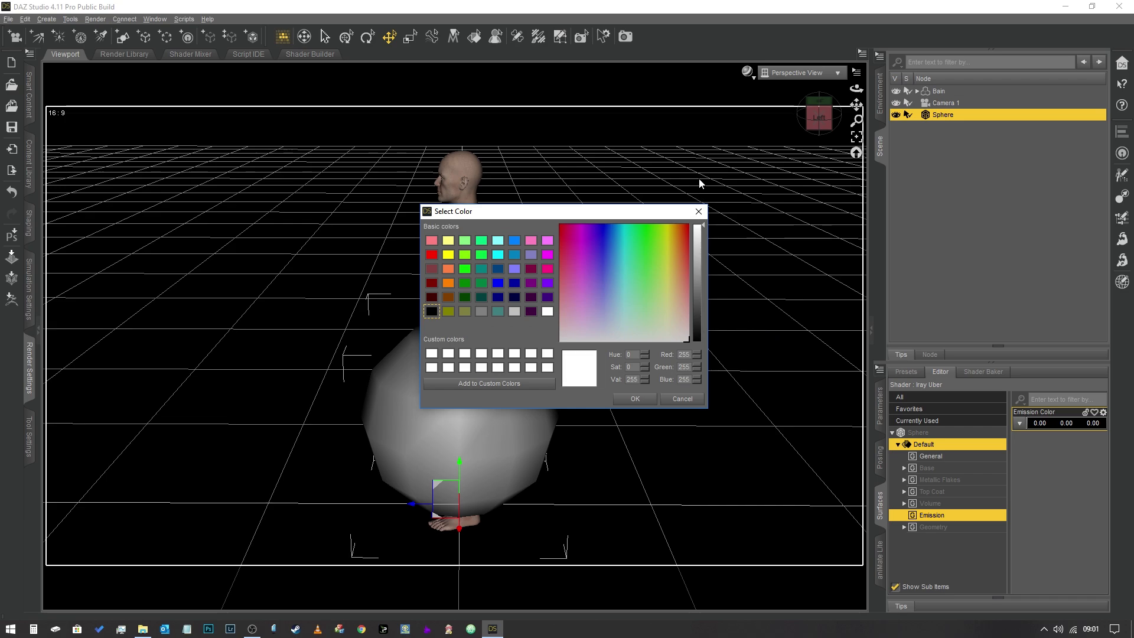
left_click(633, 398)
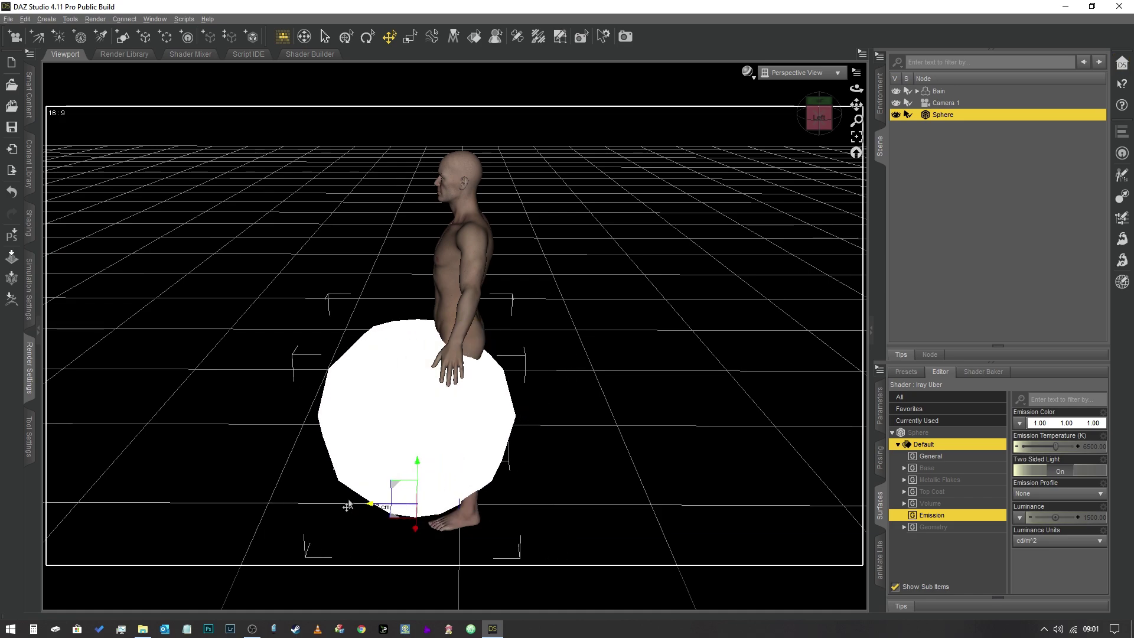
left_click(838, 72)
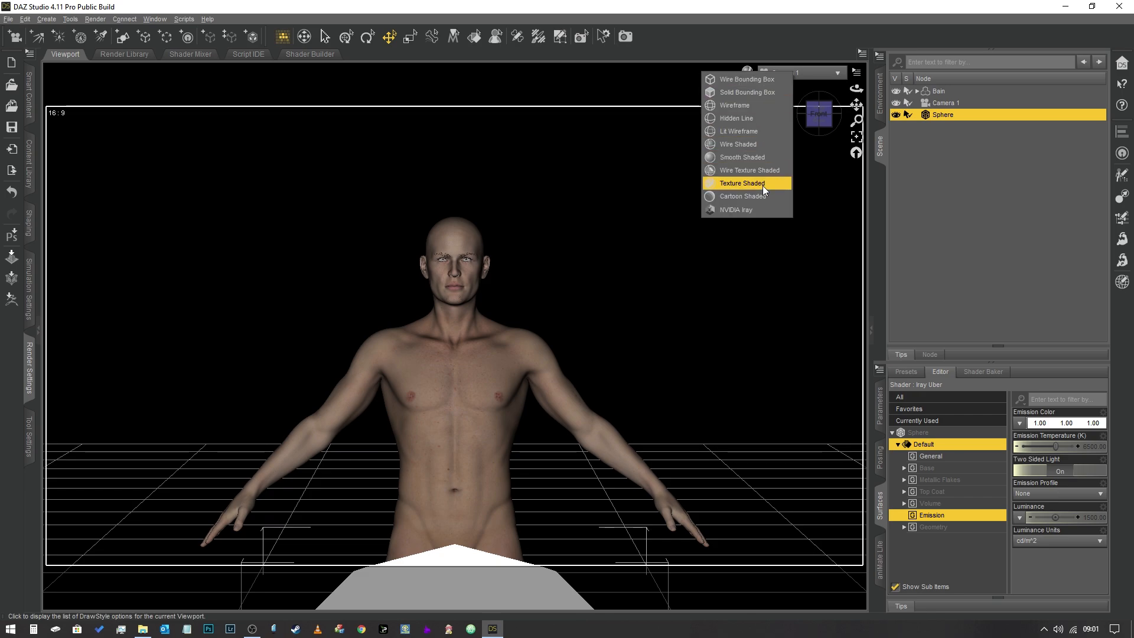
- Render Camera 1's view live in Iray and review Tone Mapping and Environment settings
left_click(742, 157)
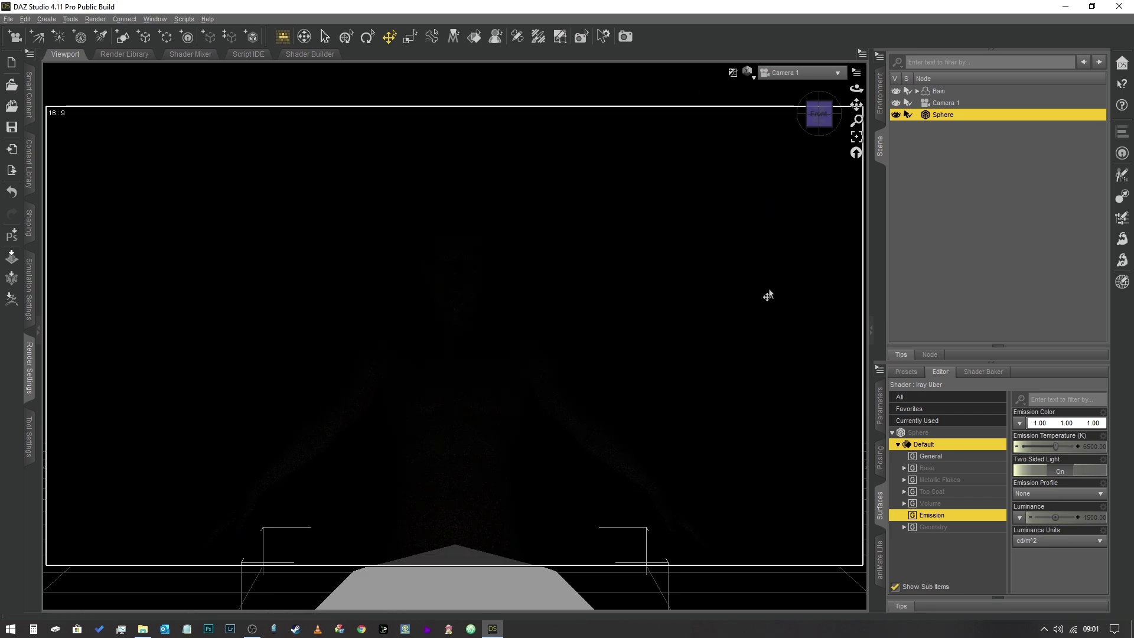
mouse_move(557, 528)
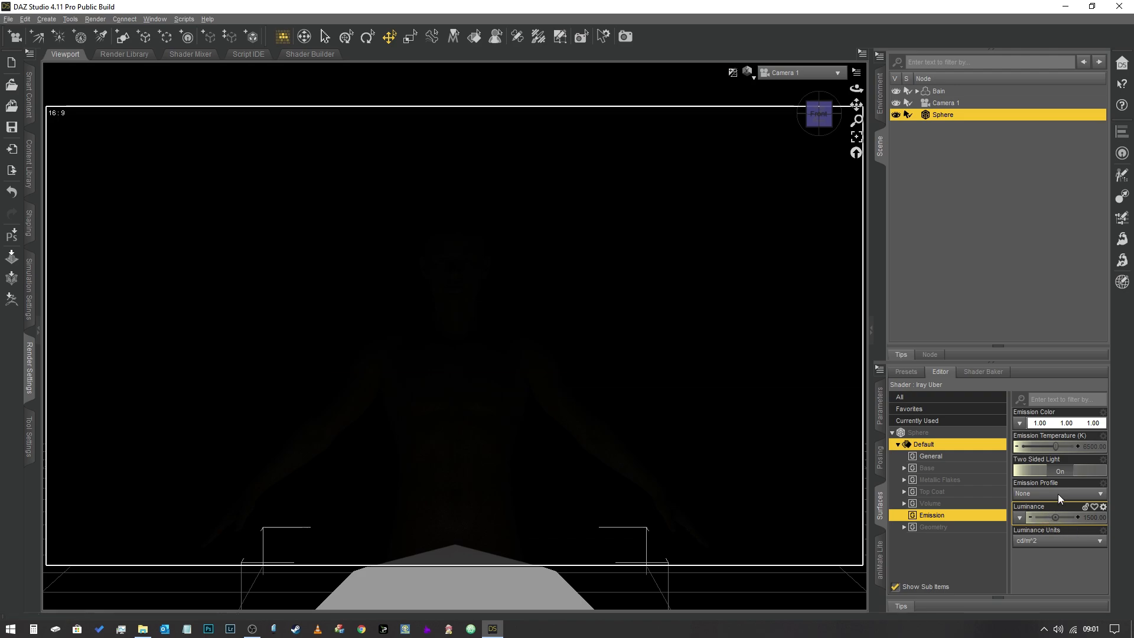
left_click(28, 371)
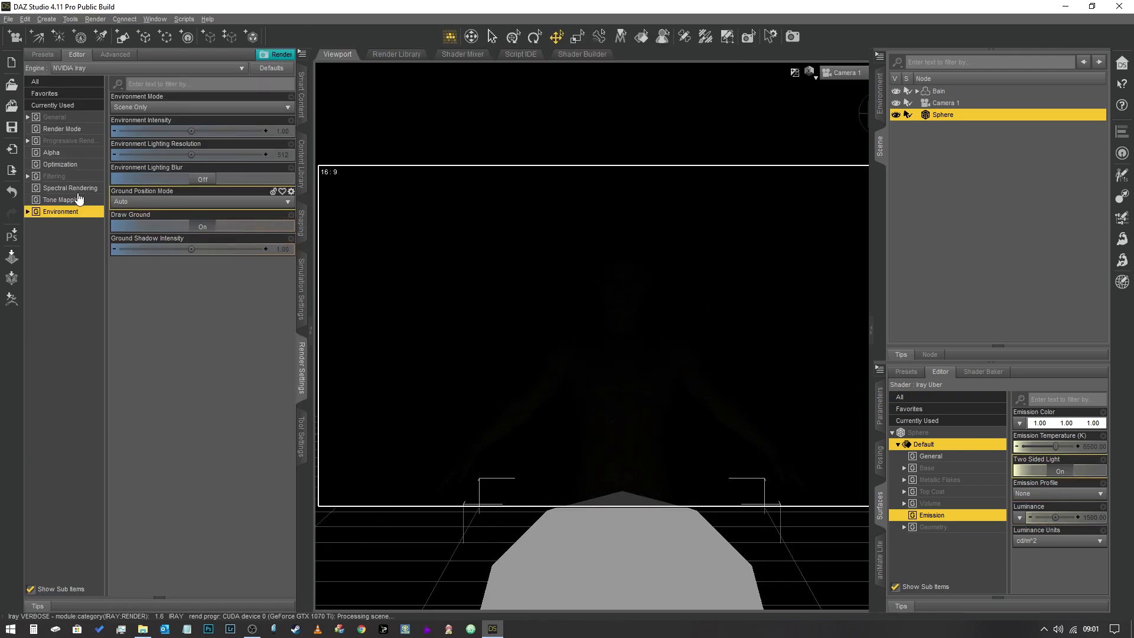
left_click(63, 199)
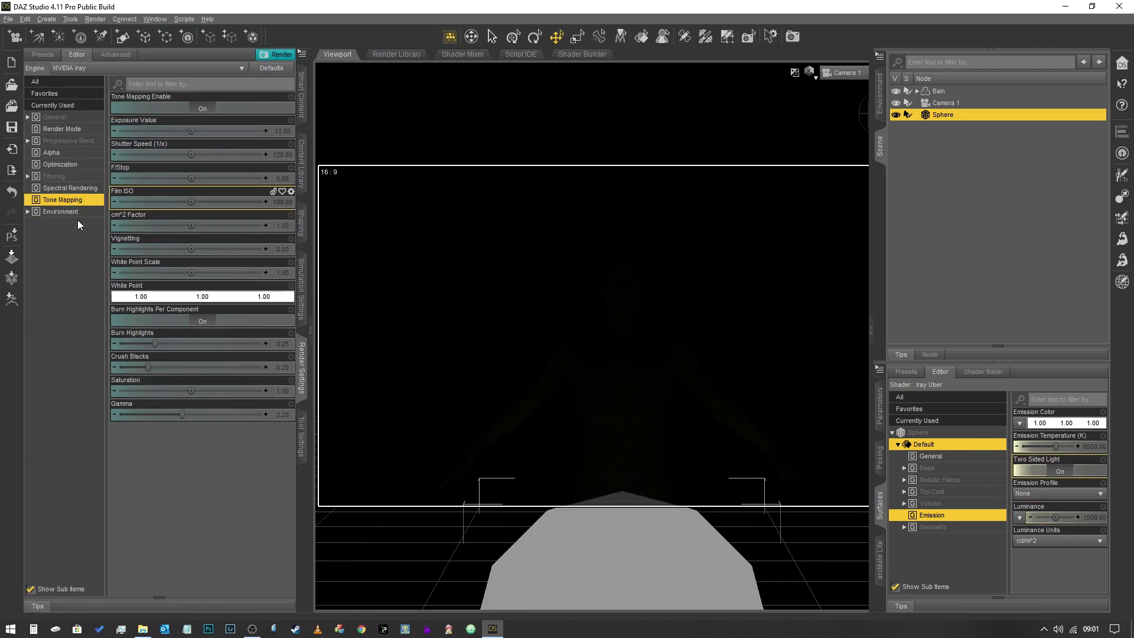
left_click(60, 211)
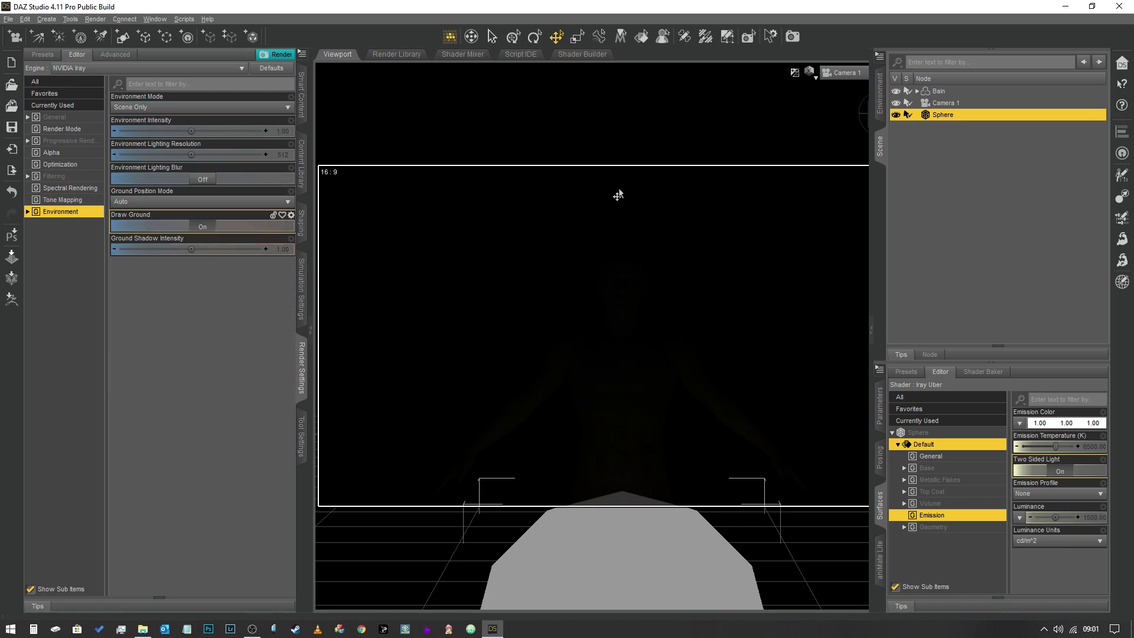
left_click(810, 73)
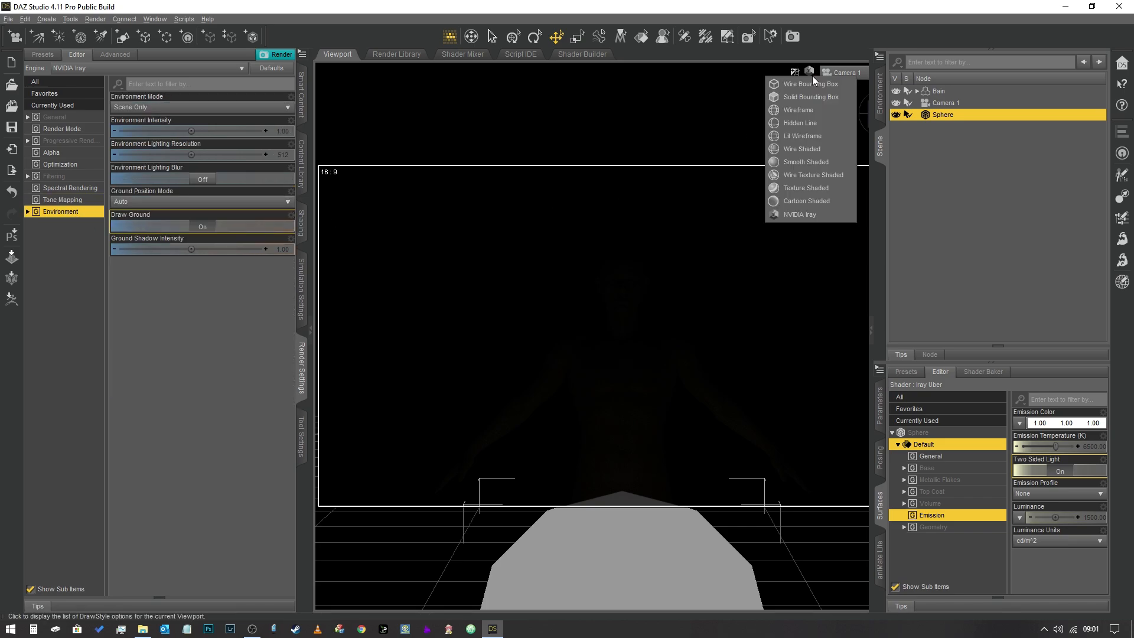
- Switch to textured preview and set the sphere's luminance to 2000 kcd/m²
left_click(807, 188)
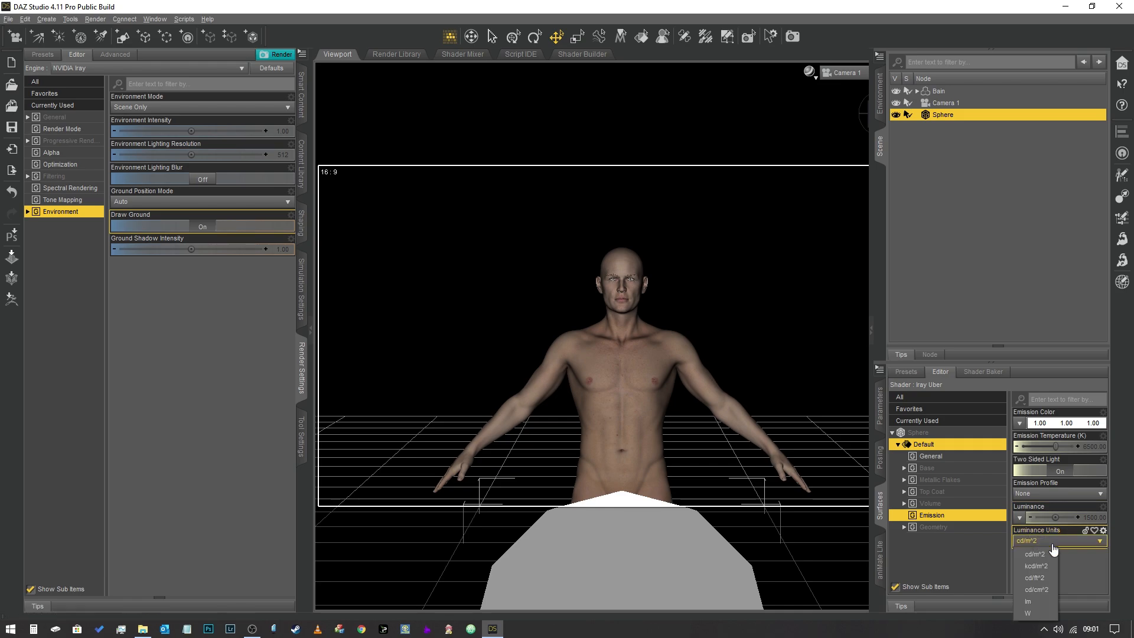
left_click(1037, 565)
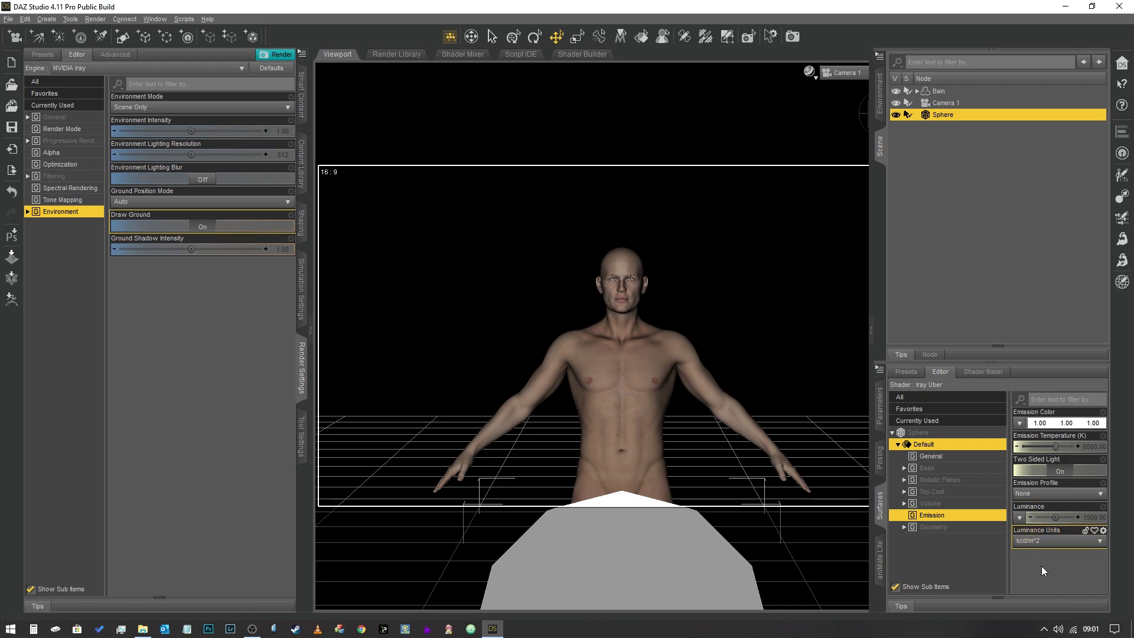
mouse_move(296, 131)
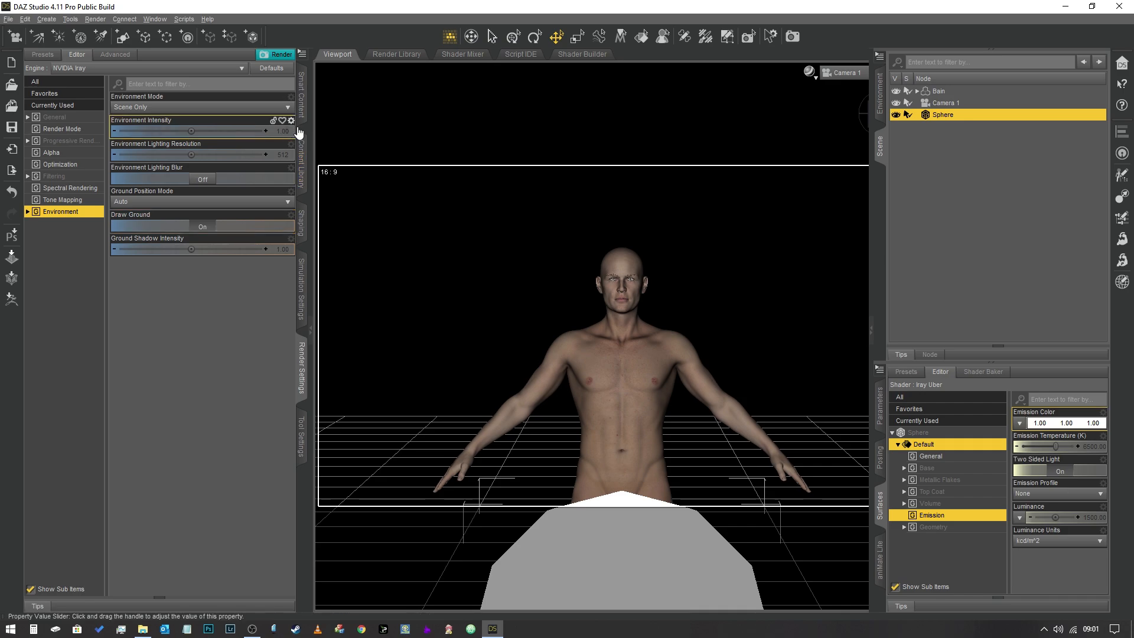
mouse_move(1071, 493)
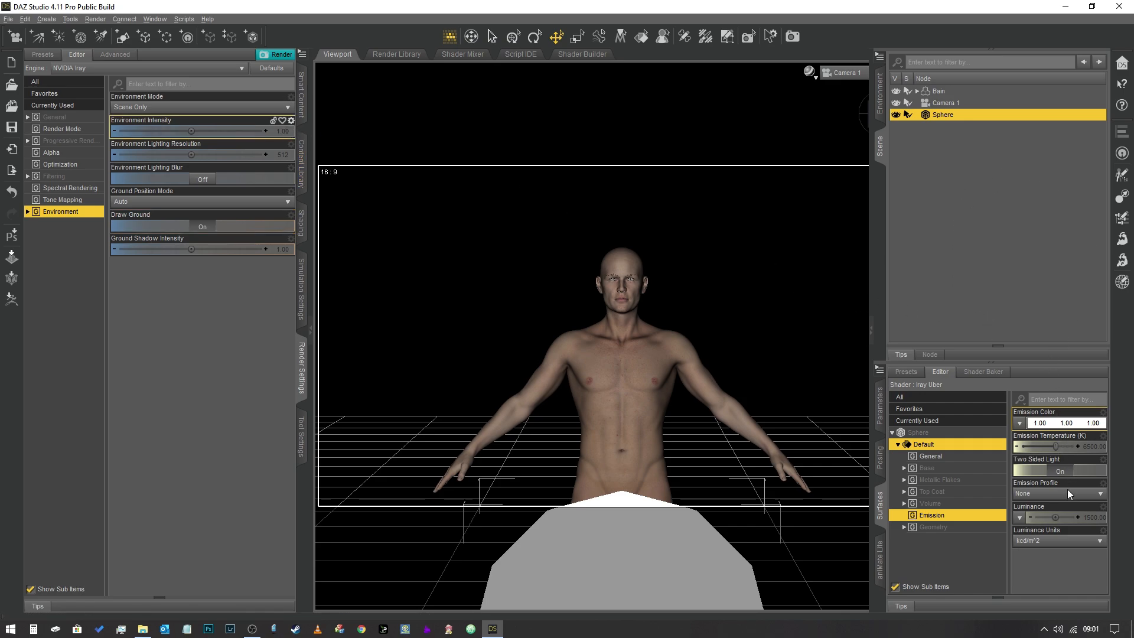
double_click(1064, 518)
type("2000")
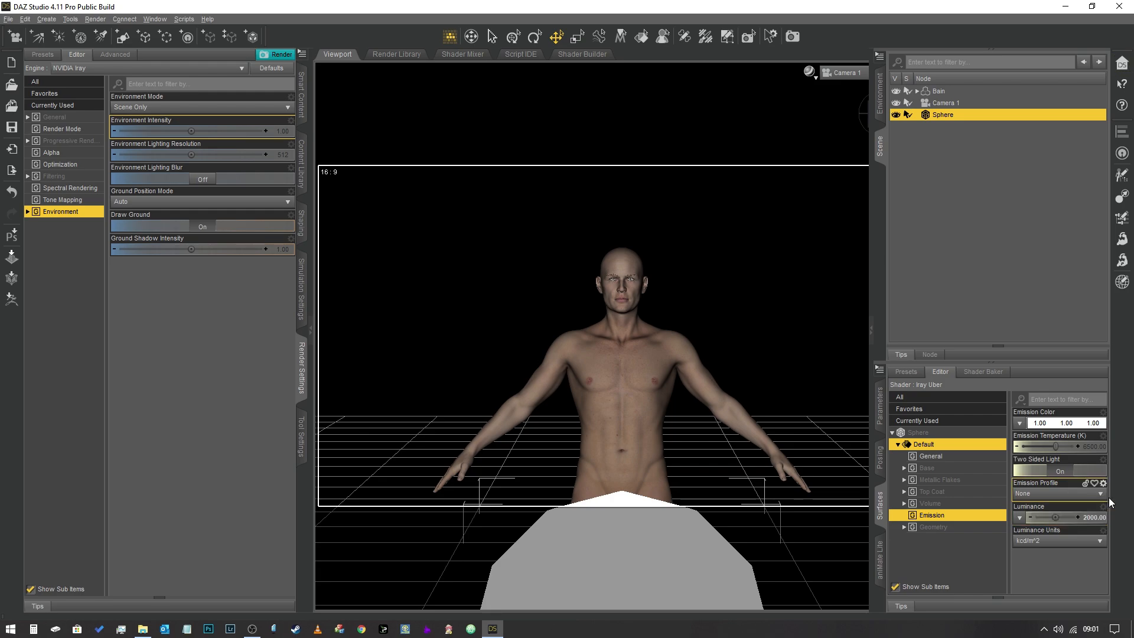
mouse_move(814, 154)
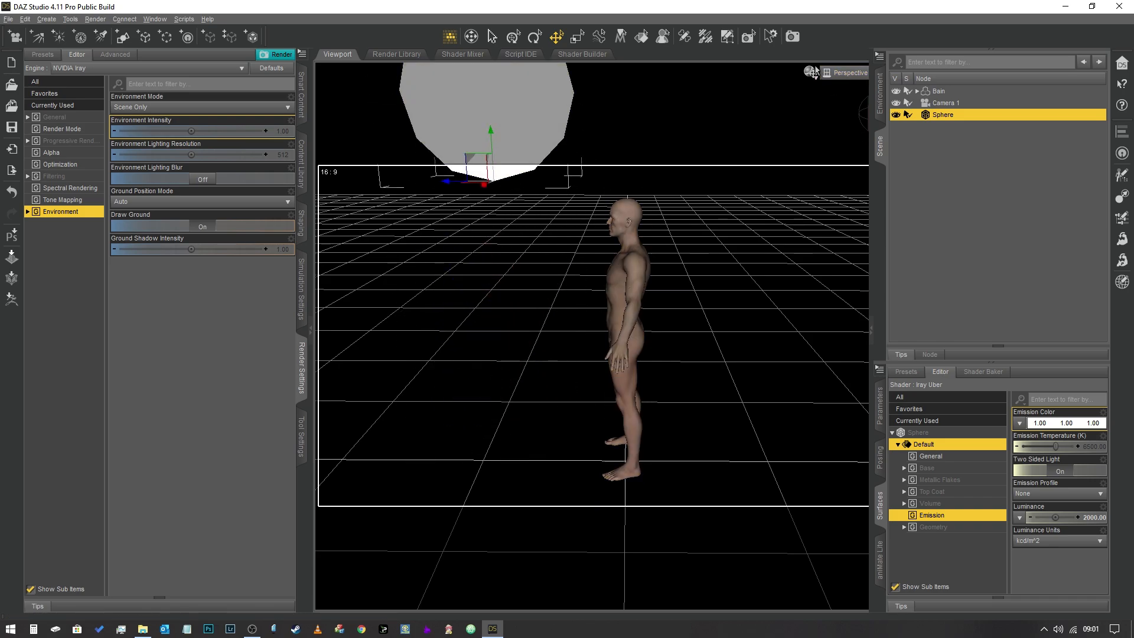
mouse_move(833, 78)
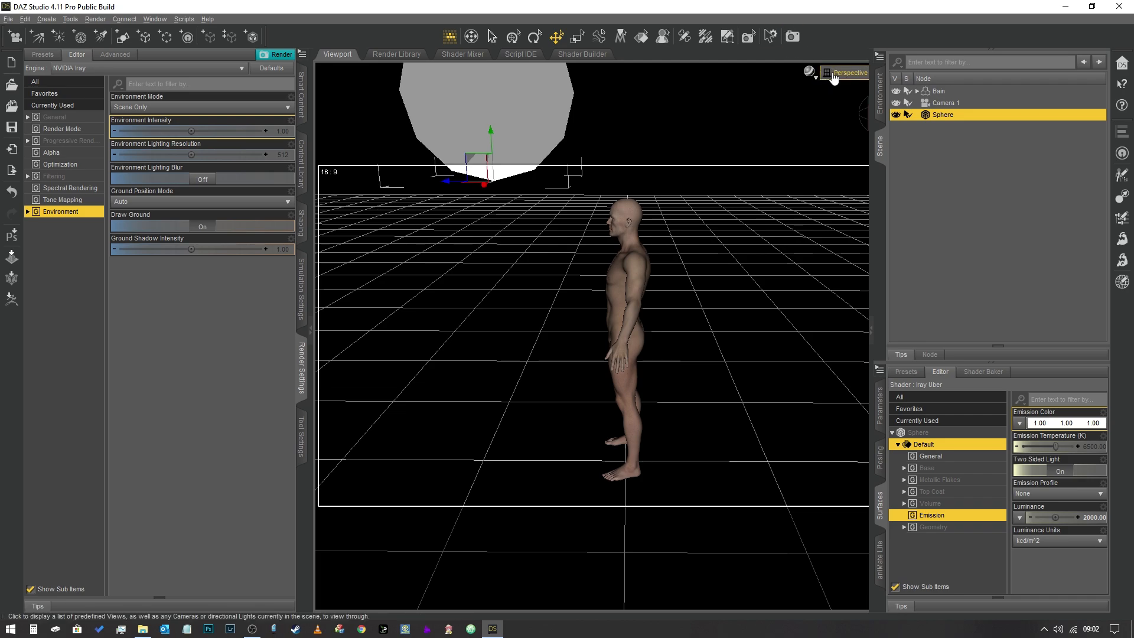
mouse_move(808, 172)
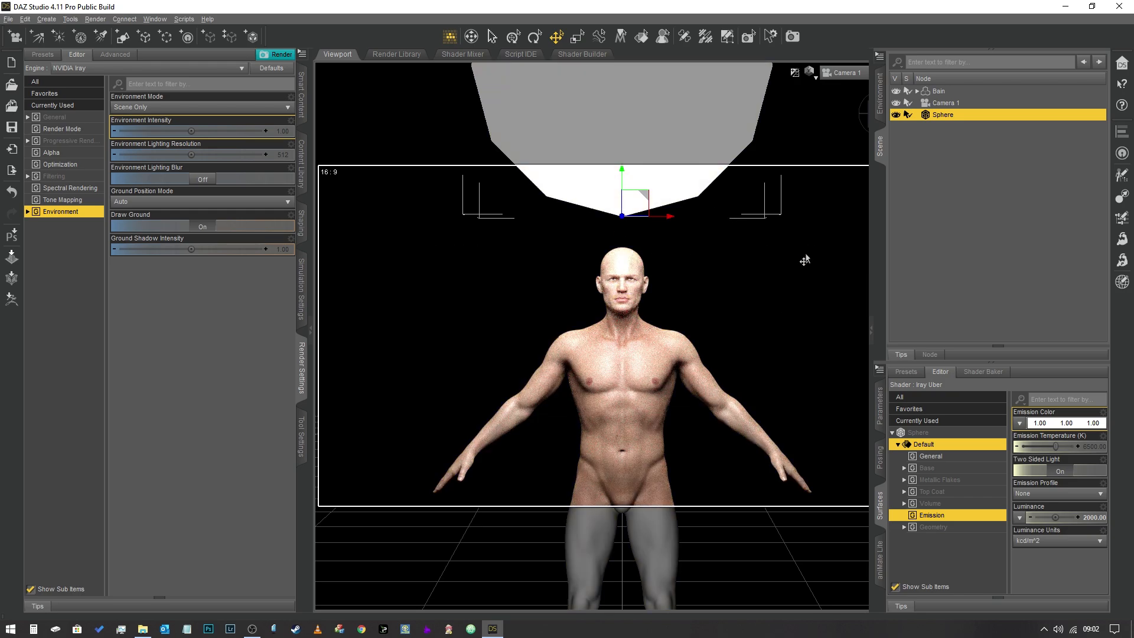
mouse_move(729, 293)
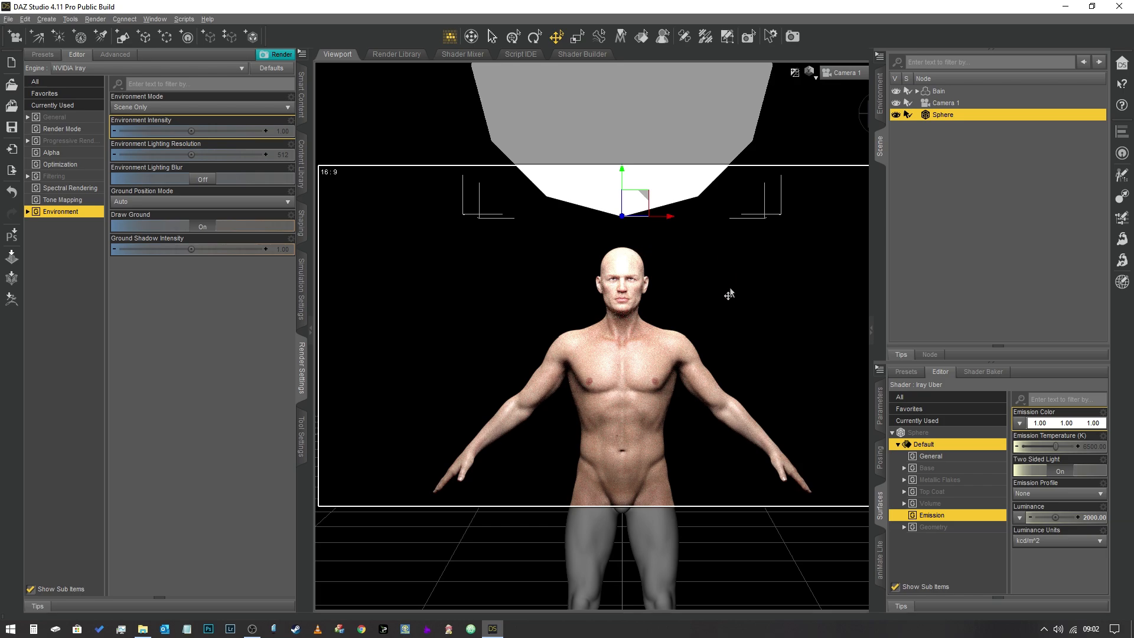
mouse_move(831, 302)
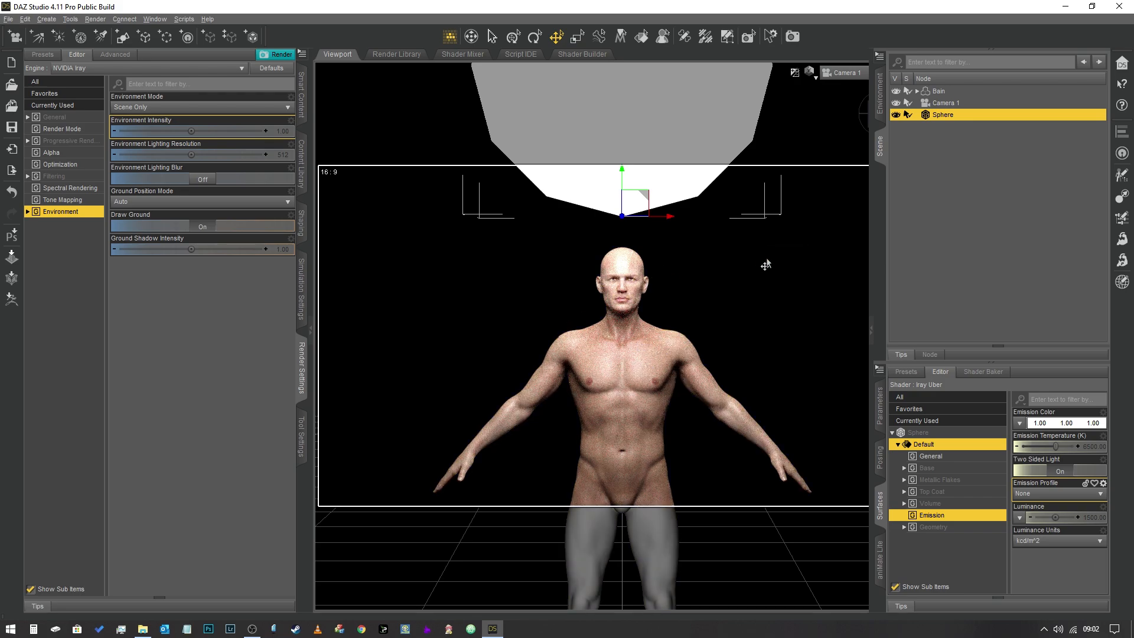
mouse_move(787, 260)
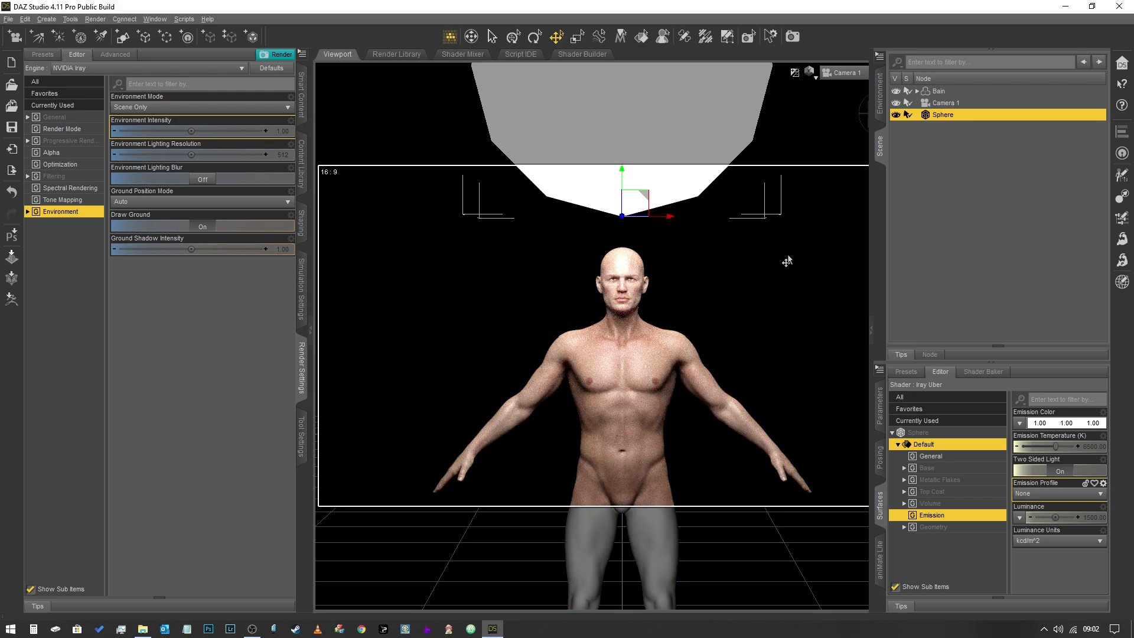
mouse_move(818, 250)
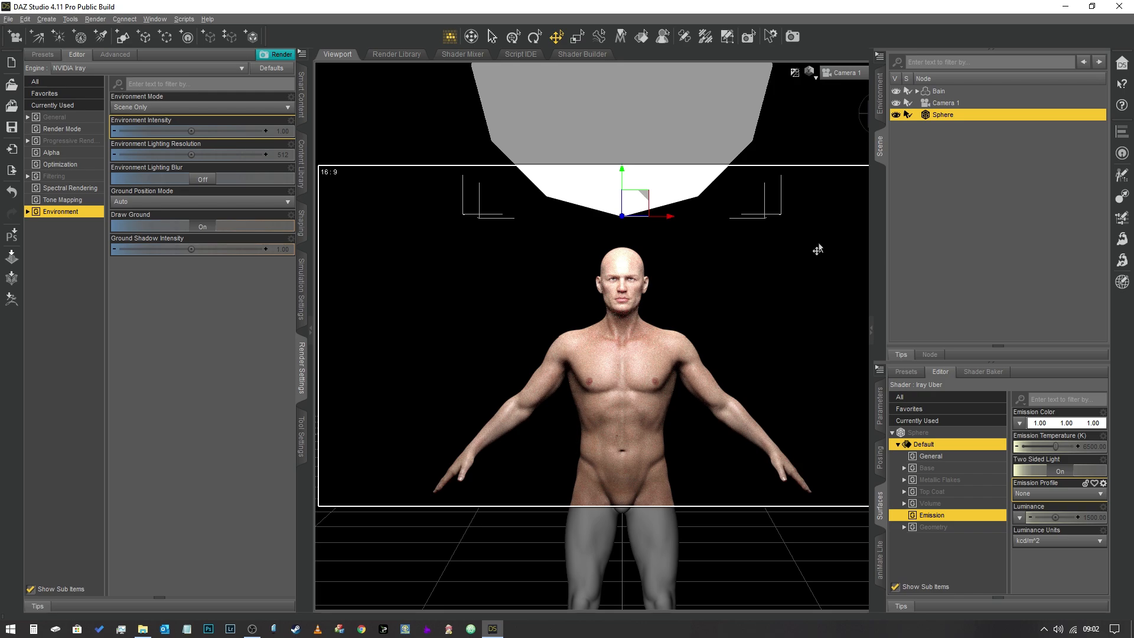
- Move the sphere to Y 191.24, Z 80.28 in perspective view, then look through Camera 1
left_click(826, 72)
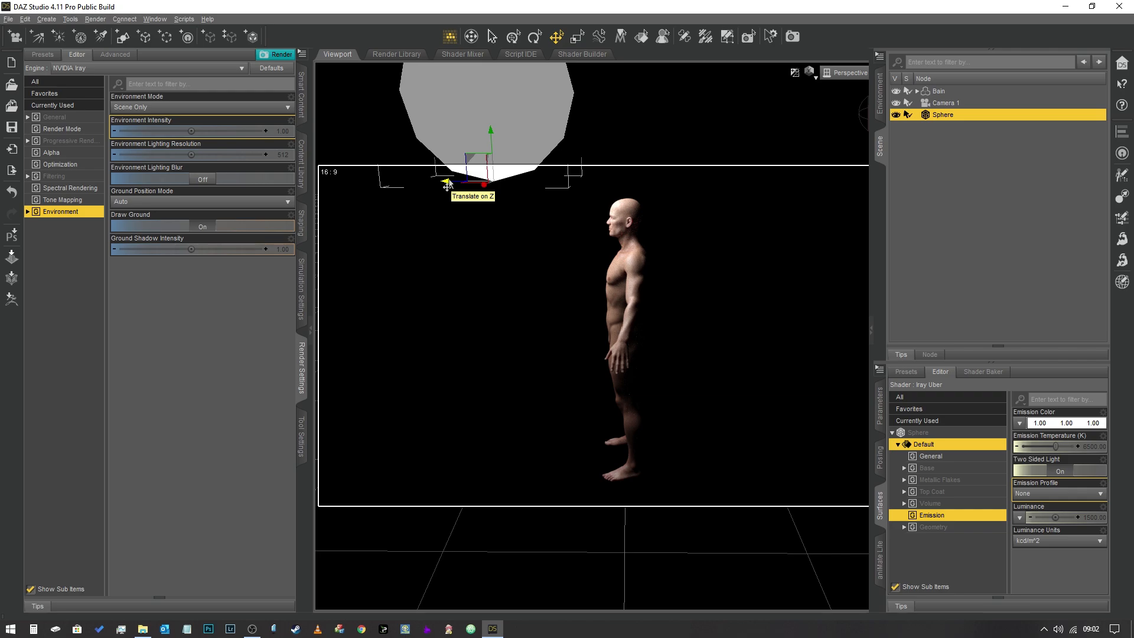
mouse_move(387, 179)
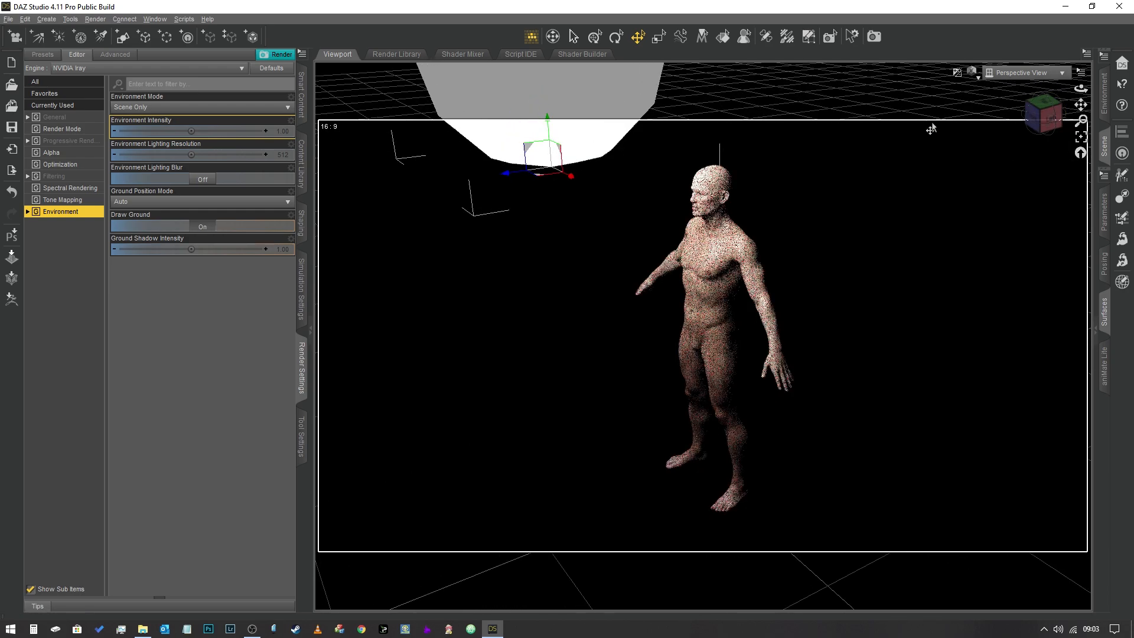
mouse_move(1020, 72)
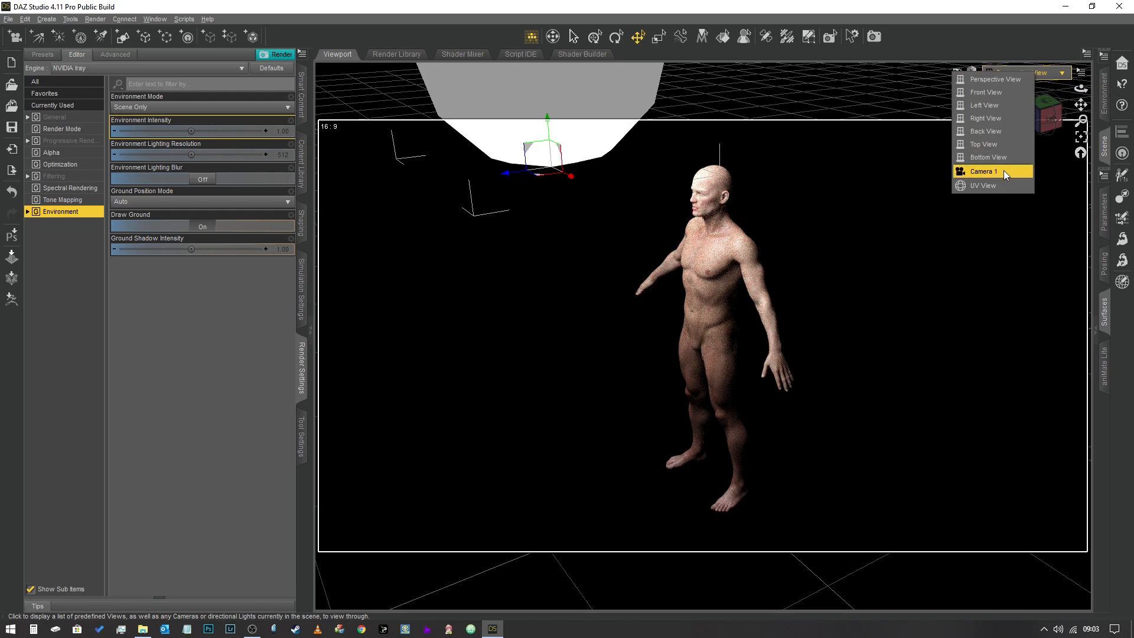
left_click(985, 172)
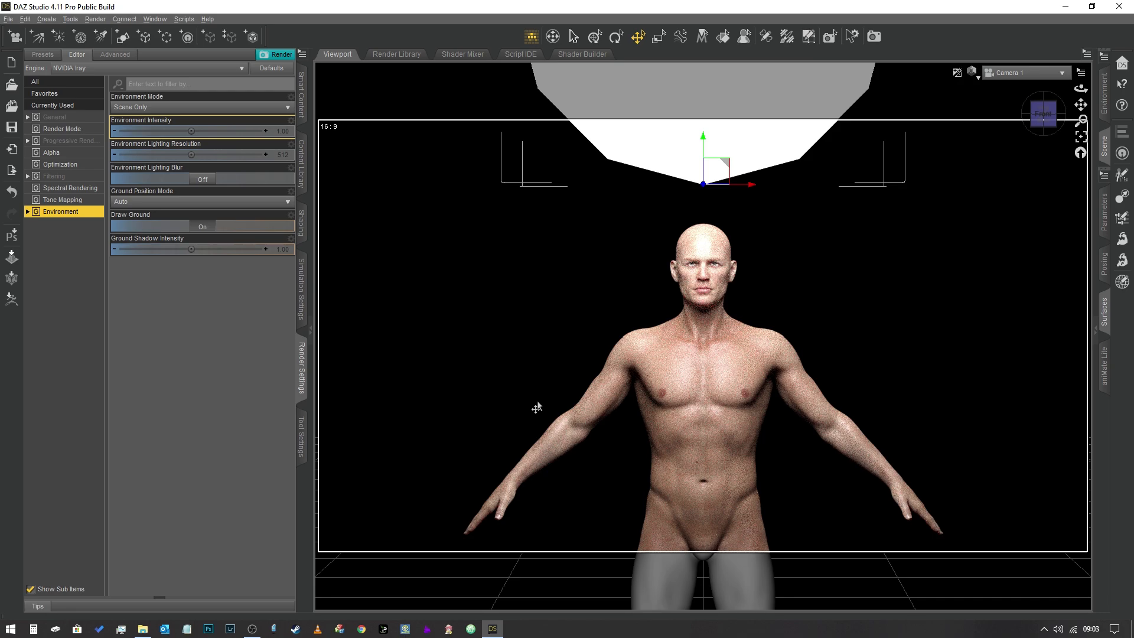
mouse_move(965, 273)
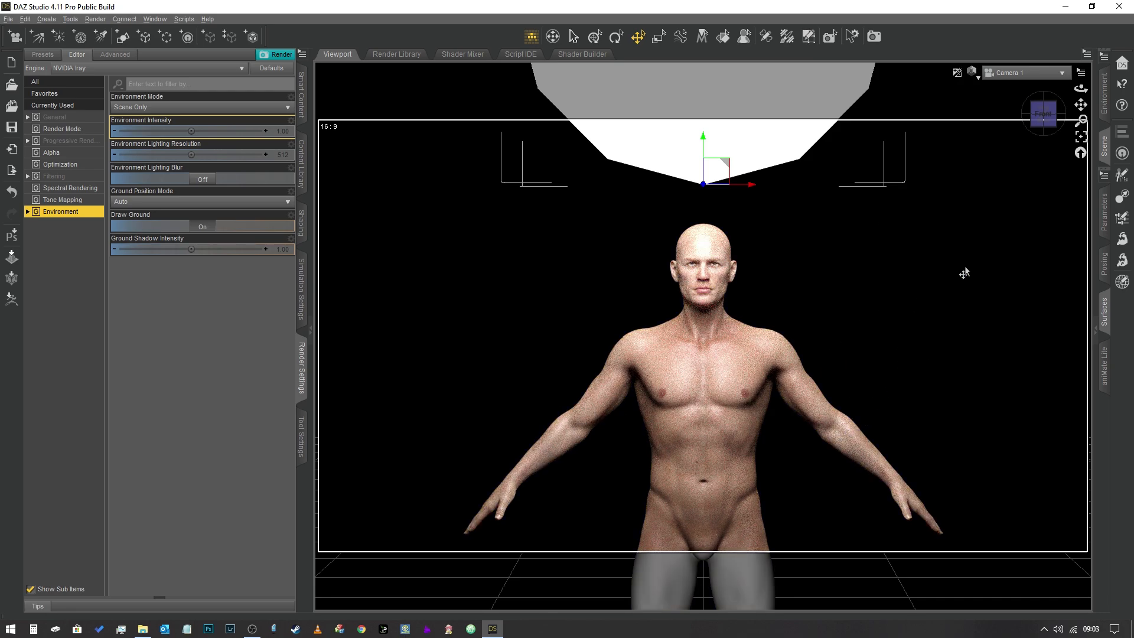
mouse_move(1106, 295)
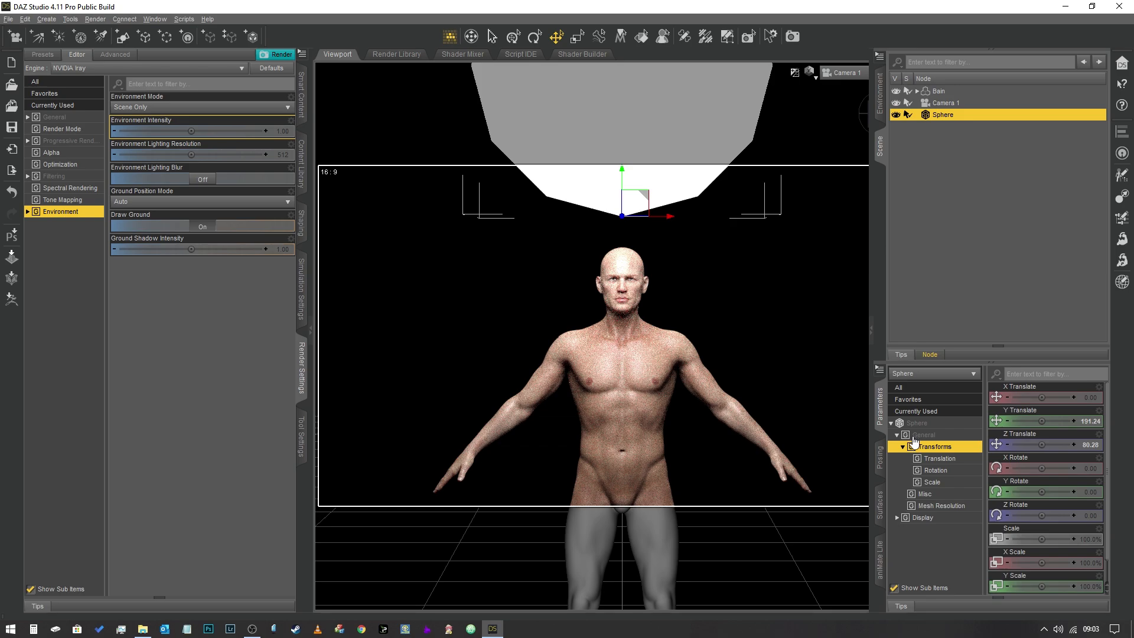
- Shrink the sphere to a small ball above the head and lower its luminance
left_click(917, 423)
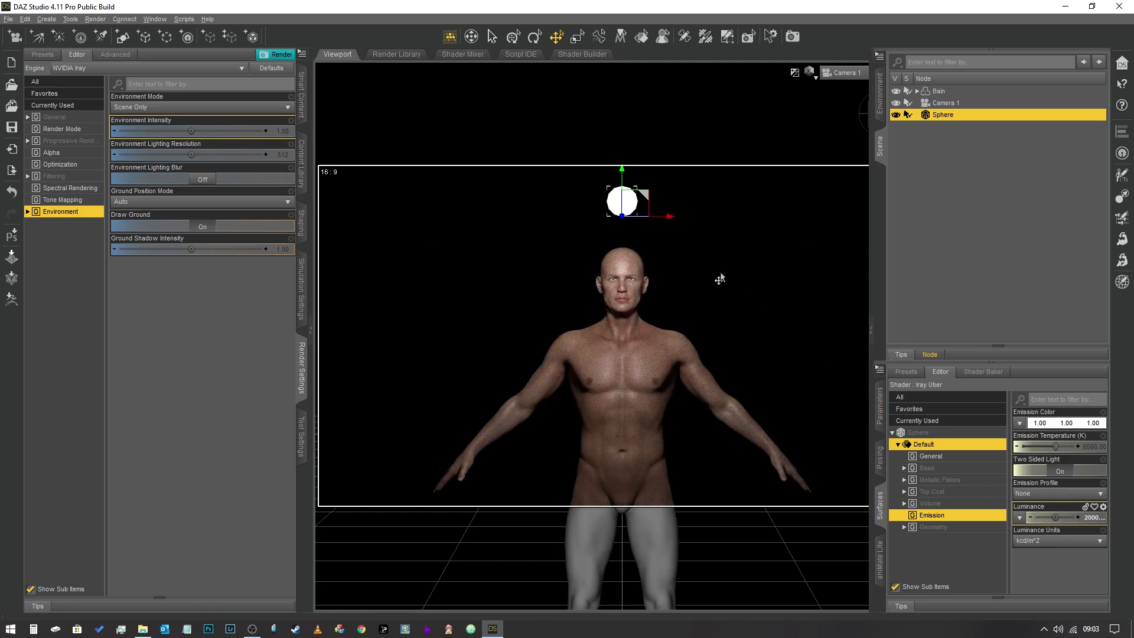
mouse_move(763, 301)
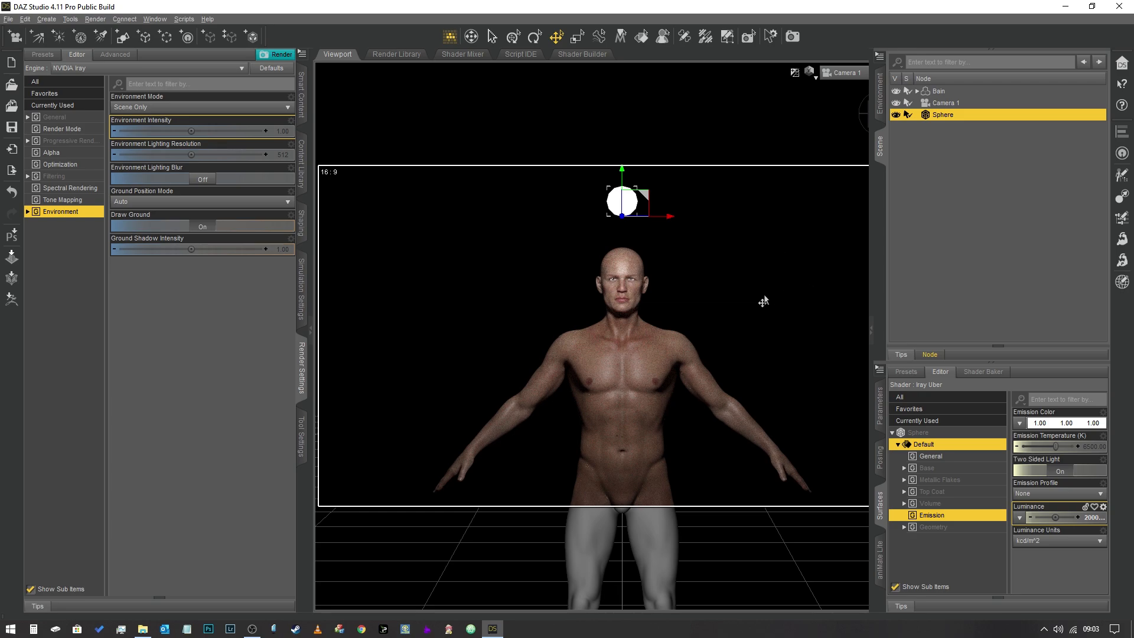
mouse_move(766, 269)
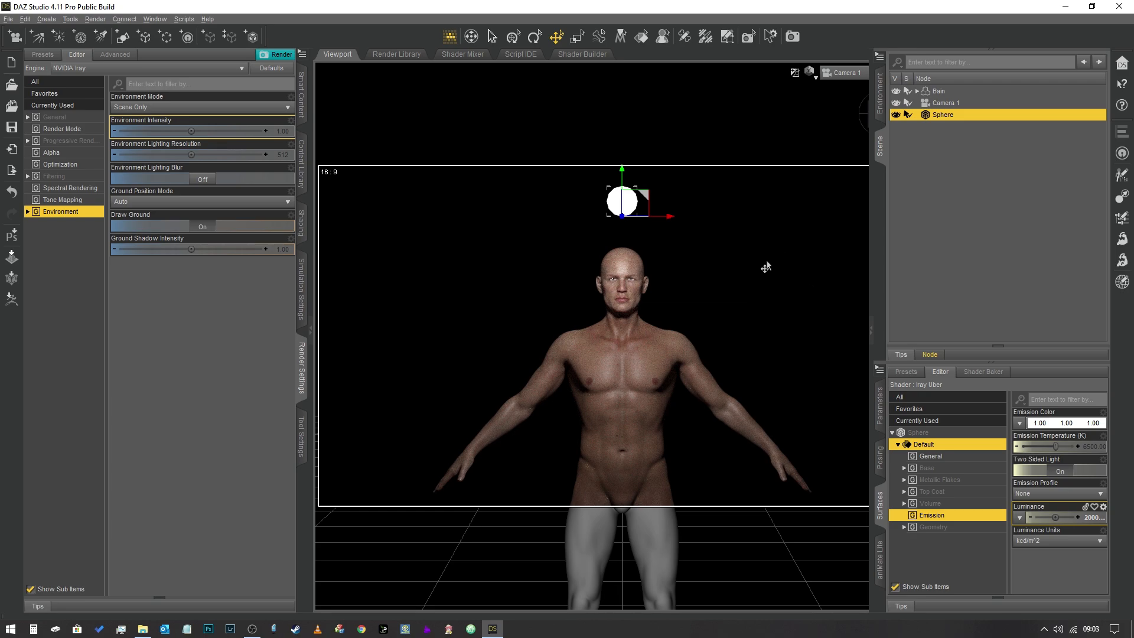
mouse_move(907, 177)
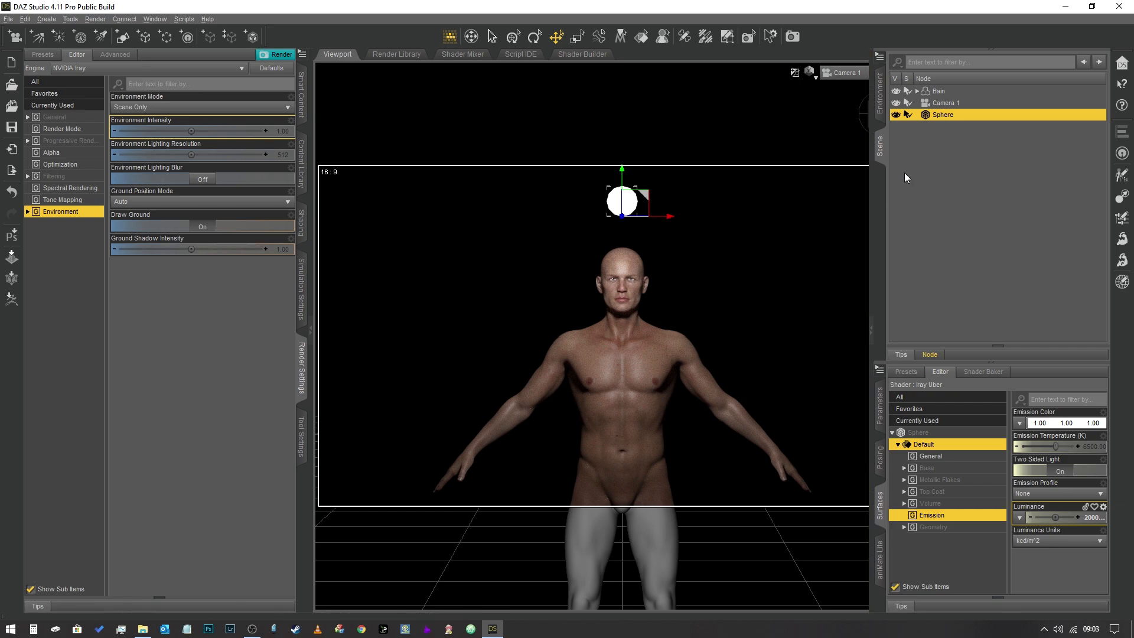
mouse_move(910, 174)
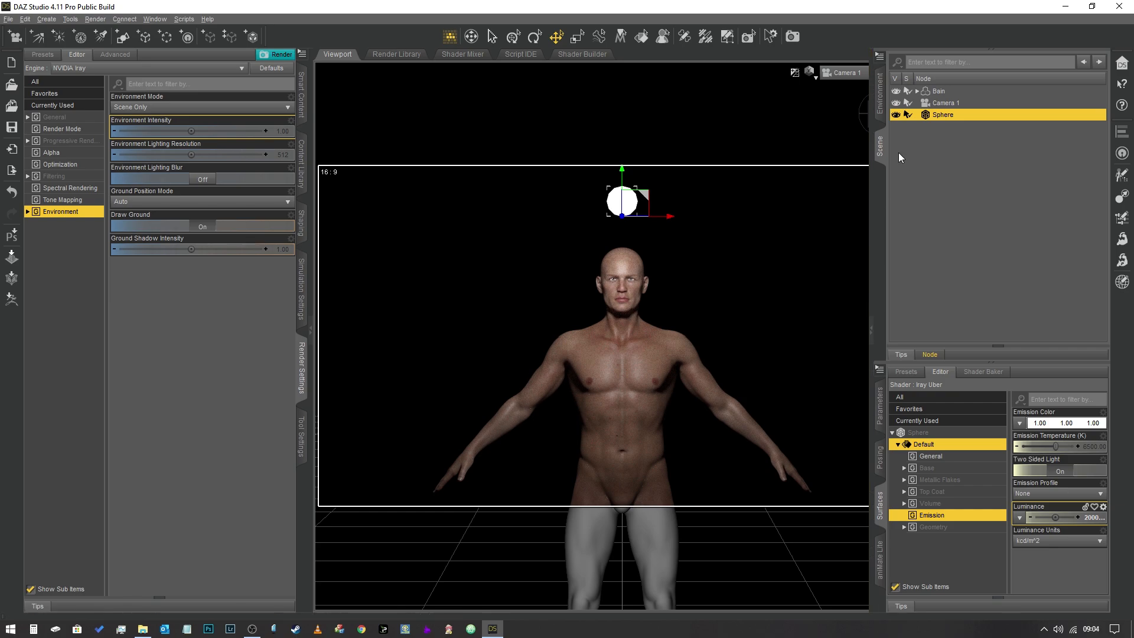
mouse_move(881, 150)
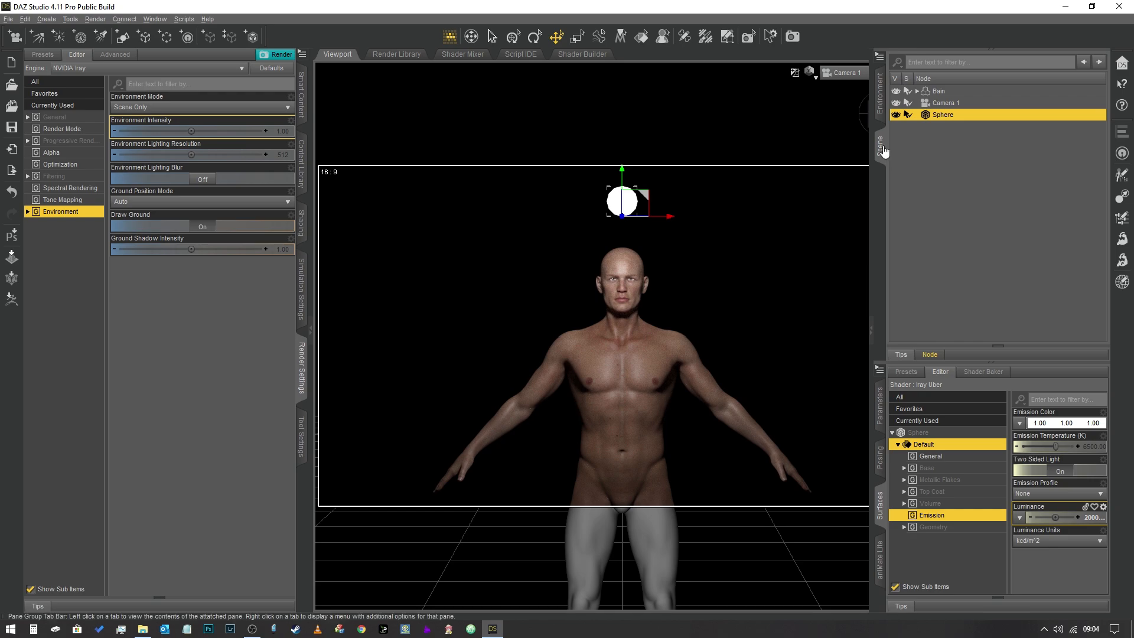
mouse_move(881, 143)
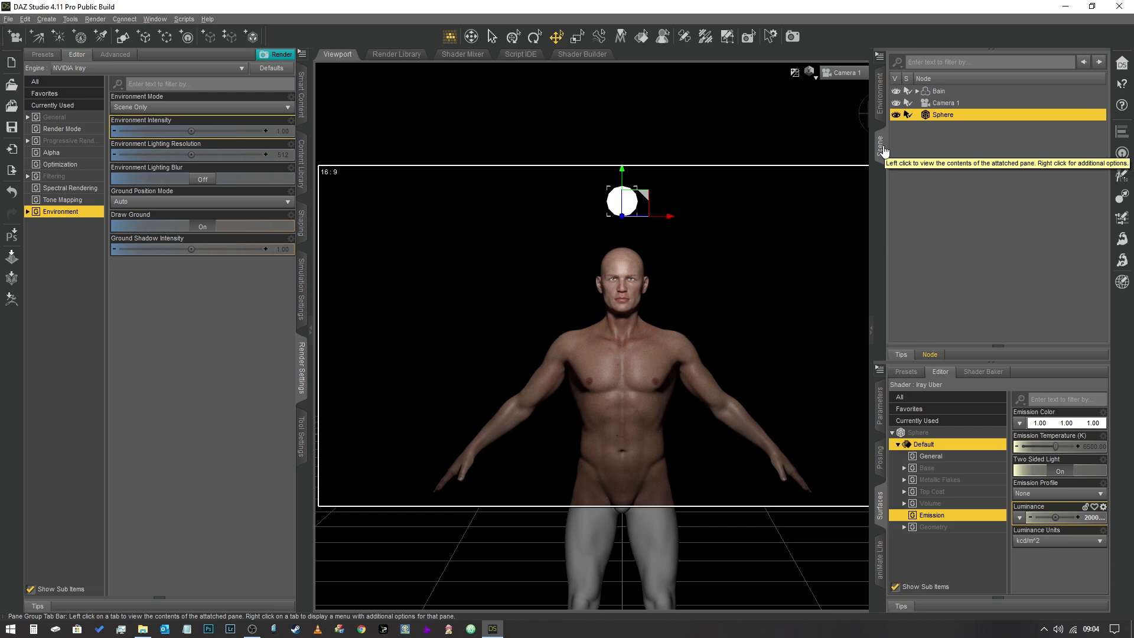
mouse_move(882, 145)
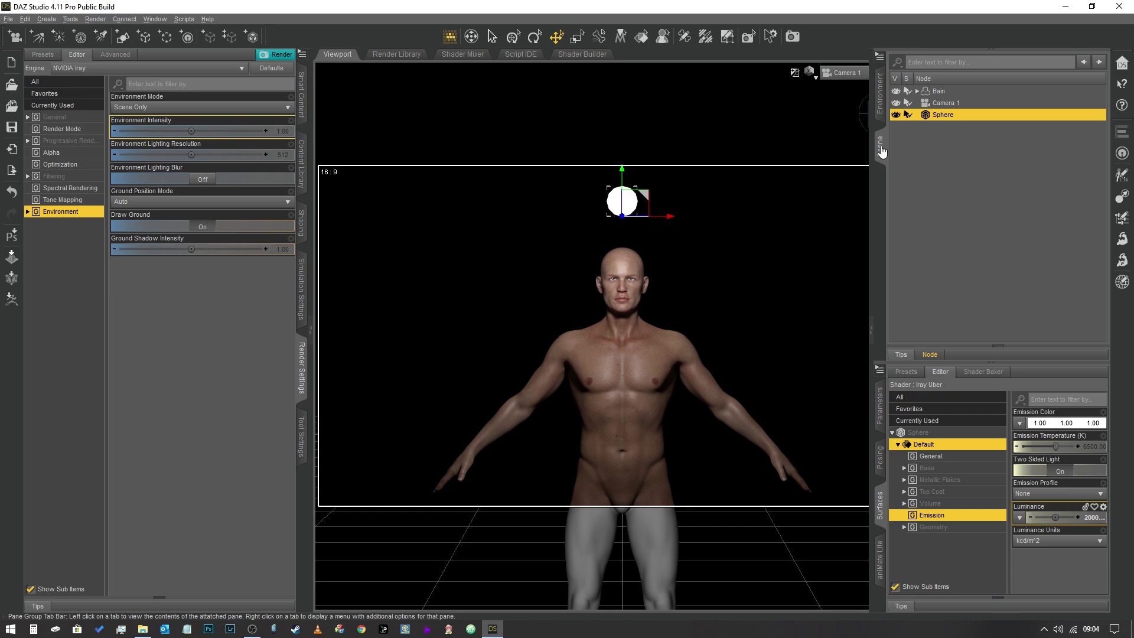
mouse_move(881, 150)
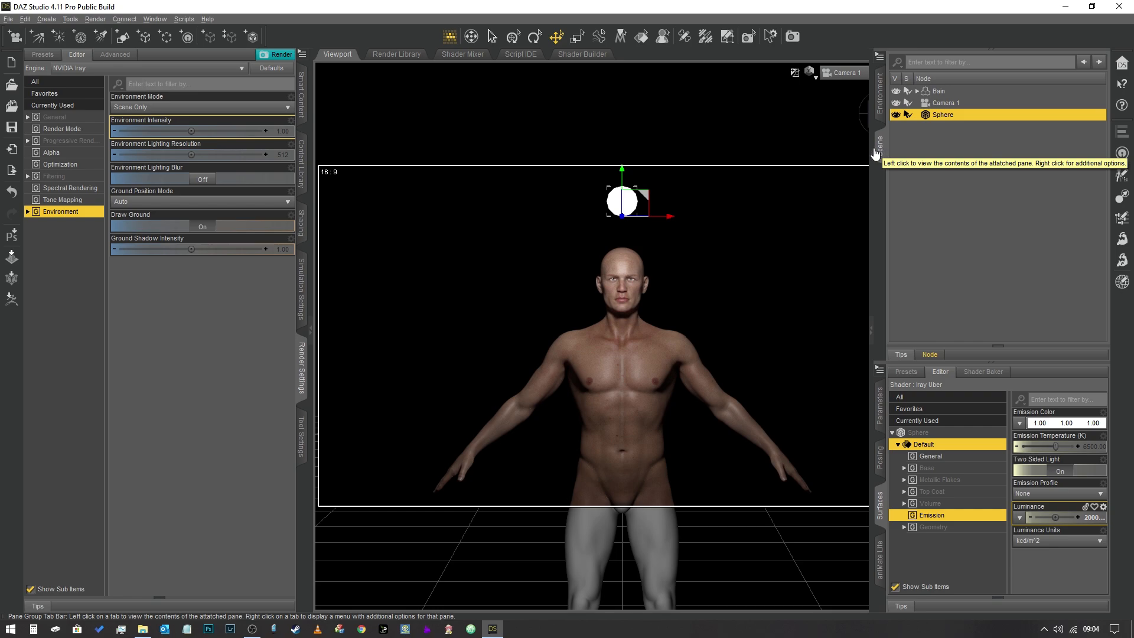
mouse_move(872, 143)
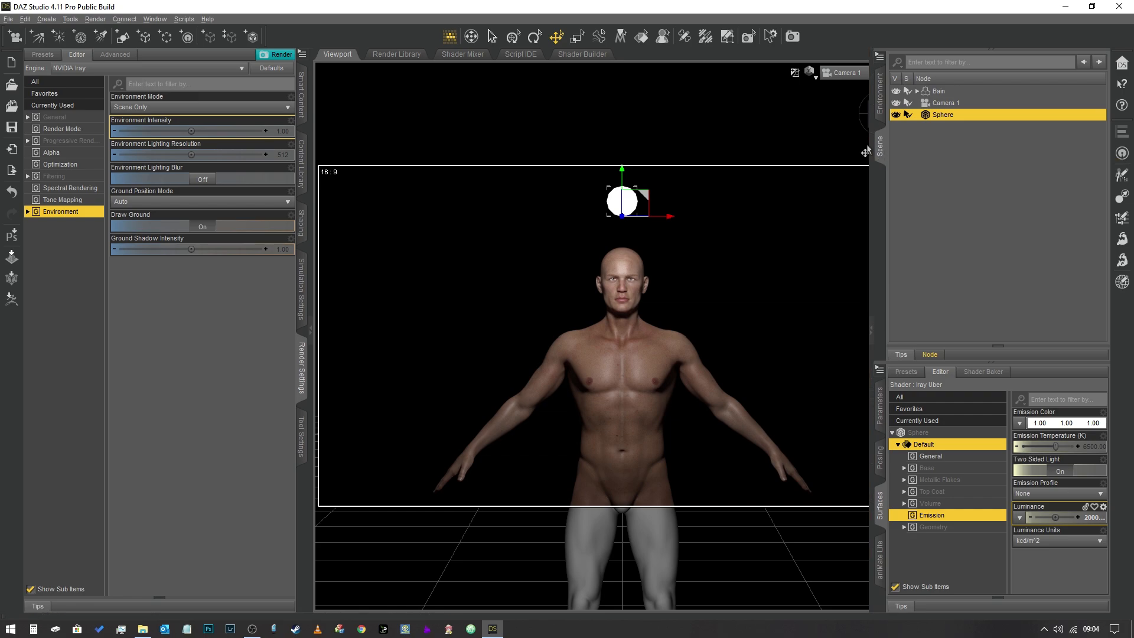
mouse_move(881, 149)
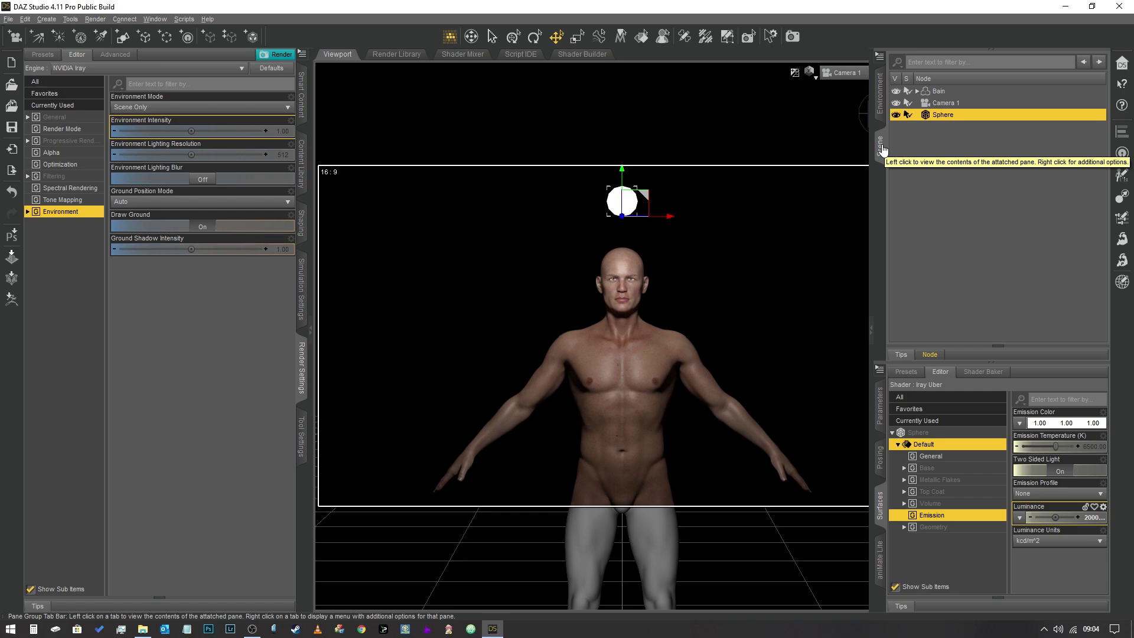
mouse_move(937, 189)
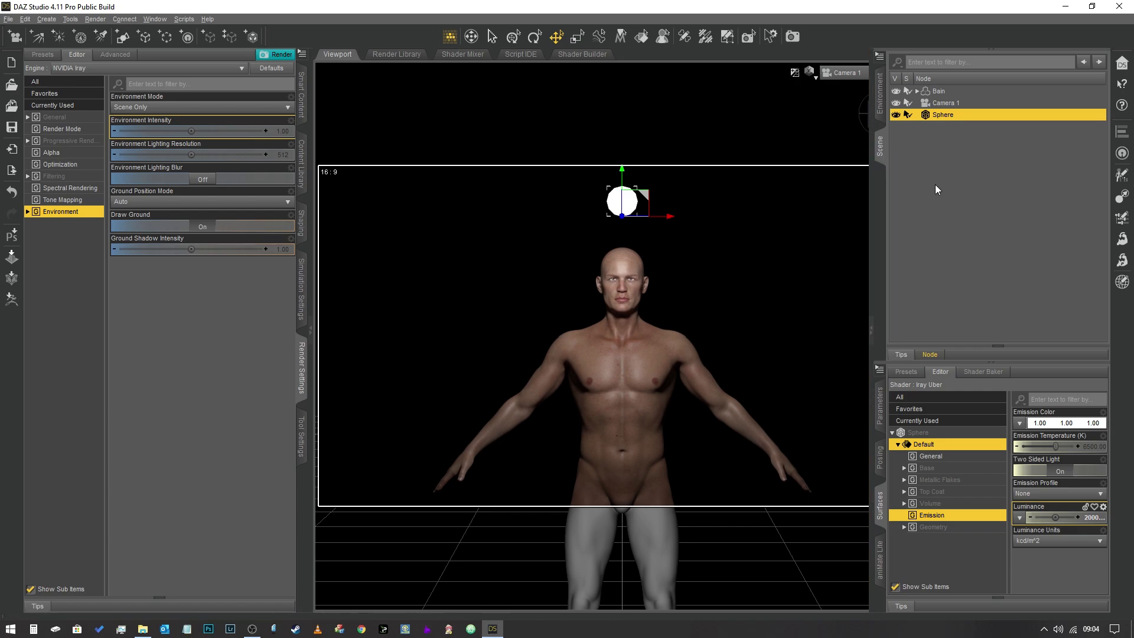
mouse_move(1092, 527)
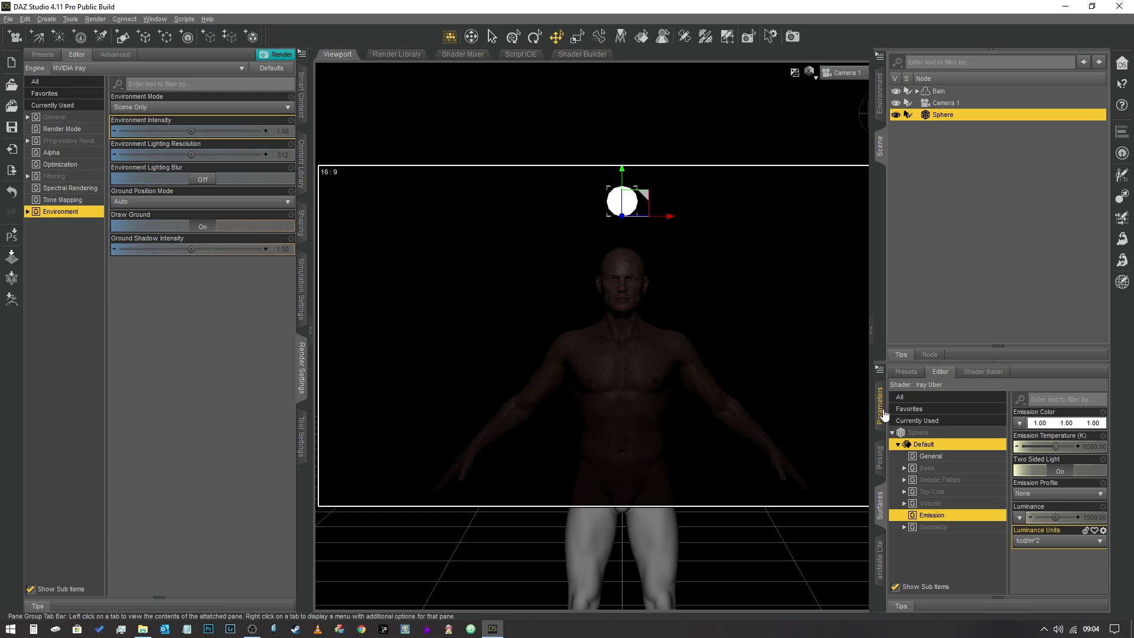
- Review the sphere's scale in Parameters and its Emission luminance 1500 in Surfaces
left_click(880, 397)
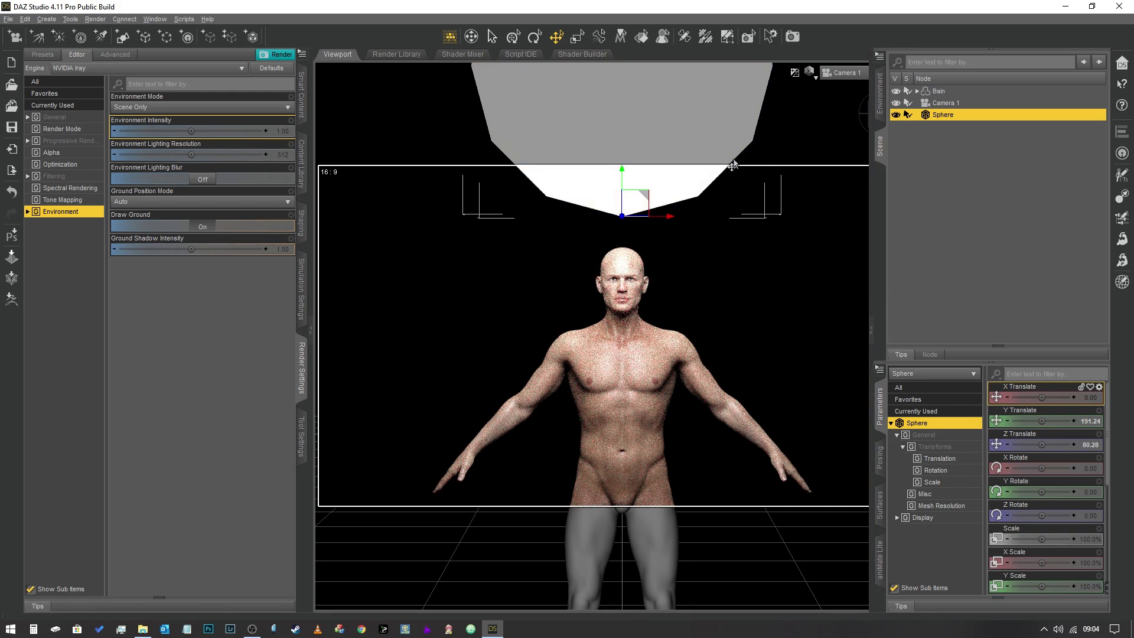
mouse_move(822, 241)
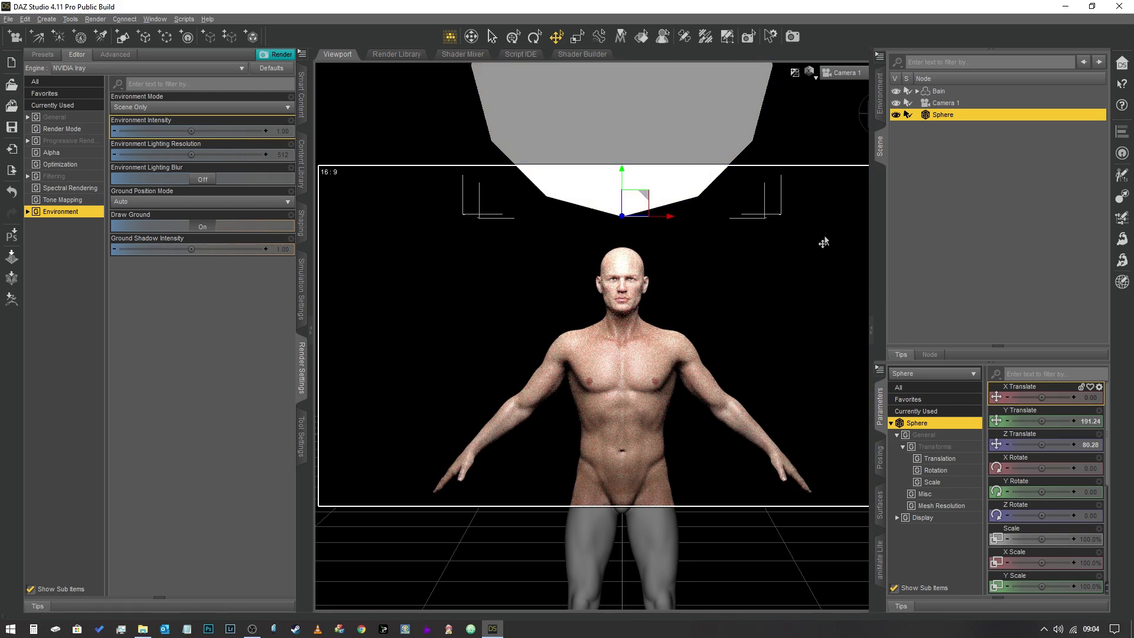
mouse_move(727, 198)
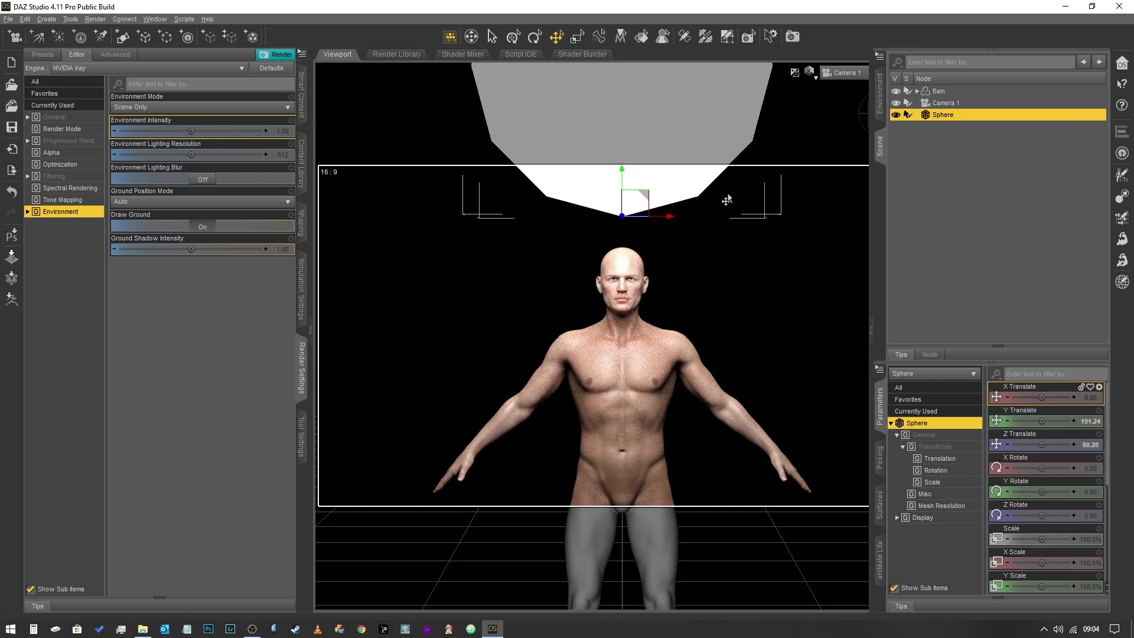
mouse_move(863, 450)
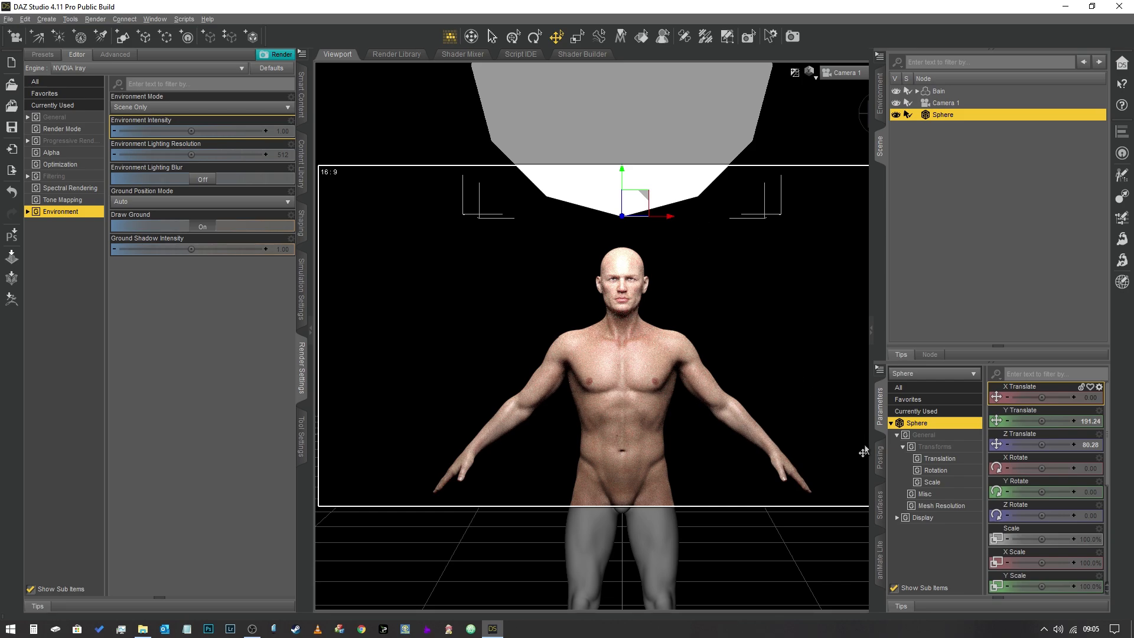
mouse_move(880, 507)
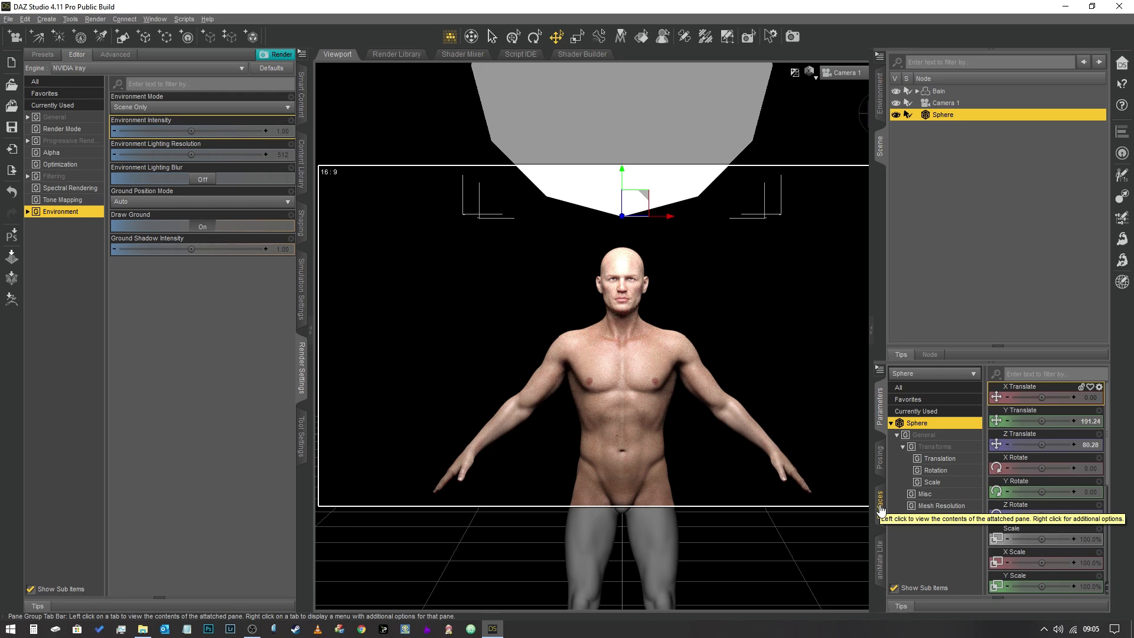
left_click(881, 498)
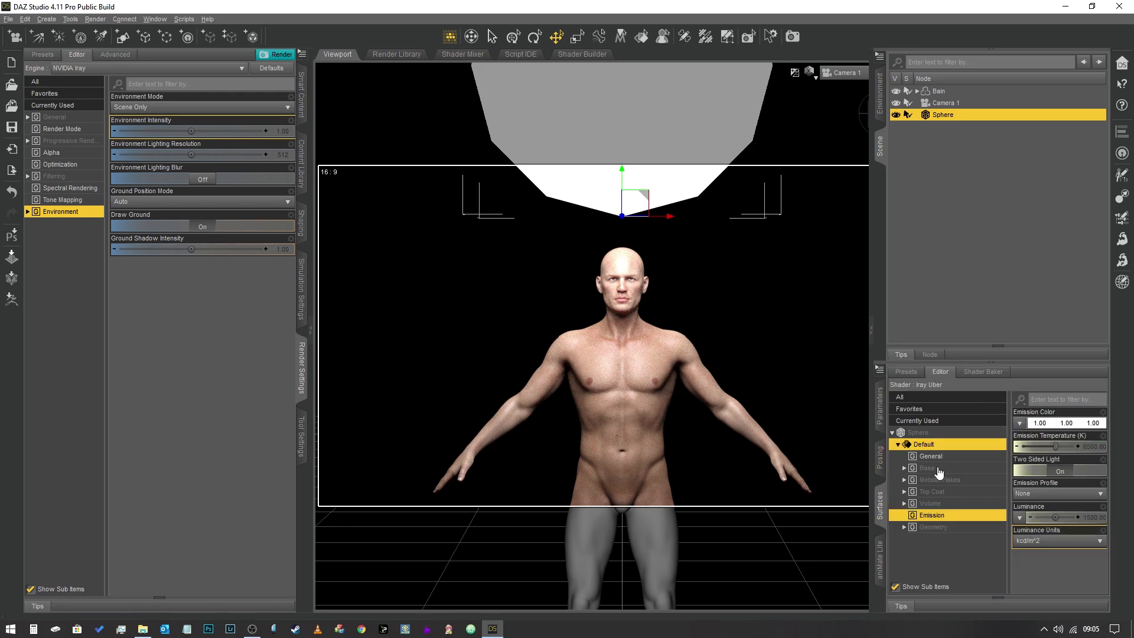
mouse_move(885, 521)
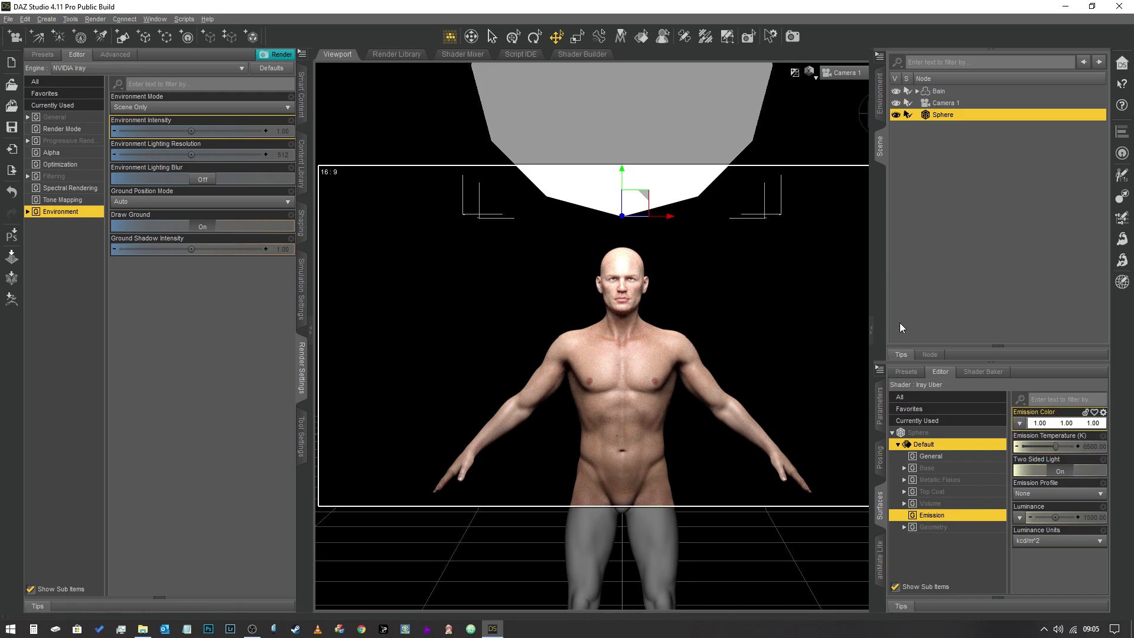
mouse_move(883, 148)
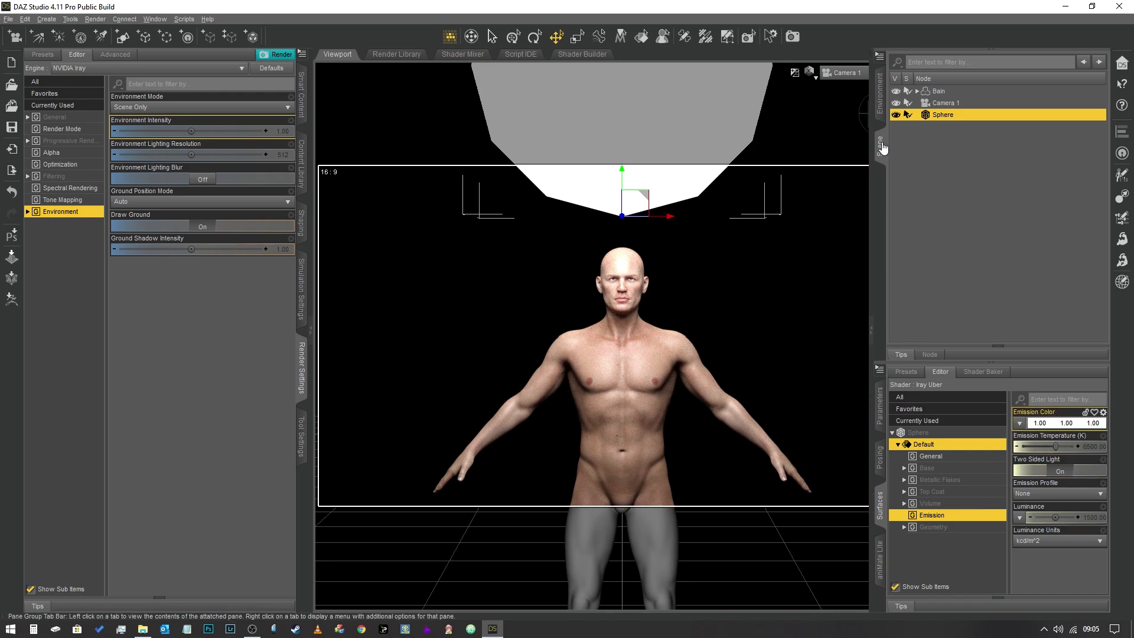
mouse_move(883, 149)
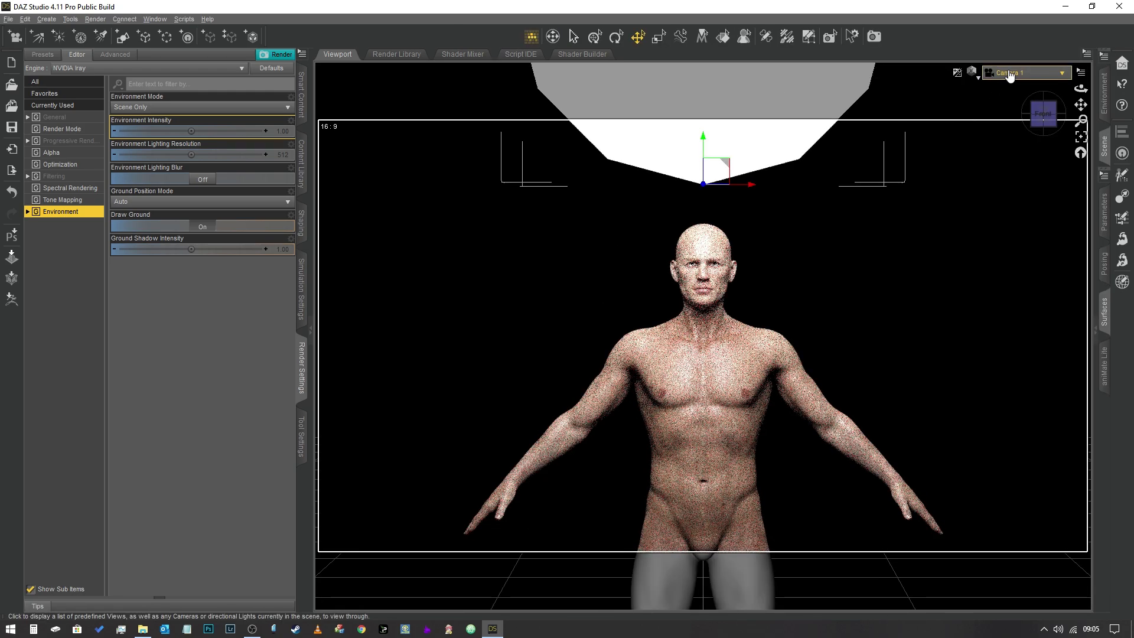
mouse_move(1023, 72)
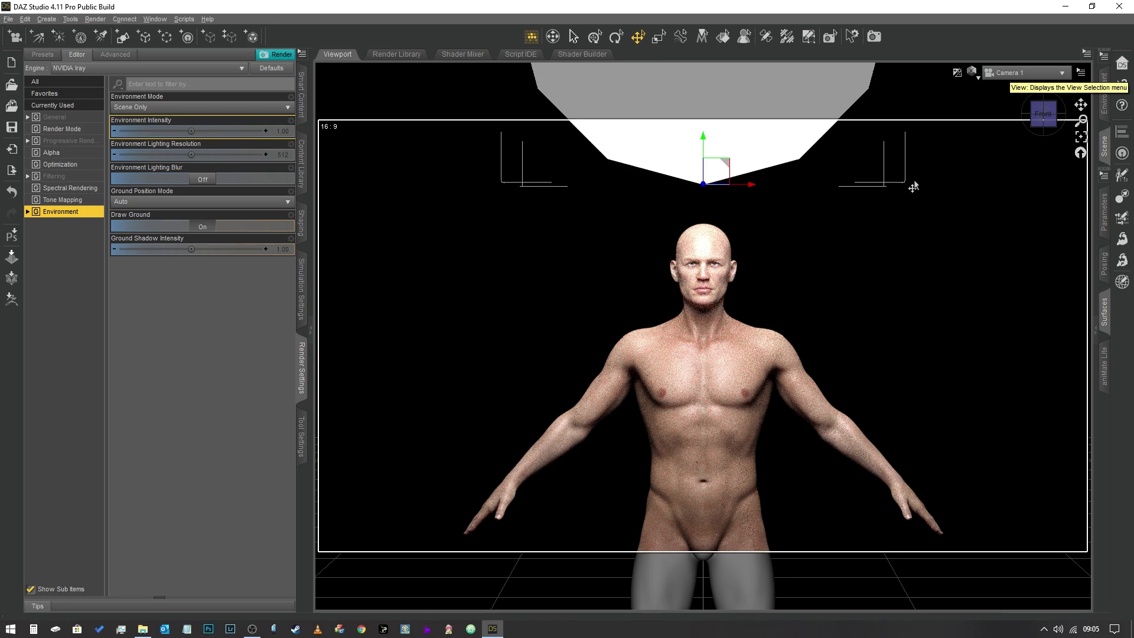
mouse_move(923, 236)
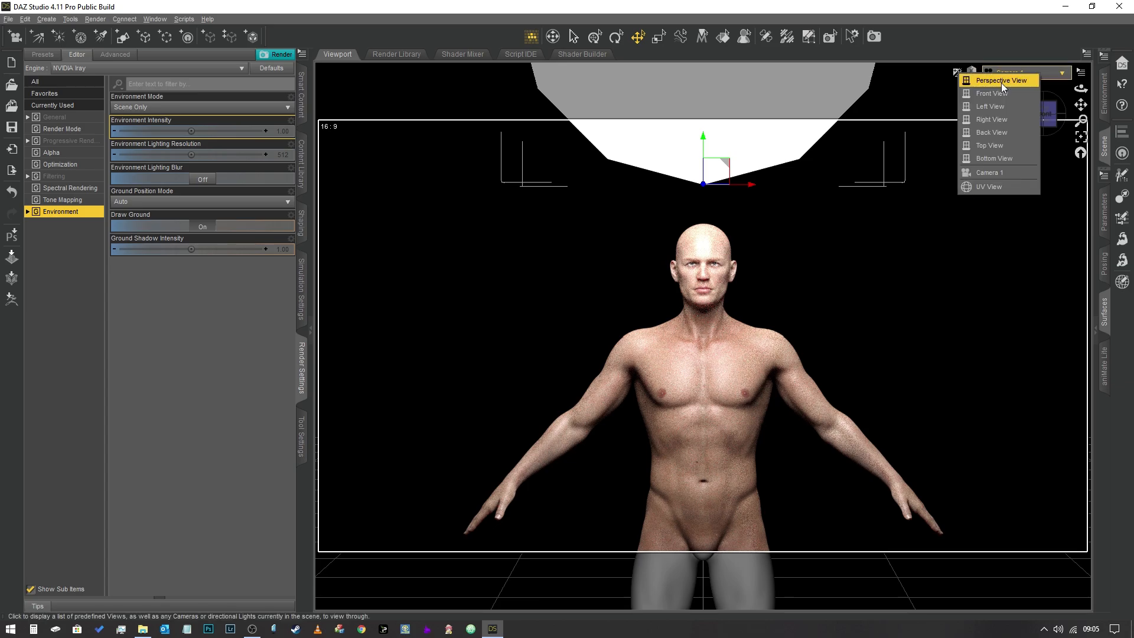
- Switch the viewport from Camera 1 to the free Perspective View
left_click(999, 81)
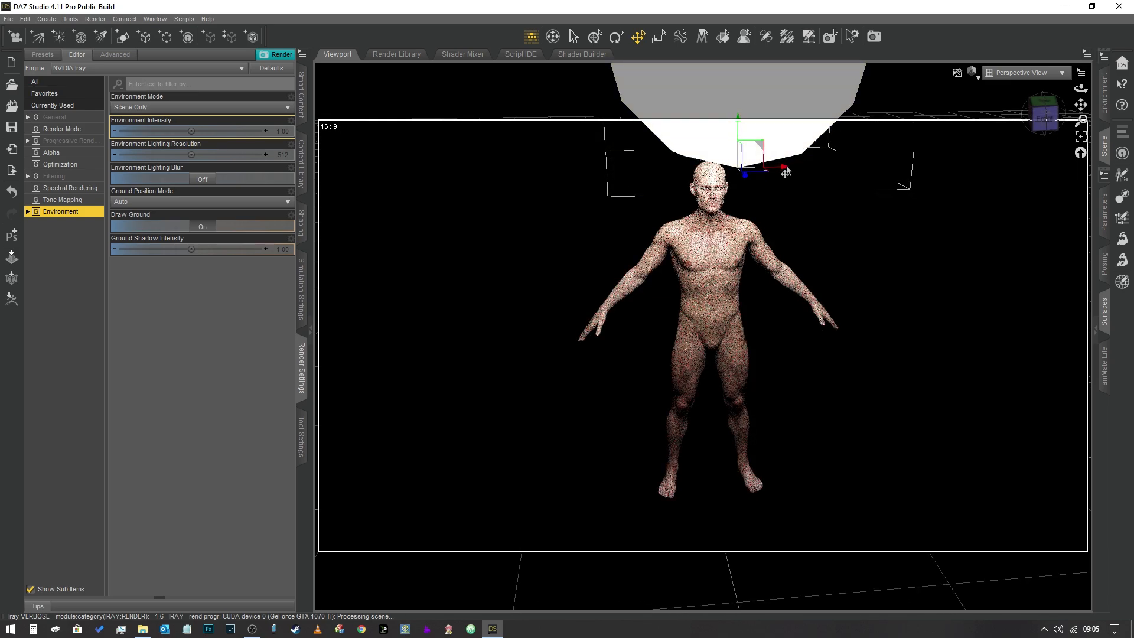
mouse_move(783, 171)
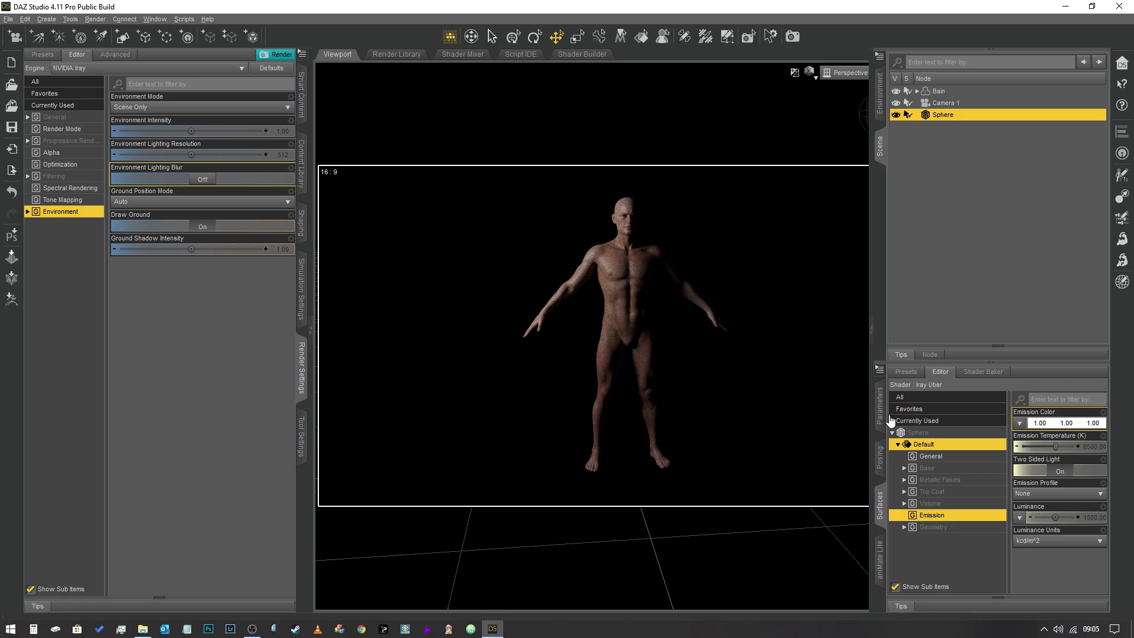
- Move the sphere off to X -238.84, Y 191.24, leaving the figure in shadow
left_click(879, 401)
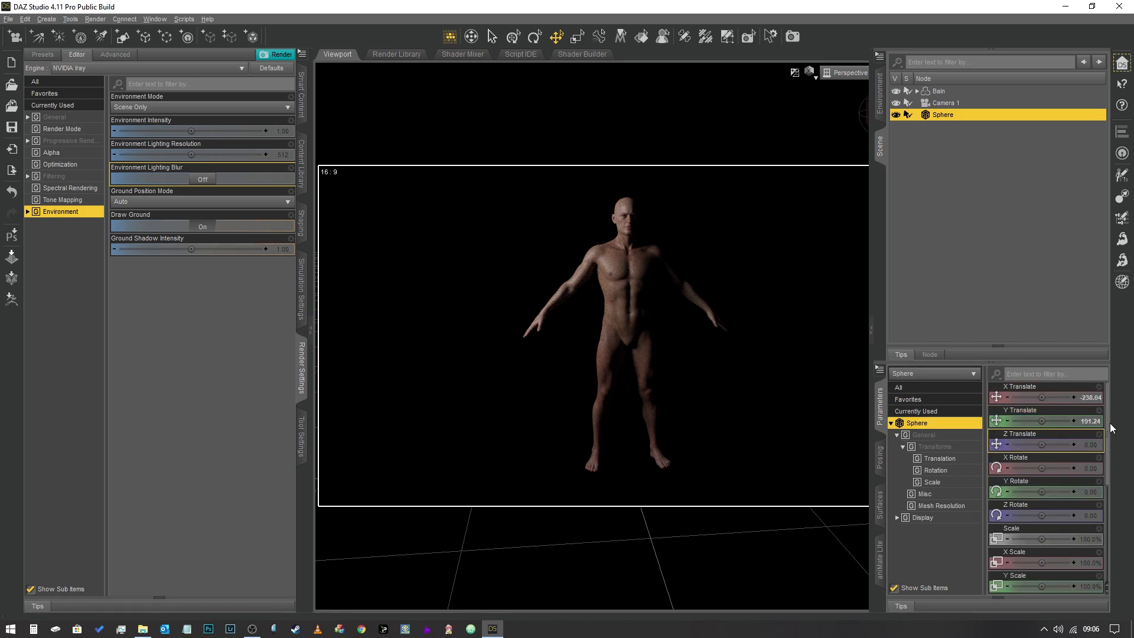
mouse_move(1078, 397)
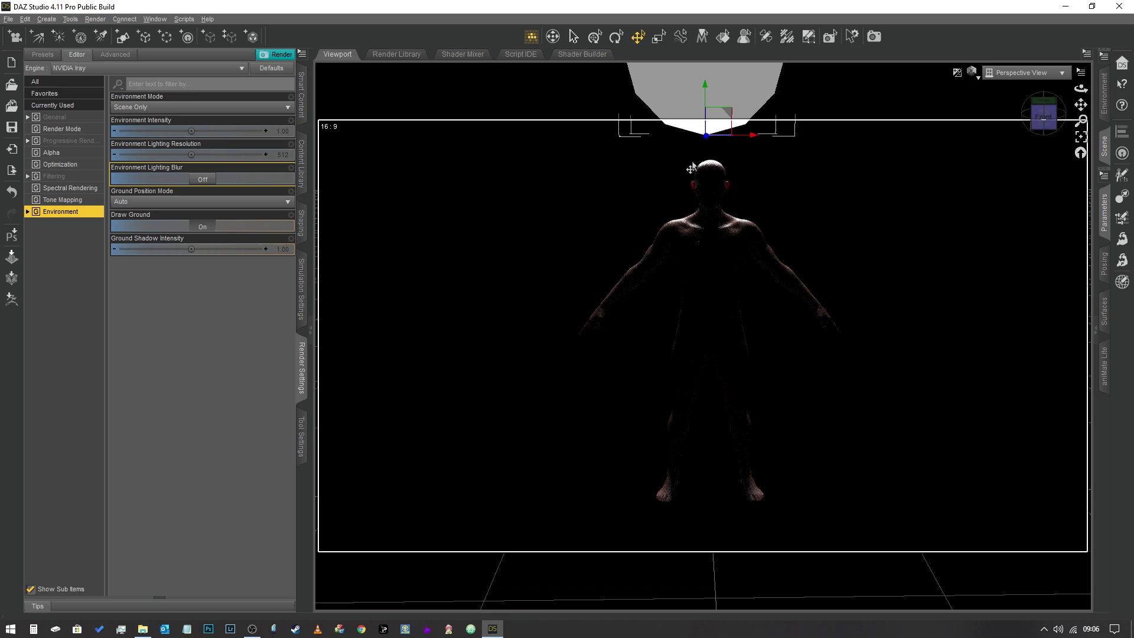
mouse_move(1015, 310)
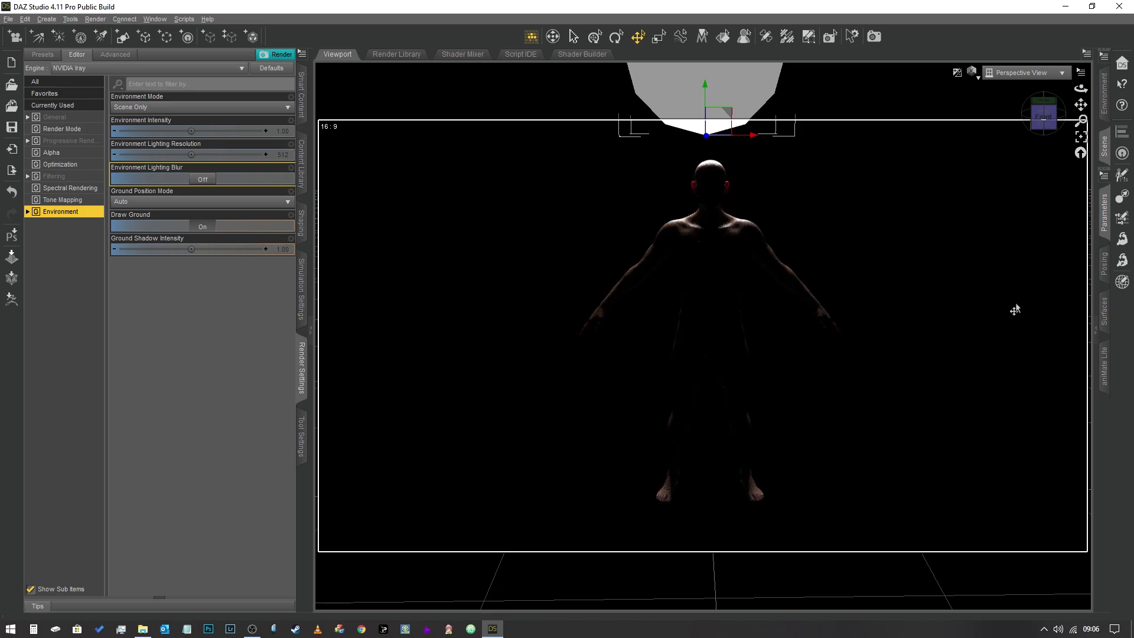
mouse_move(1044, 117)
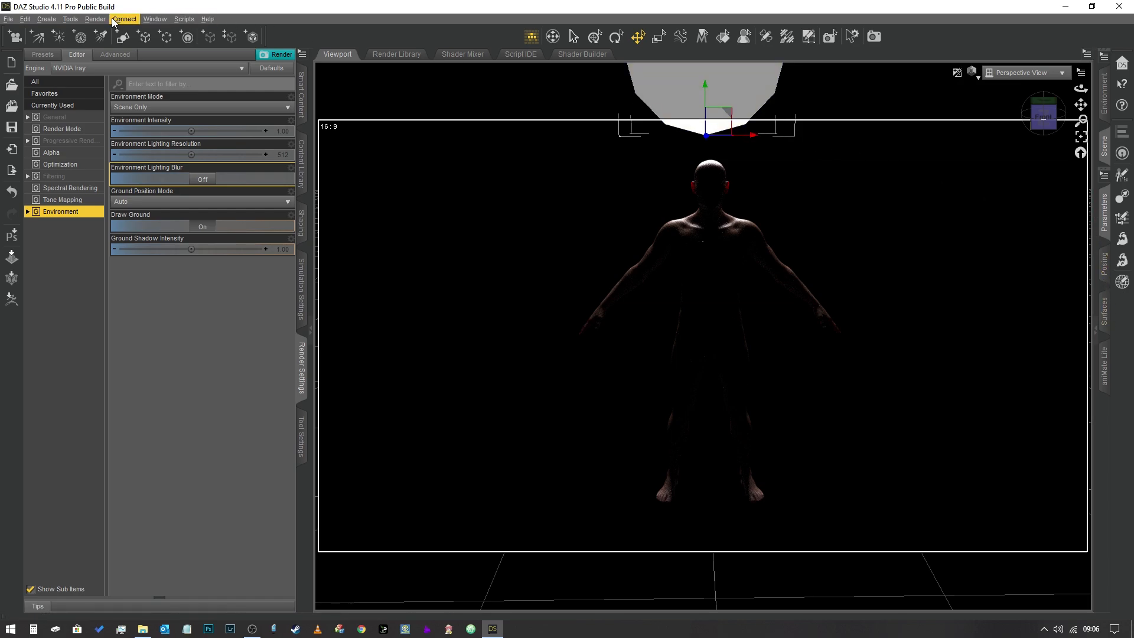
- Create a node instance of the sphere named Node Instance 1 via Create > New Node Instance
left_click(46, 19)
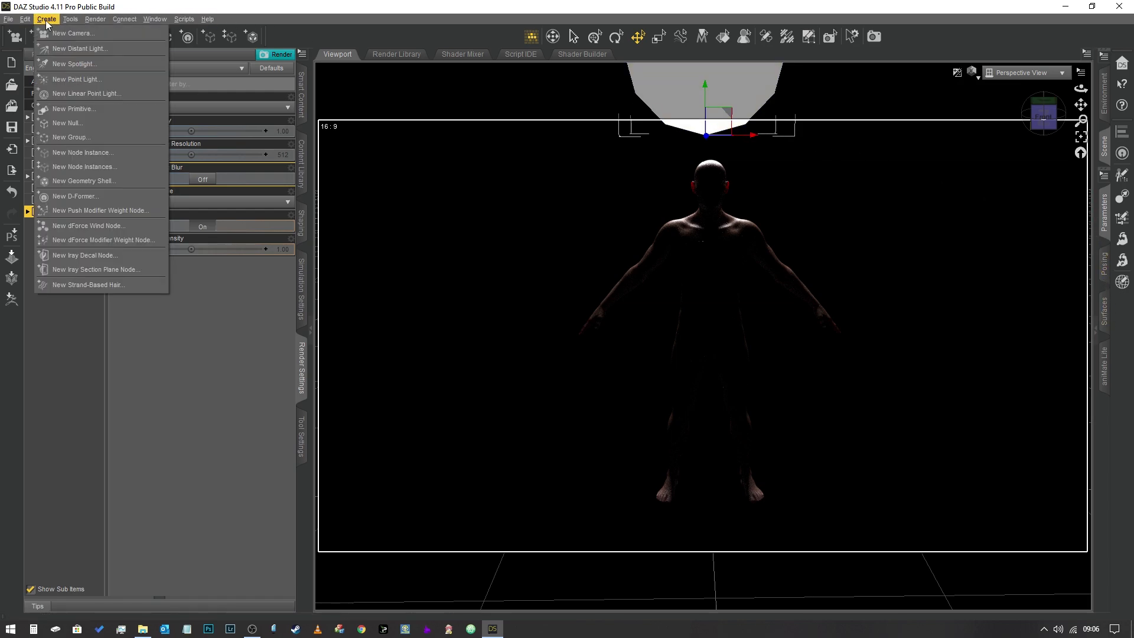
mouse_move(83, 152)
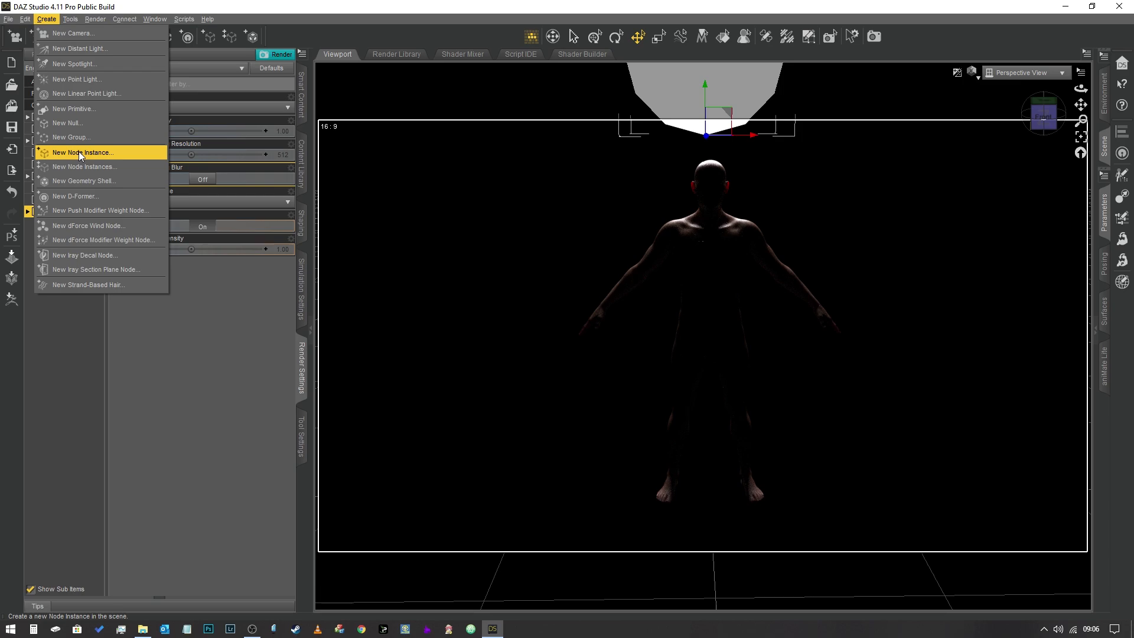
left_click(82, 152)
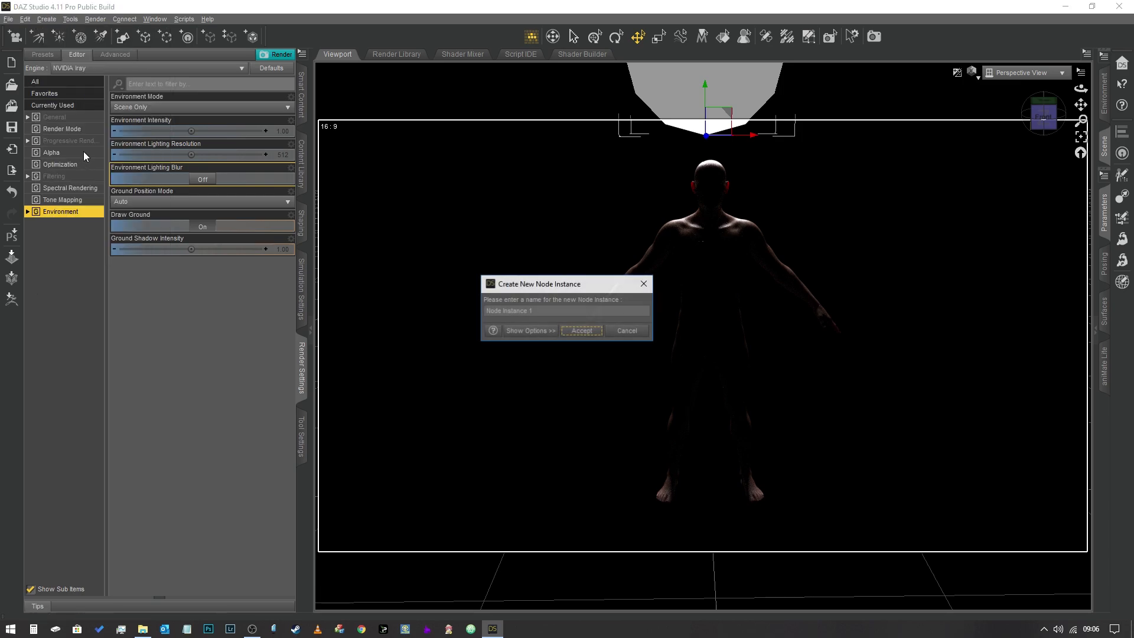
left_click(581, 331)
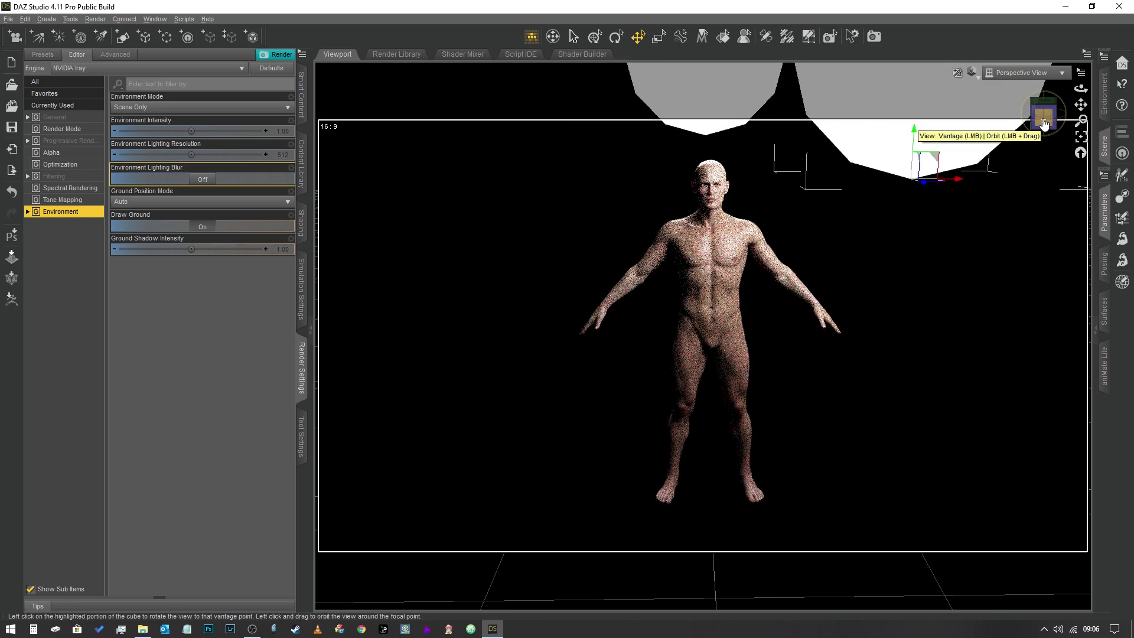
- Return to Camera 1 and select the original Sphere in the Scene pane
left_click(1061, 72)
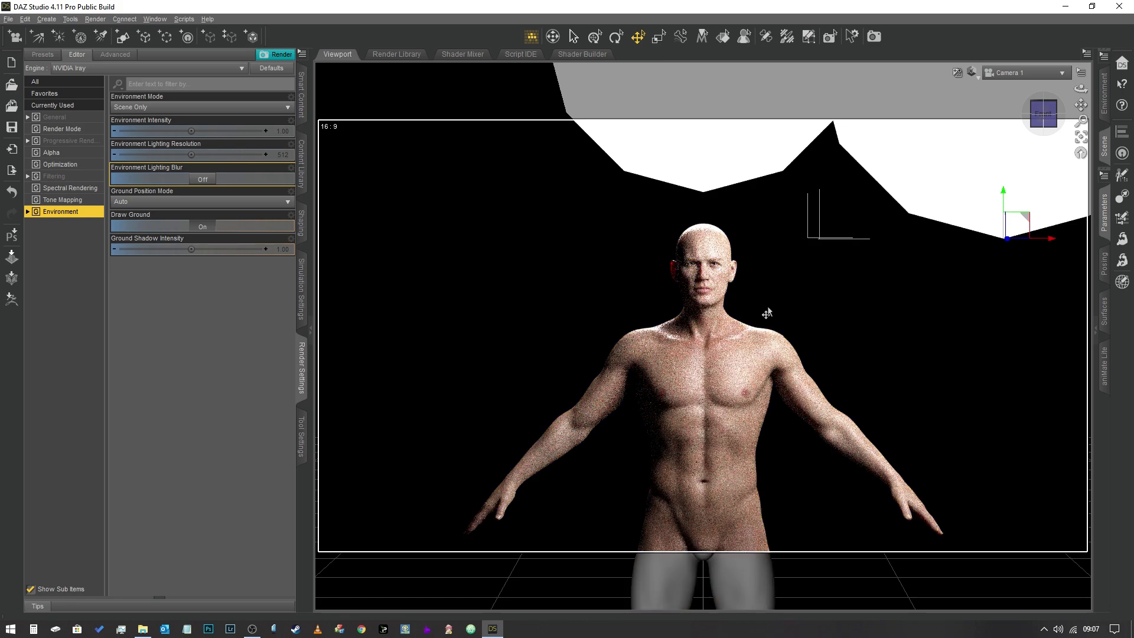
mouse_move(1044, 166)
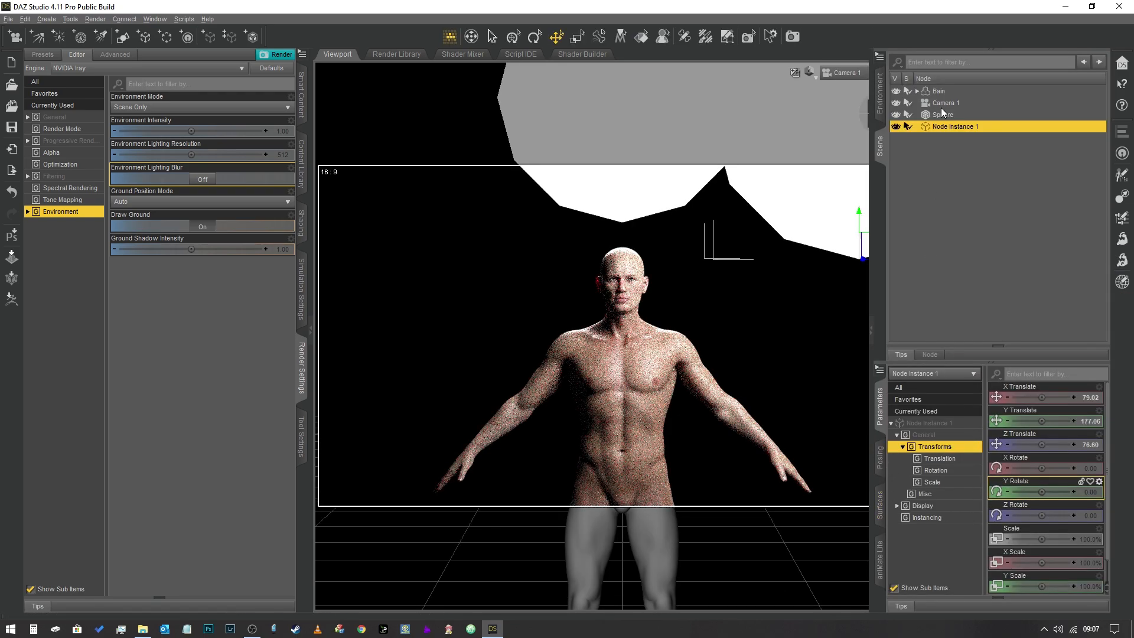
left_click(943, 115)
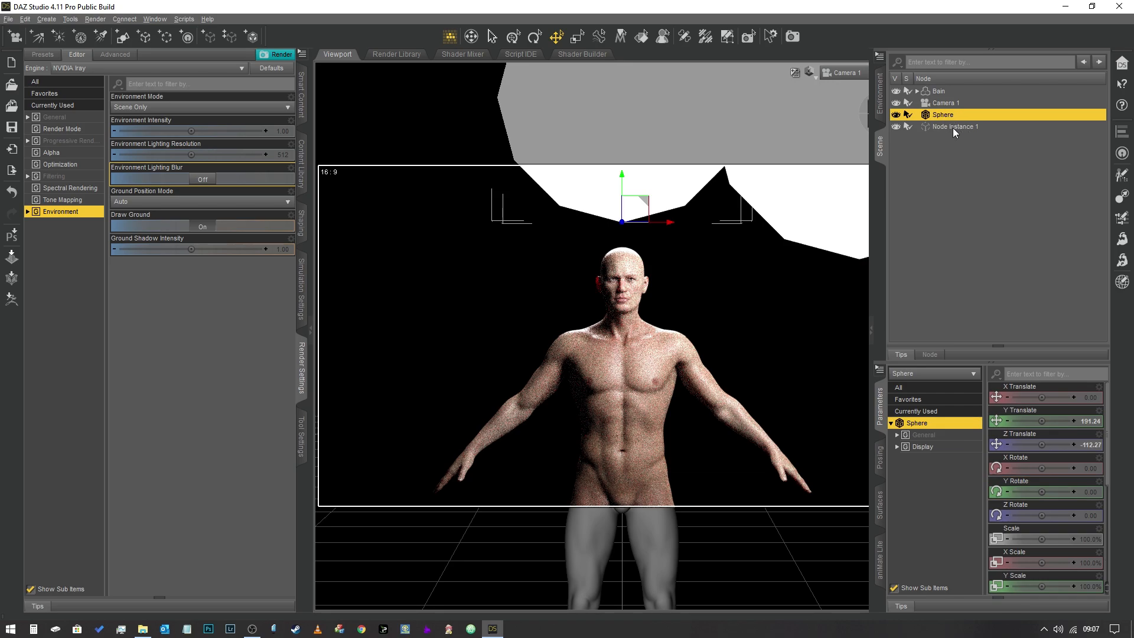
mouse_move(881, 504)
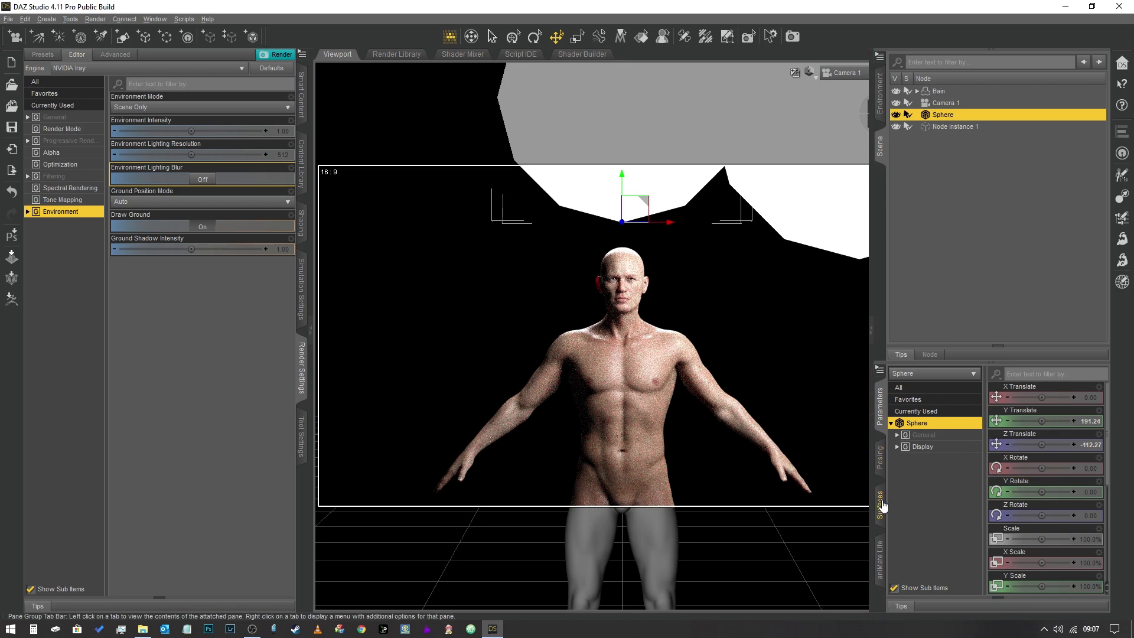